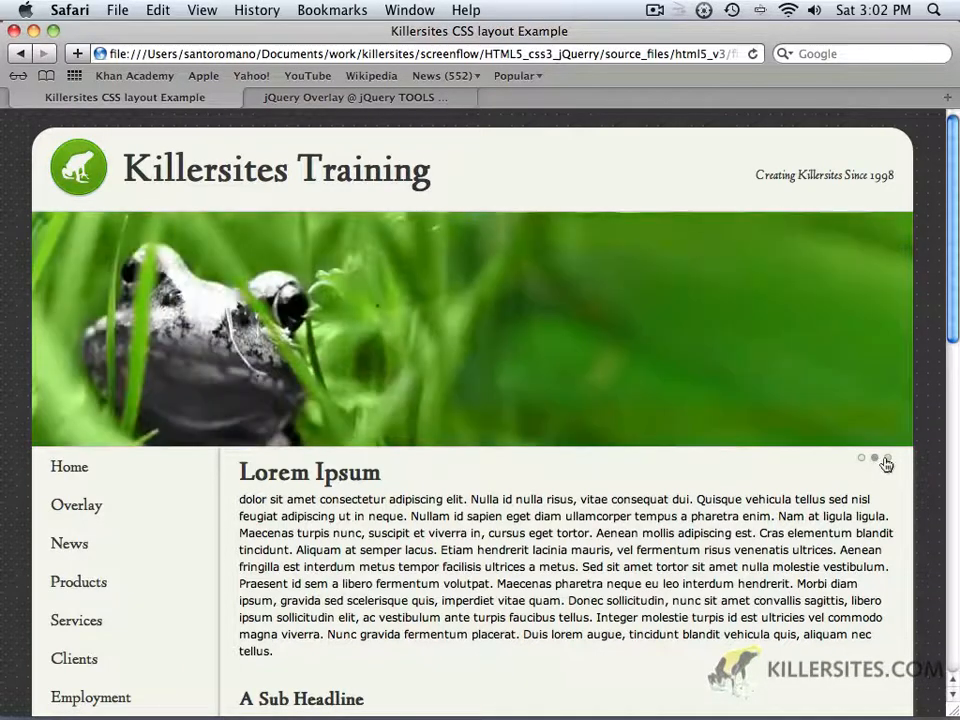
Step: Show the green tree frog slide in the Killersites banner slideshow
{"action": "left_click", "coordinate": [887, 457]}
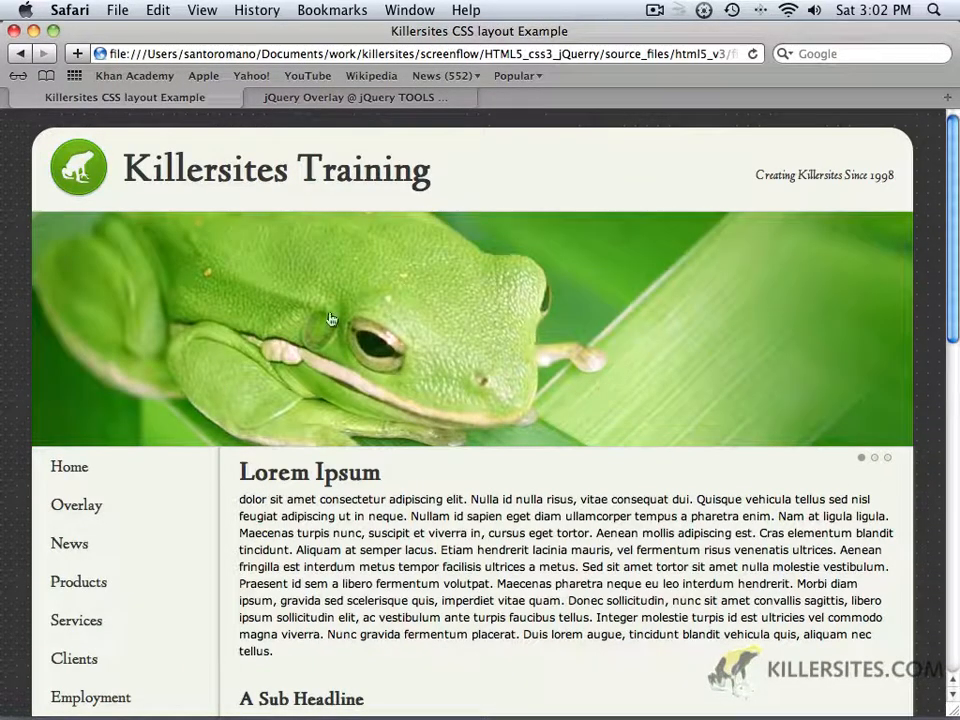
{"action": "mouse_move", "coordinate": [440, 328]}
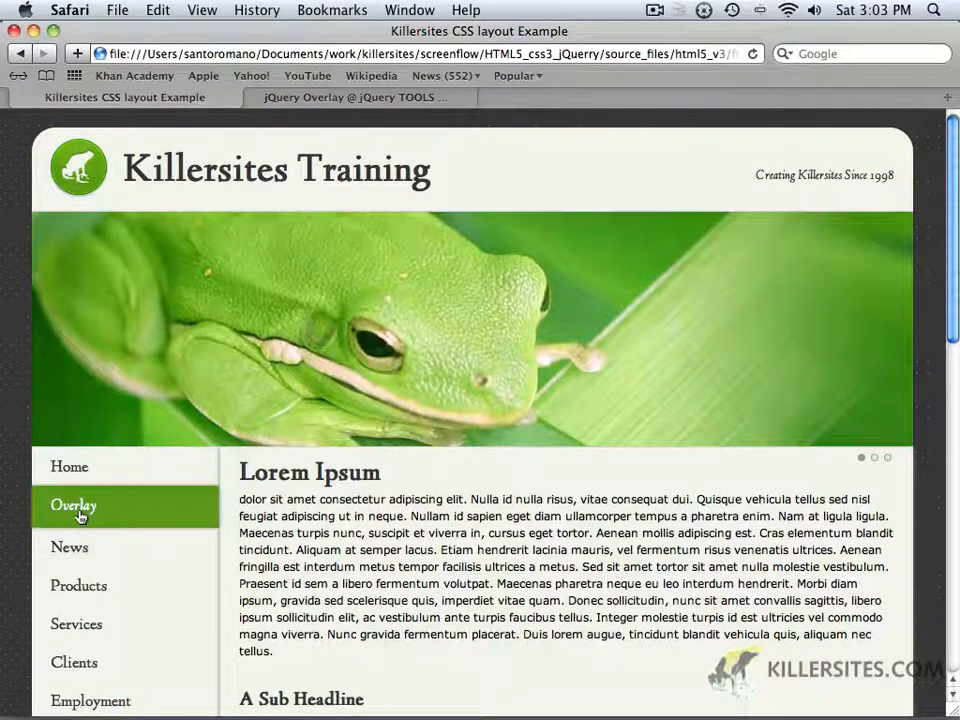
Step: Open the Overlay page and launch the first frog's overlay
{"action": "left_click", "coordinate": [73, 505]}
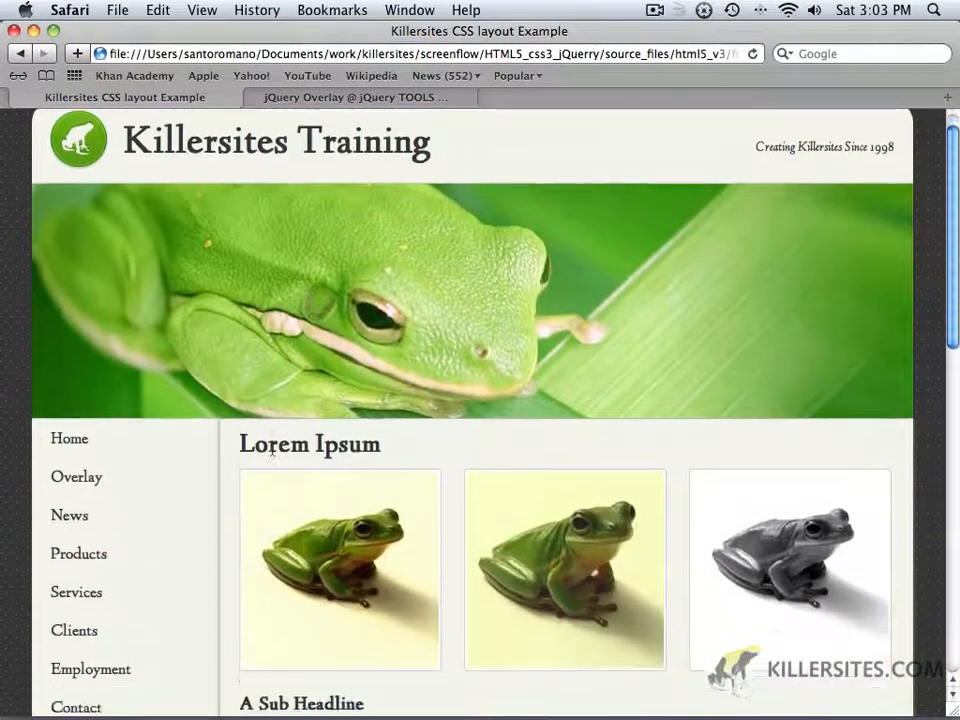
{"action": "scroll", "scroll_direction": "down", "scroll_amount": 3}
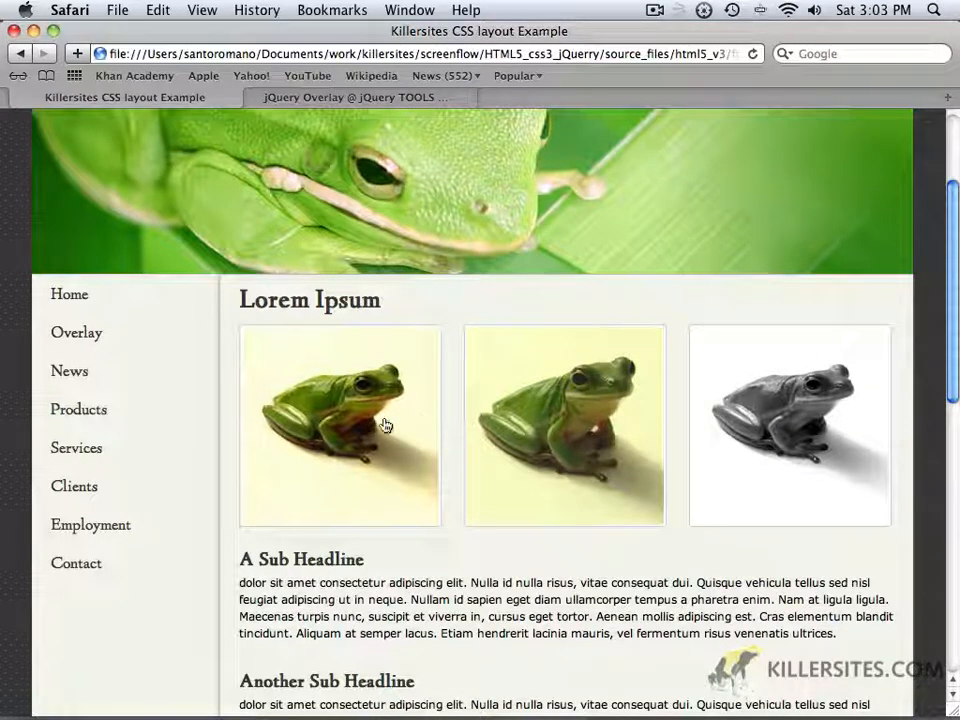
{"action": "left_click", "coordinate": [340, 425]}
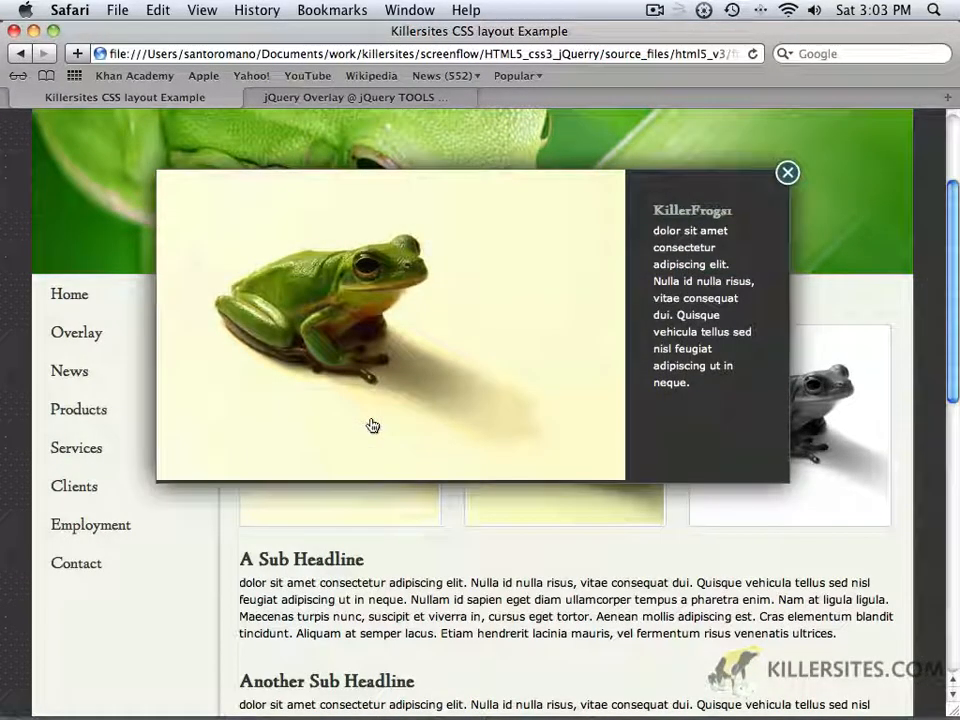
{"action": "mouse_move", "coordinate": [279, 445]}
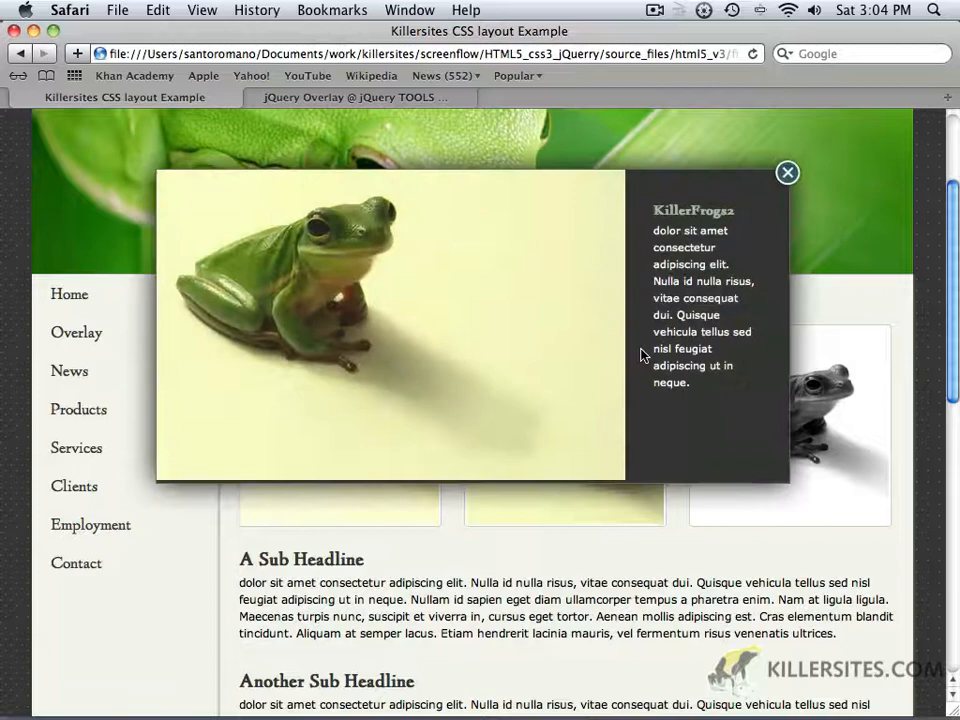
Step: Close the second frog's overlay, then open and close the grayscale frog's overlay
{"action": "left_click", "coordinate": [787, 172]}
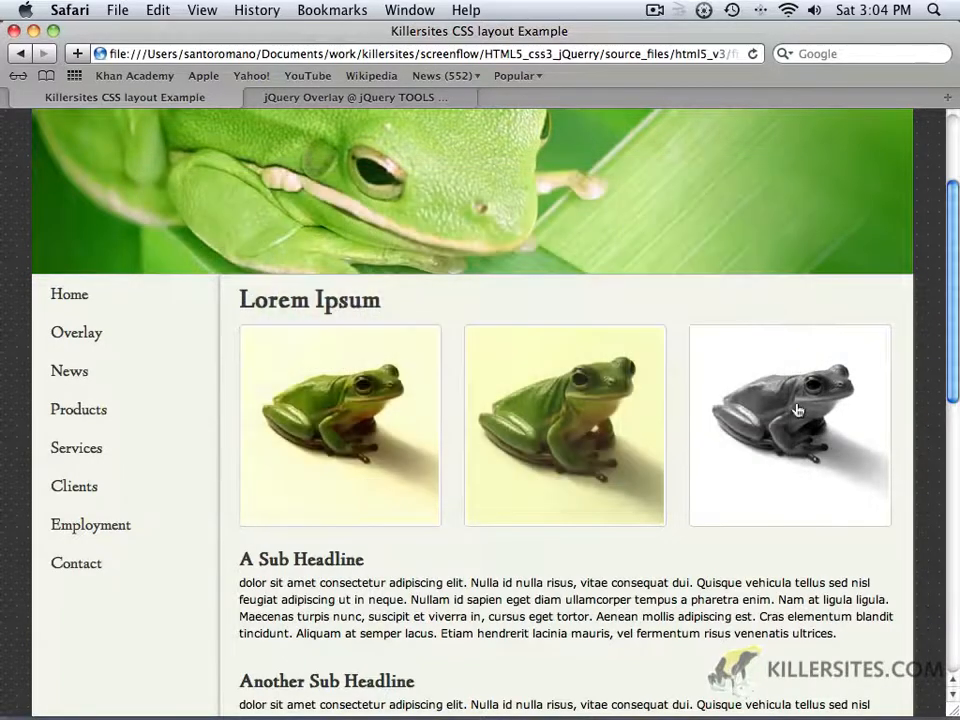
{"action": "left_click", "coordinate": [789, 410]}
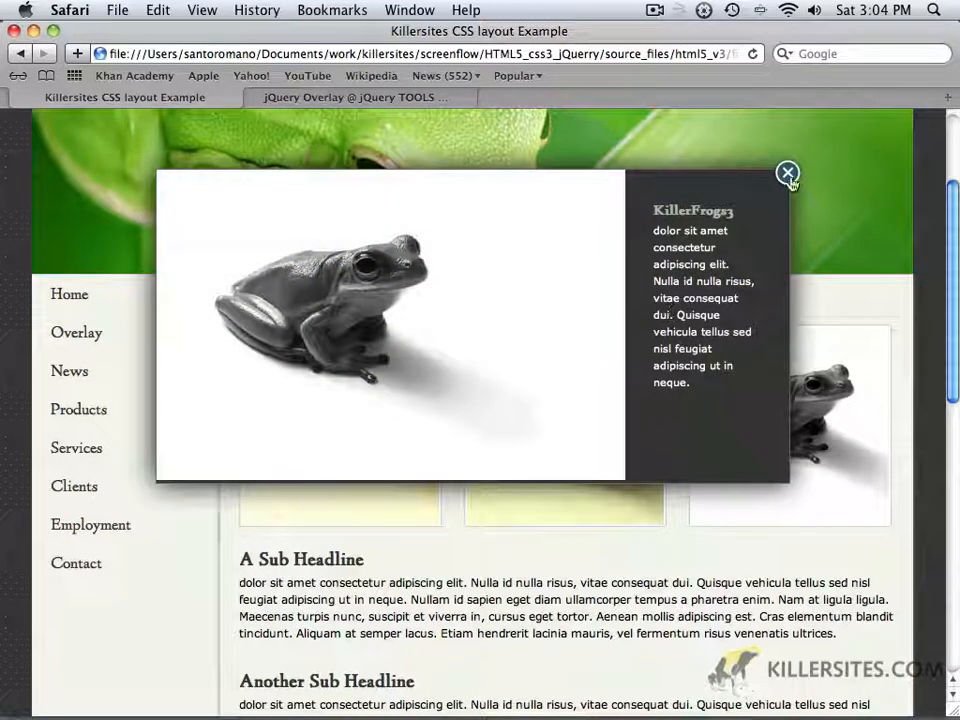
{"action": "left_click", "coordinate": [787, 172]}
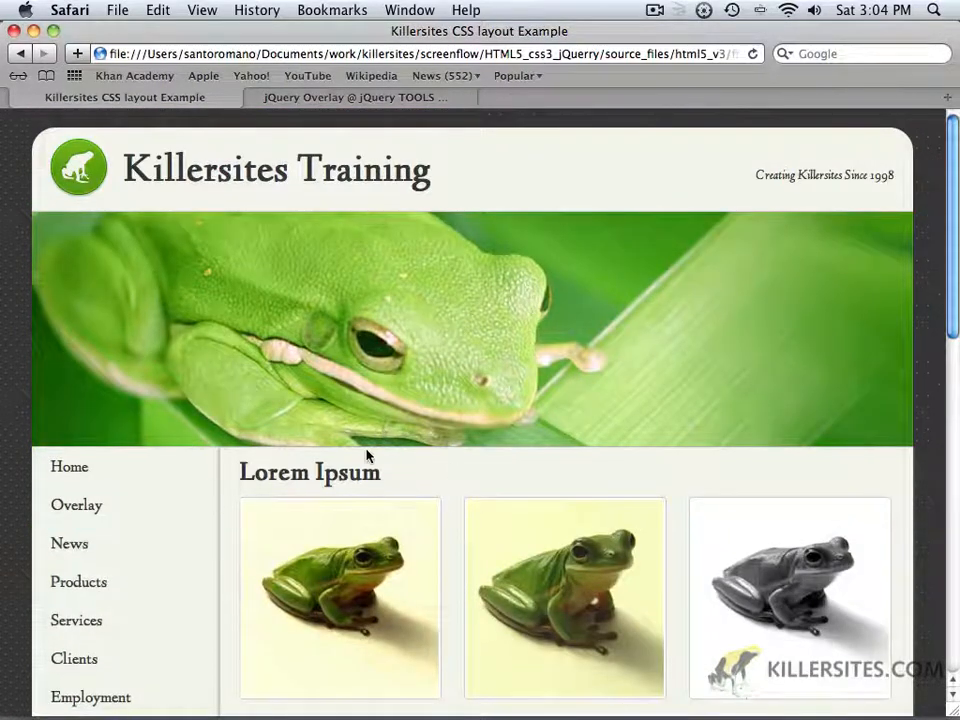
{"action": "mouse_move", "coordinate": [472, 491]}
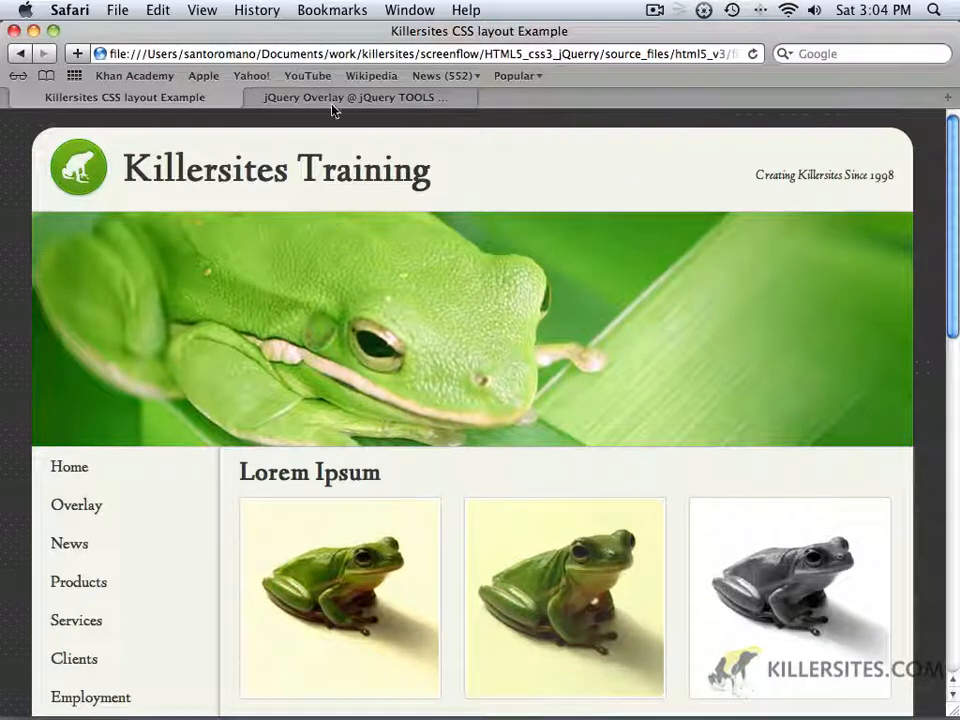
Step: Open the Overlay tool documentation from the jQuery TOOLS page
{"action": "left_click", "coordinate": [355, 97]}
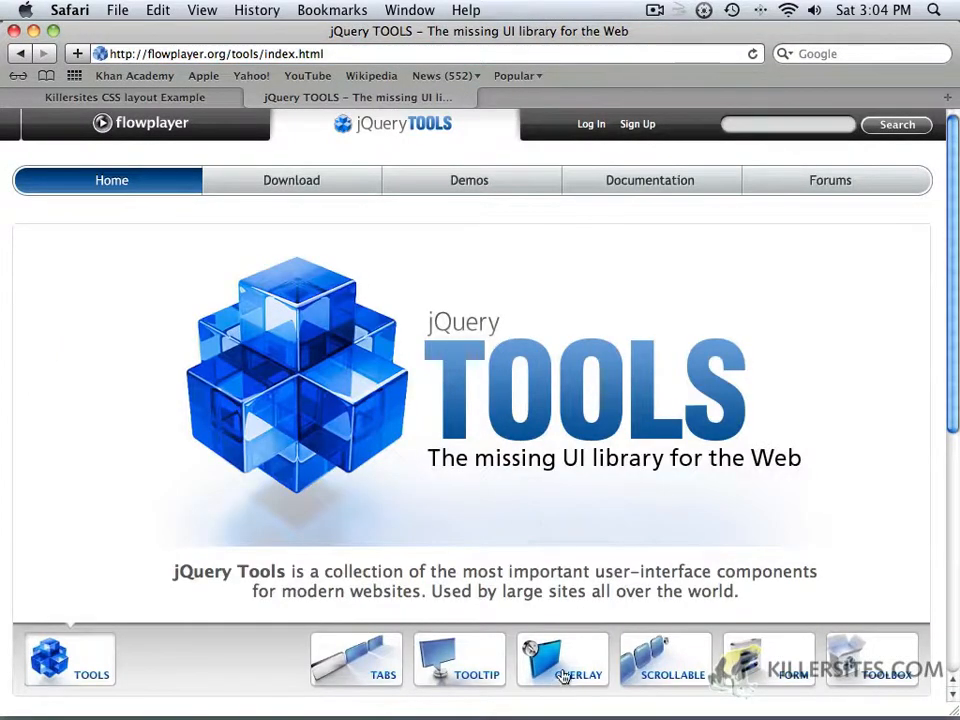
{"action": "left_click", "coordinate": [562, 660]}
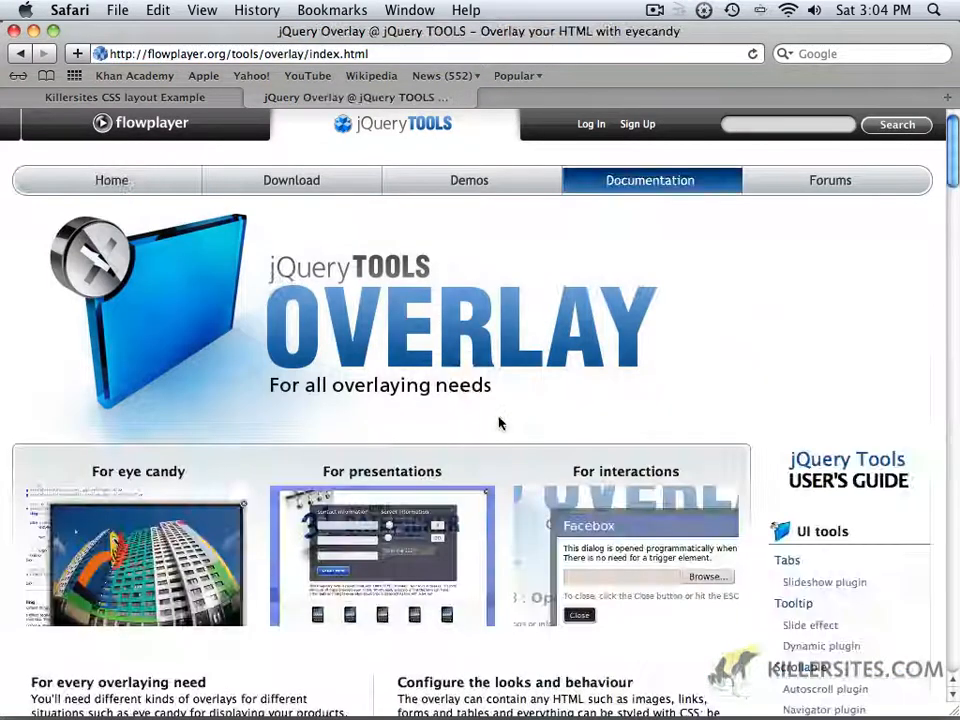
{"action": "scroll", "scroll_direction": "down", "scroll_amount": 3}
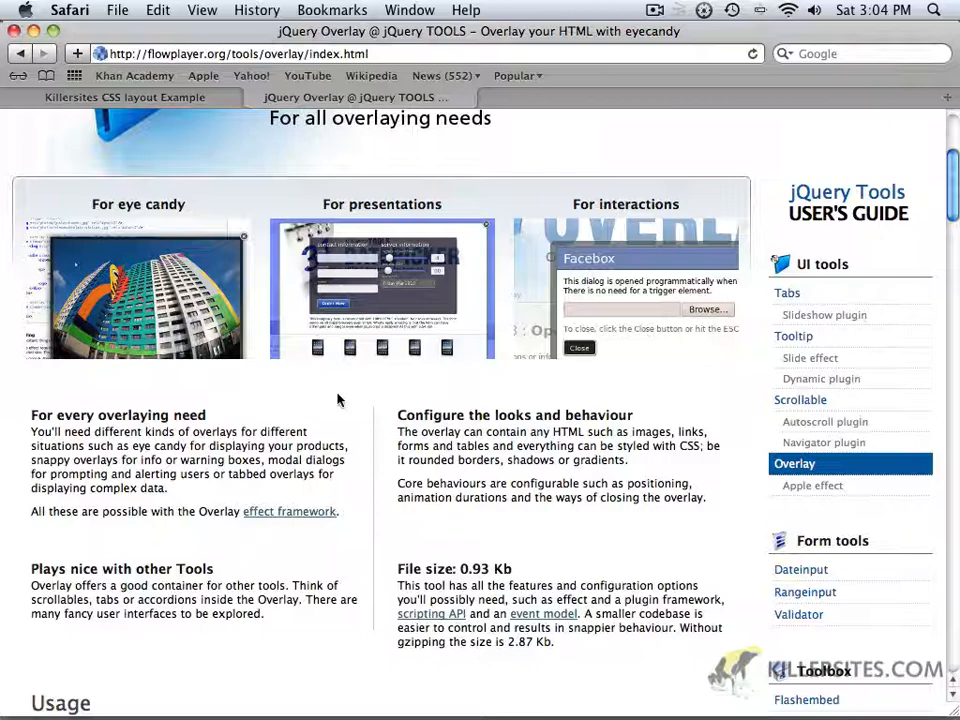
Step: Scroll down the Overlay documentation to its Demos list
{"action": "scroll", "scroll_direction": "down", "scroll_amount": 3}
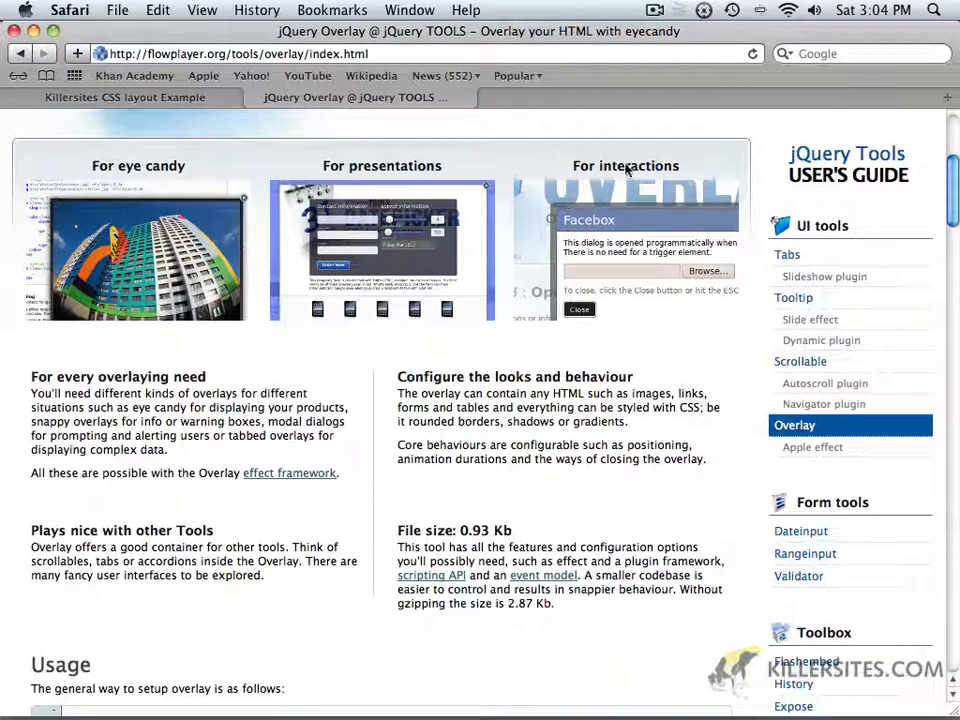
{"action": "mouse_move", "coordinate": [349, 380]}
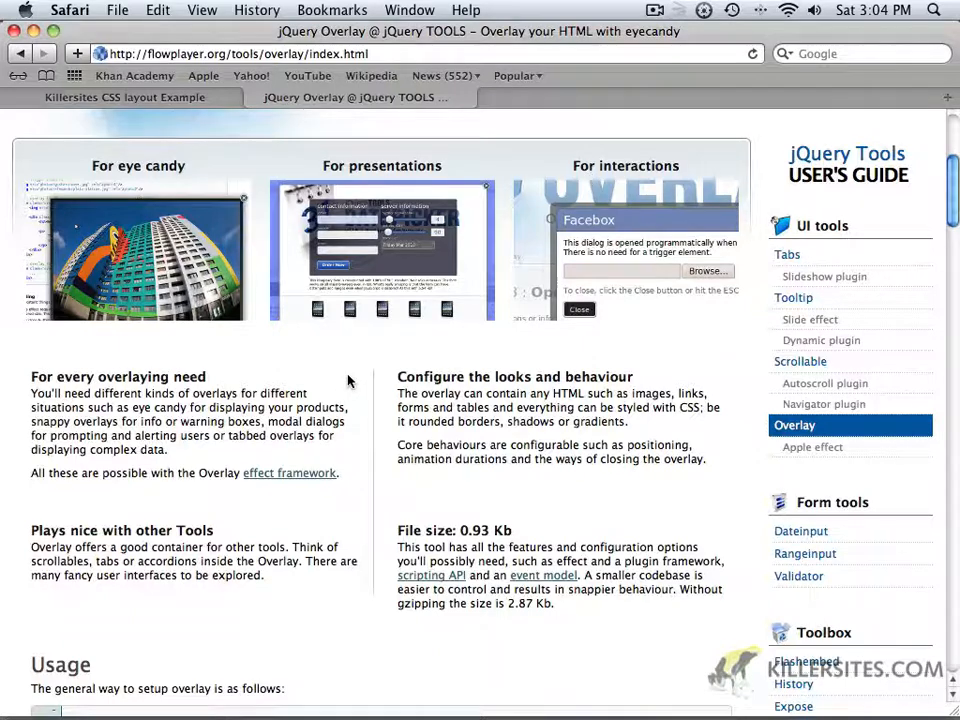
{"action": "scroll", "scroll_direction": "down", "scroll_amount": 3}
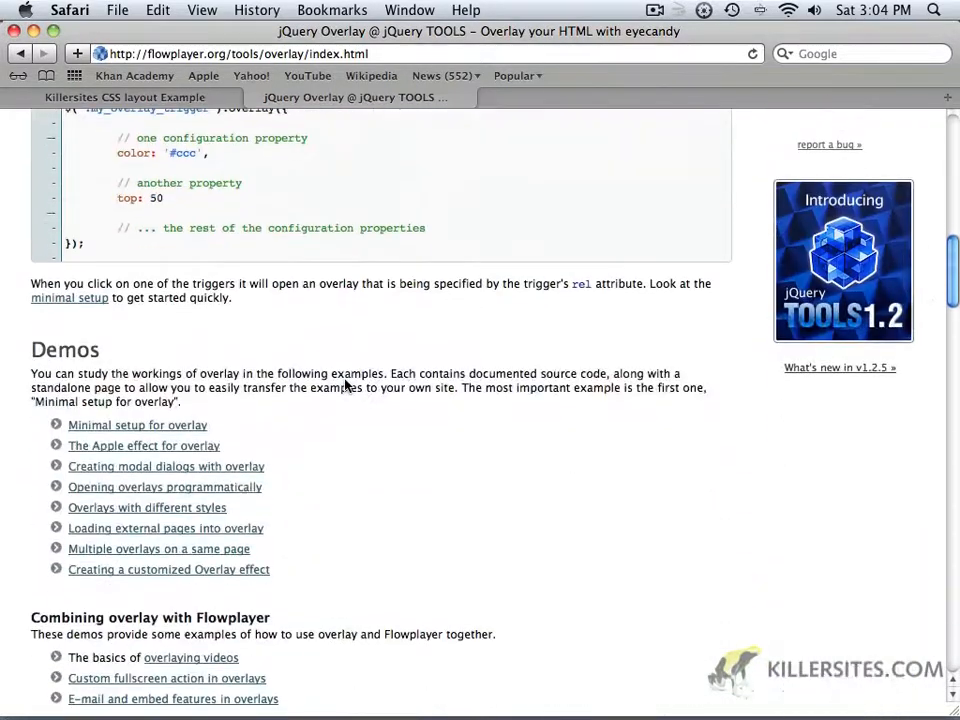
{"action": "mouse_move", "coordinate": [305, 283]}
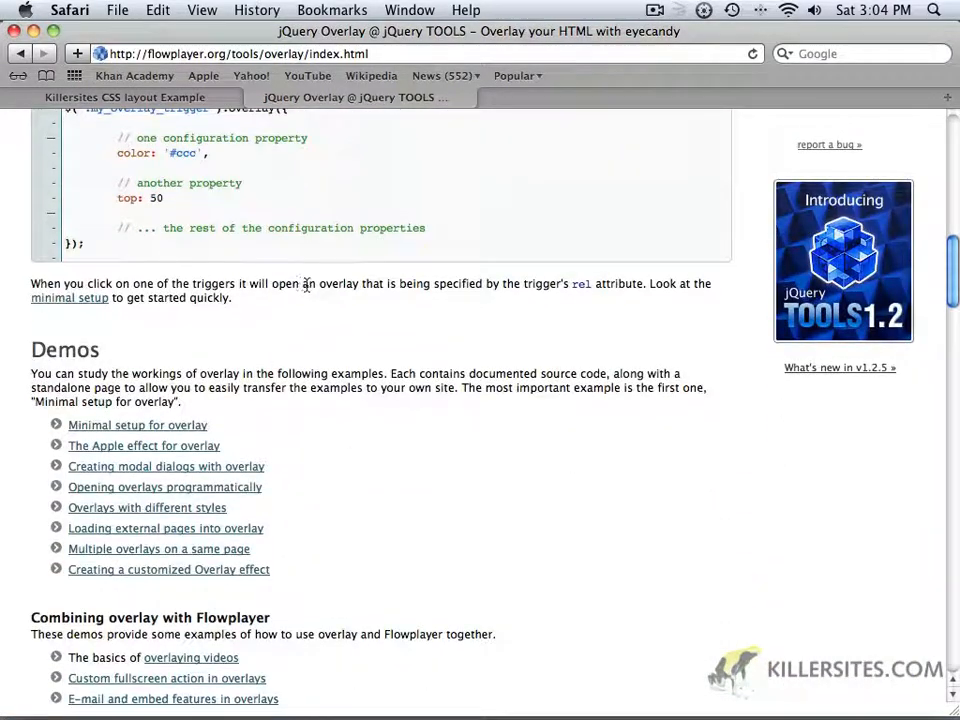
{"action": "scroll", "scroll_direction": "down", "scroll_amount": 3}
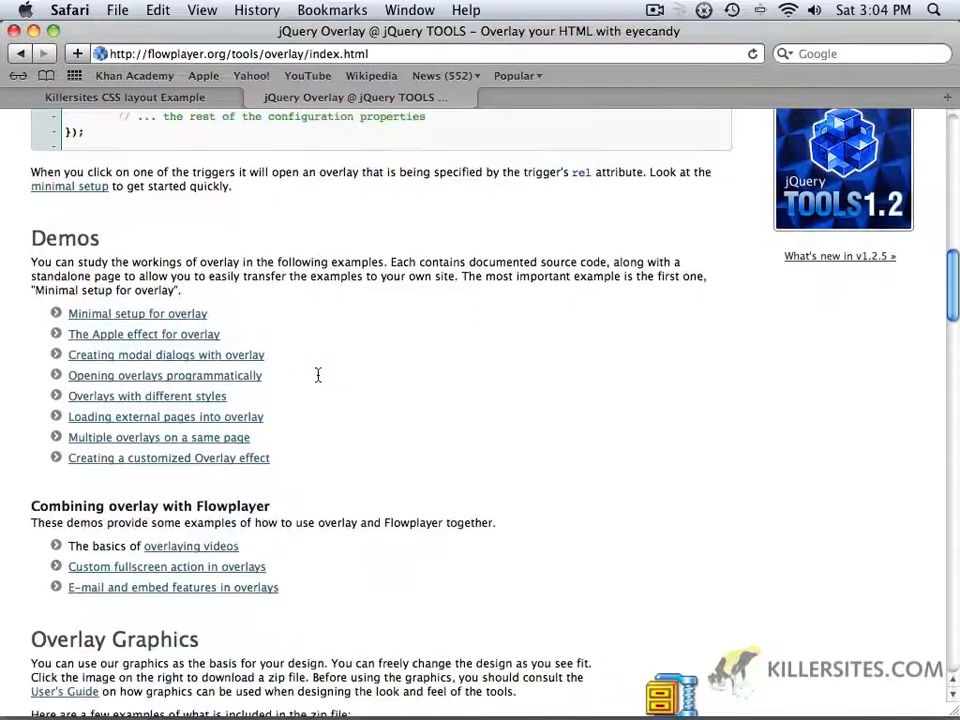
{"action": "scroll", "scroll_direction": "down", "scroll_amount": 3}
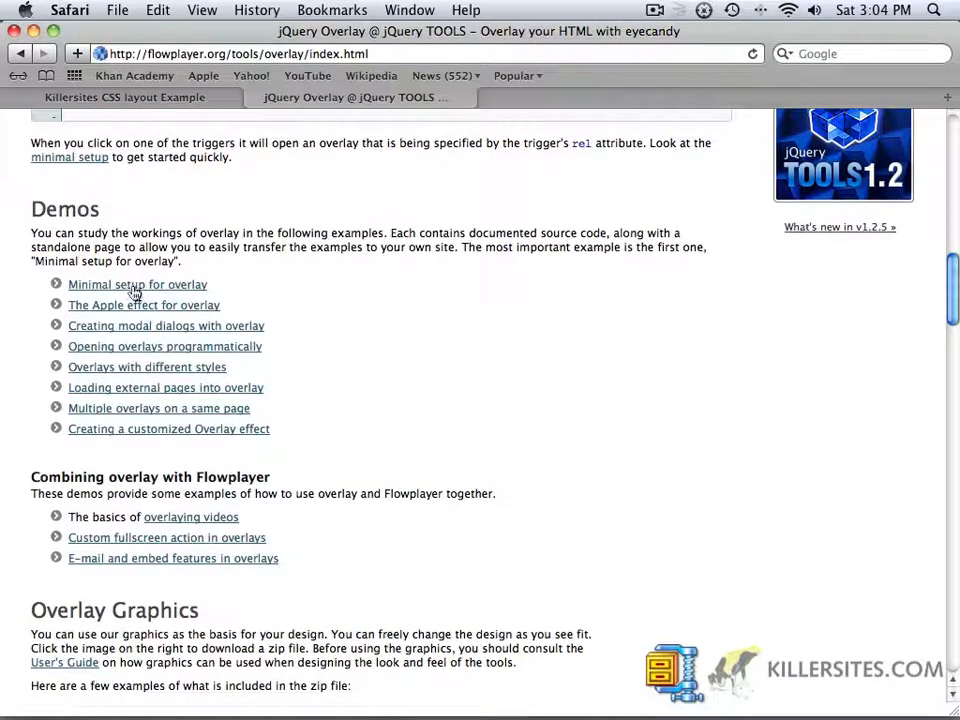
{"action": "left_click", "coordinate": [137, 284]}
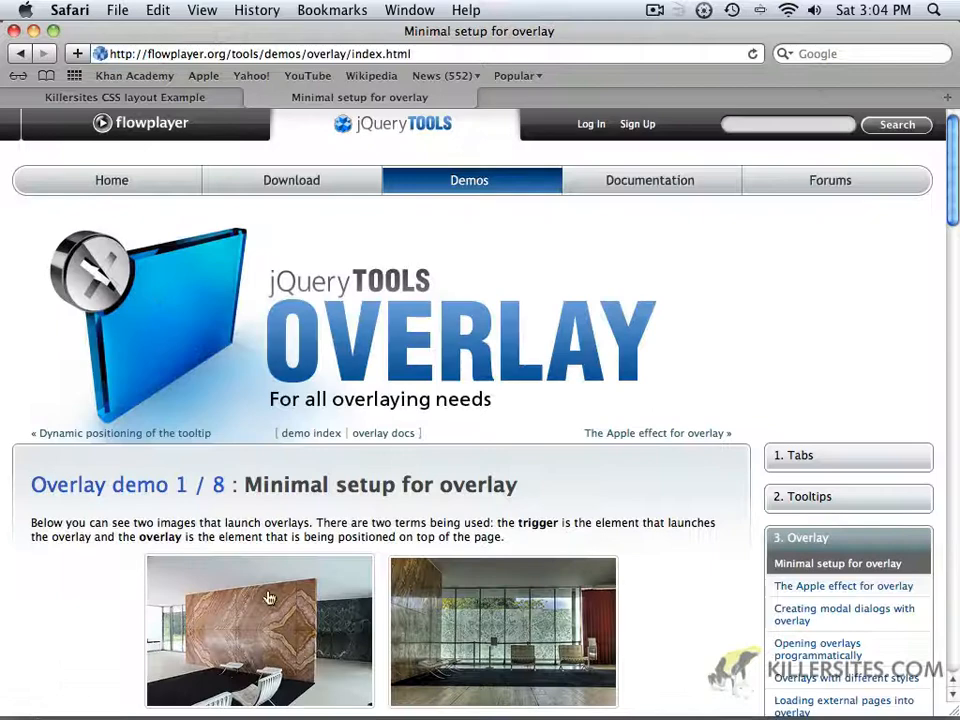
{"action": "left_click", "coordinate": [258, 630]}
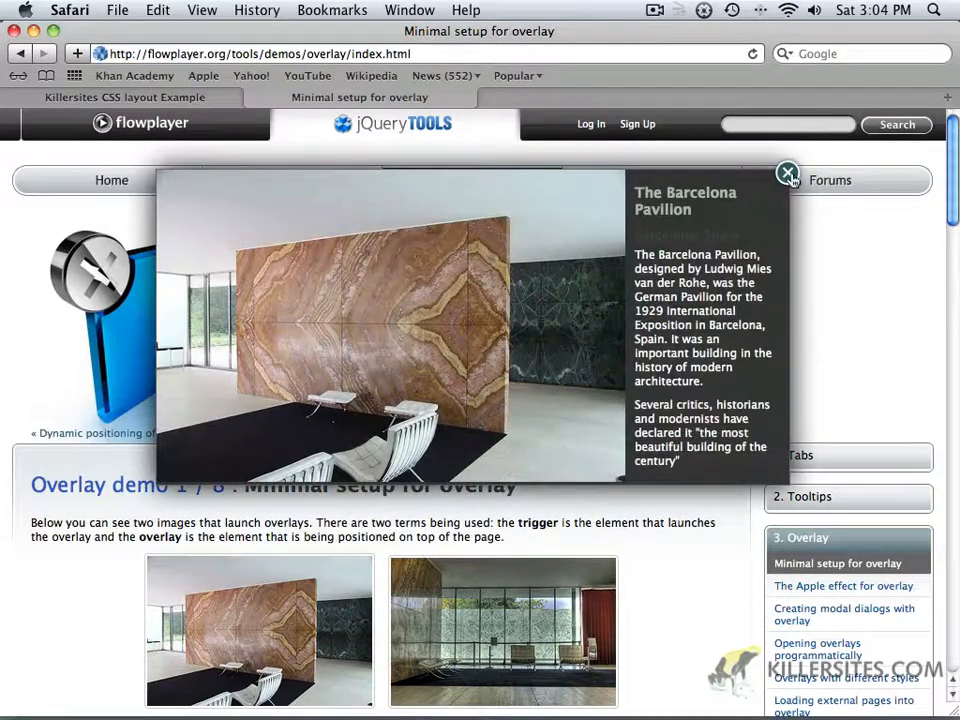
{"action": "left_click", "coordinate": [787, 173]}
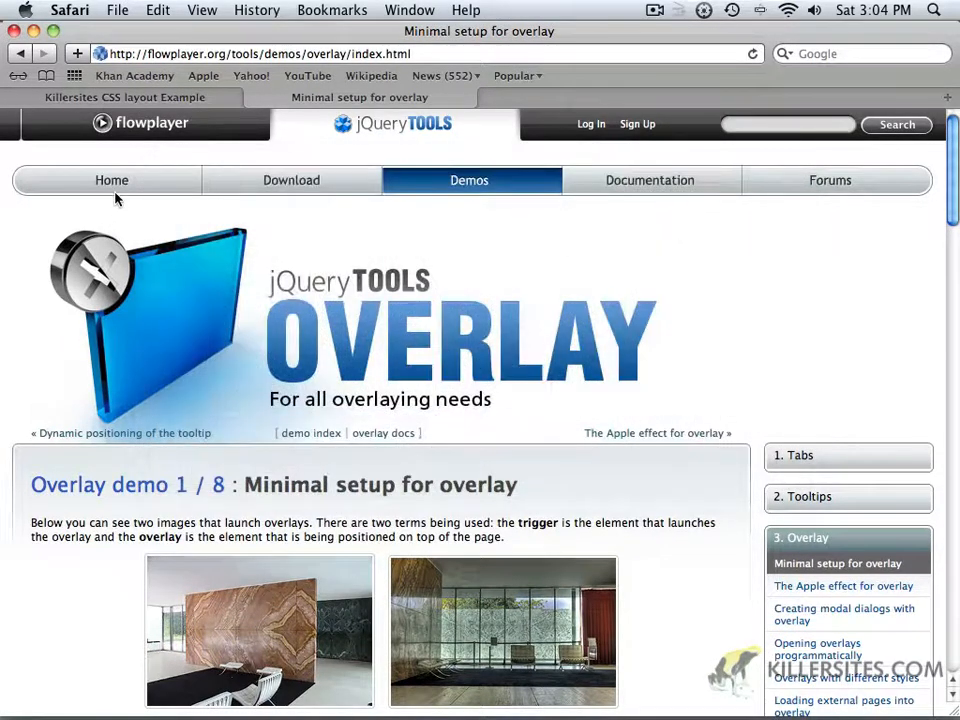
{"action": "mouse_move", "coordinate": [22, 54]}
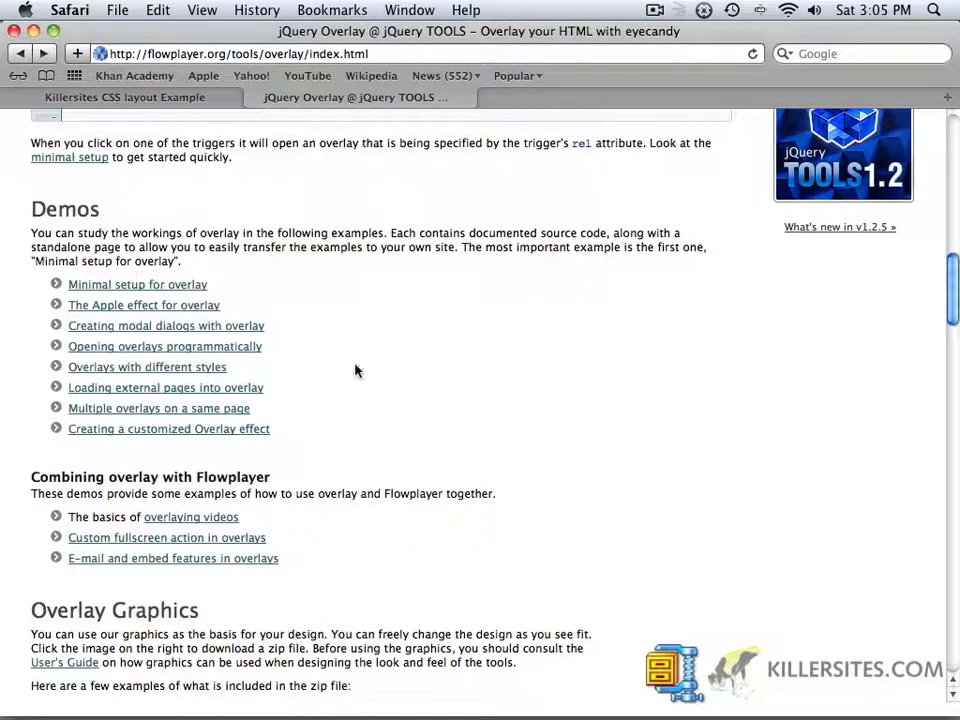
Step: Scroll to the Overlay Graphics samples and Configuration table
{"action": "scroll", "scroll_direction": "down", "scroll_amount": 3}
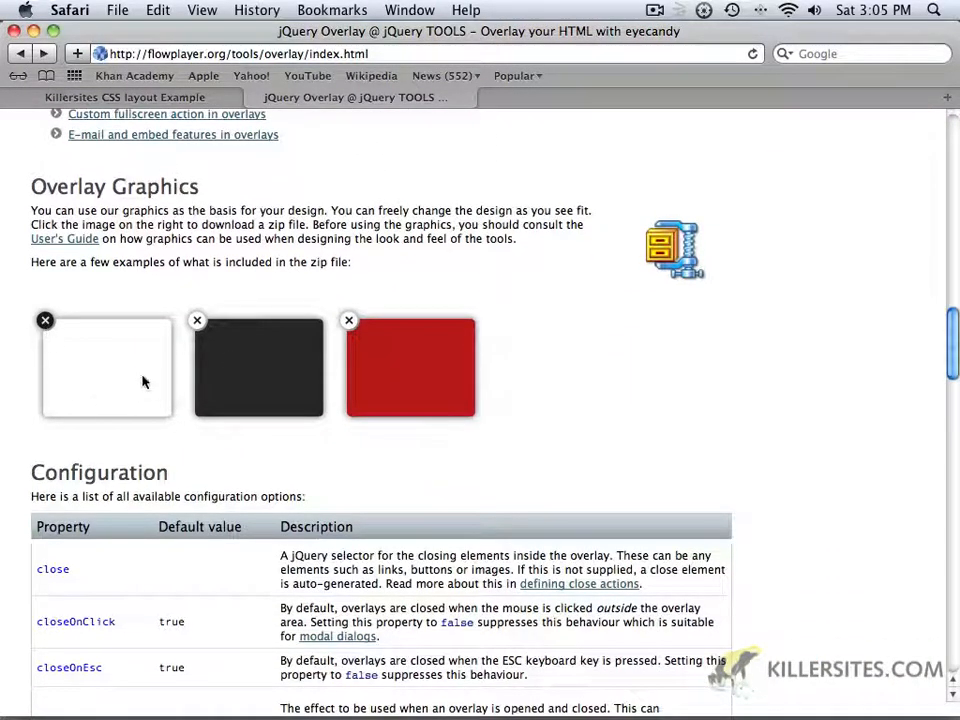
{"action": "mouse_move", "coordinate": [375, 371]}
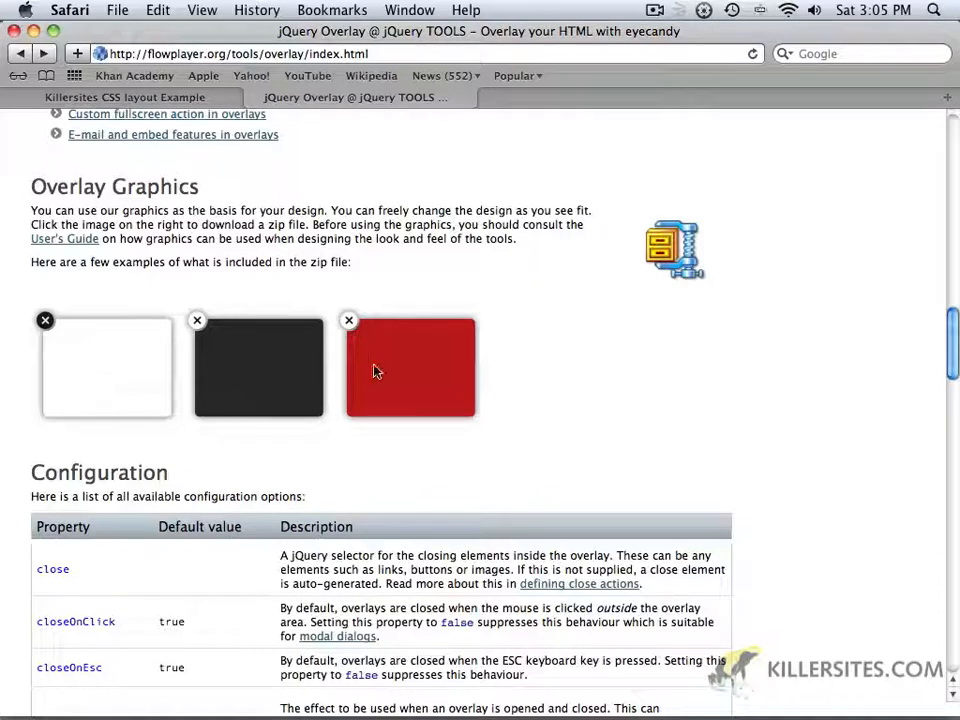
{"action": "mouse_move", "coordinate": [417, 370]}
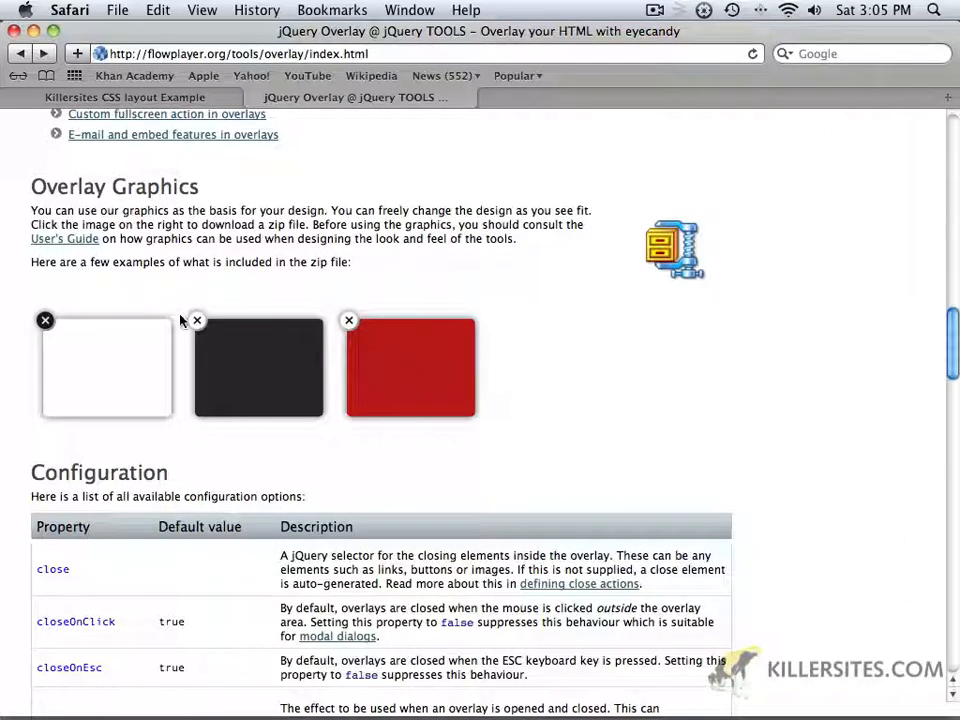
{"action": "mouse_move", "coordinate": [348, 304]}
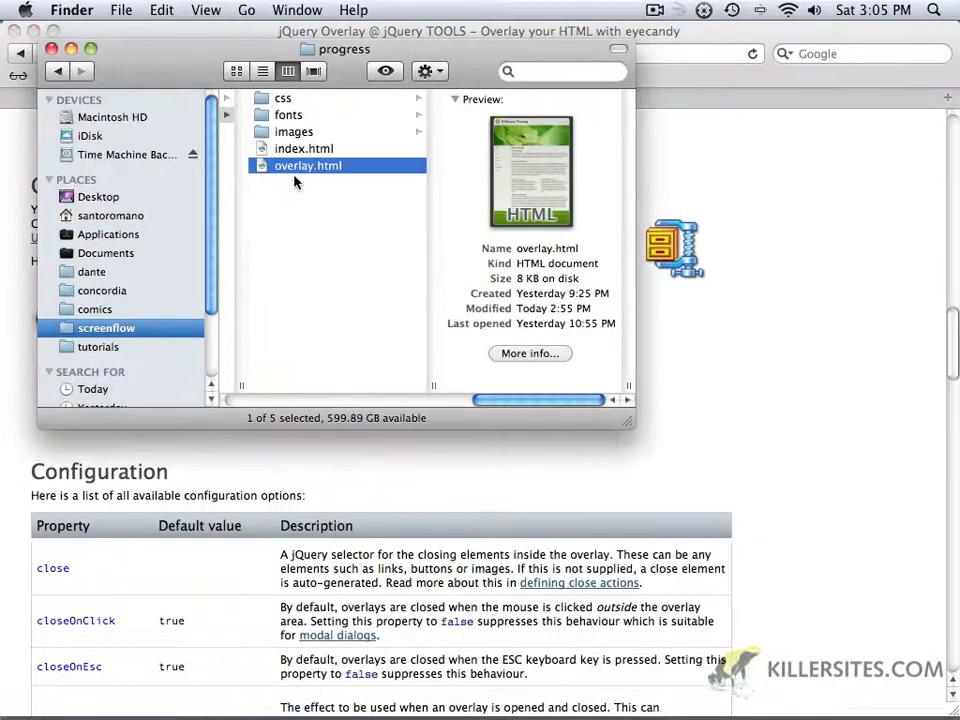
{"action": "mouse_move", "coordinate": [290, 148]}
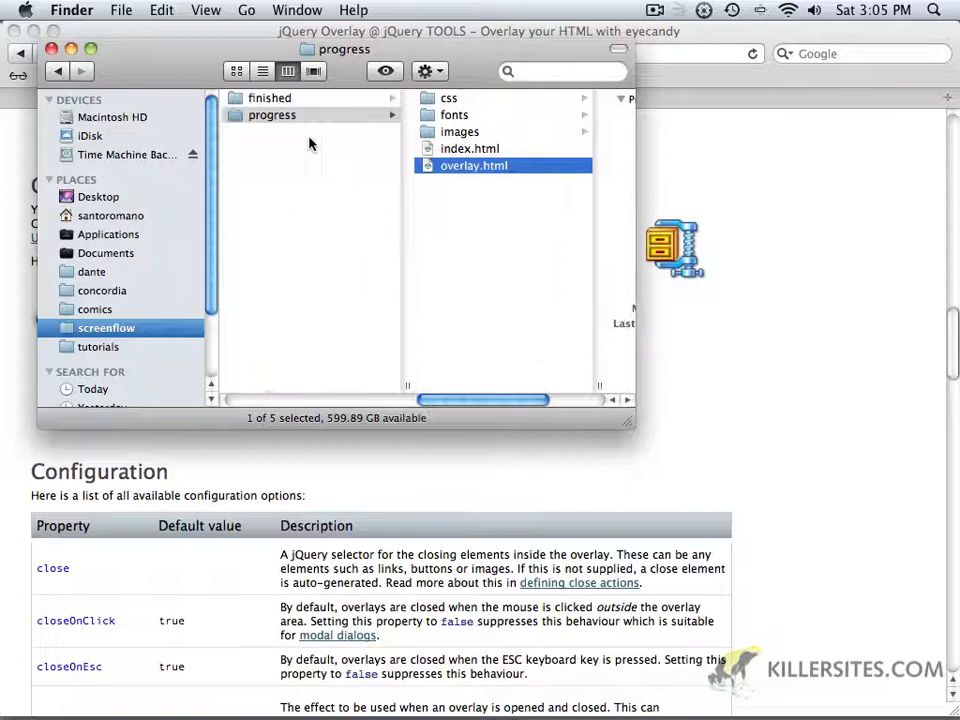
Step: Browse progress > images > overlay in Finder, previewing the gray background image
{"action": "left_click", "coordinate": [293, 131]}
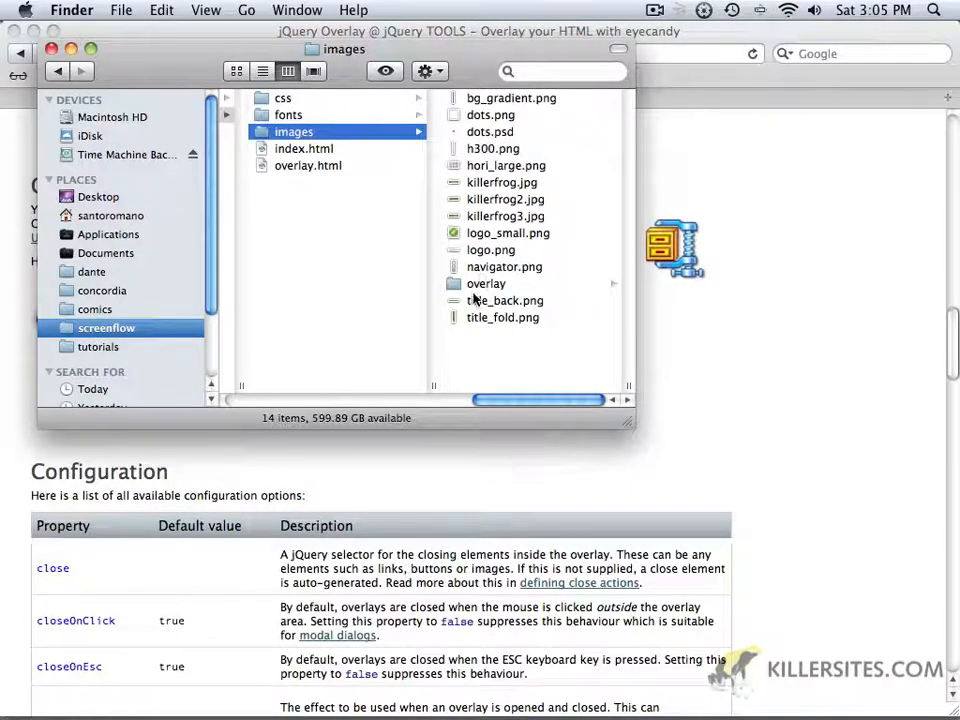
{"action": "left_click", "coordinate": [293, 283]}
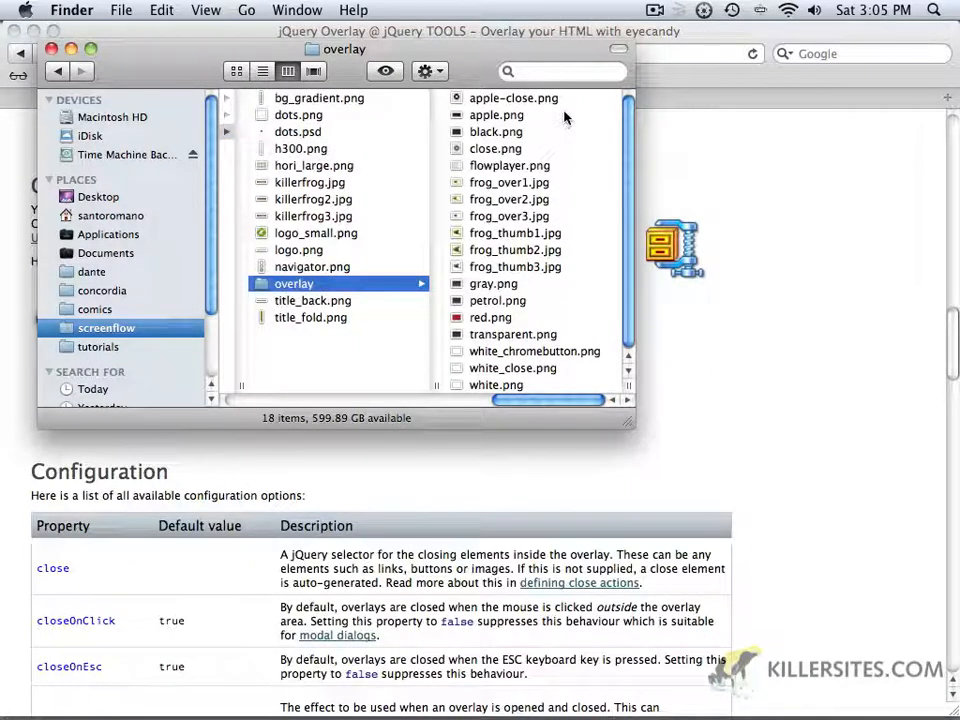
{"action": "mouse_move", "coordinate": [587, 210]}
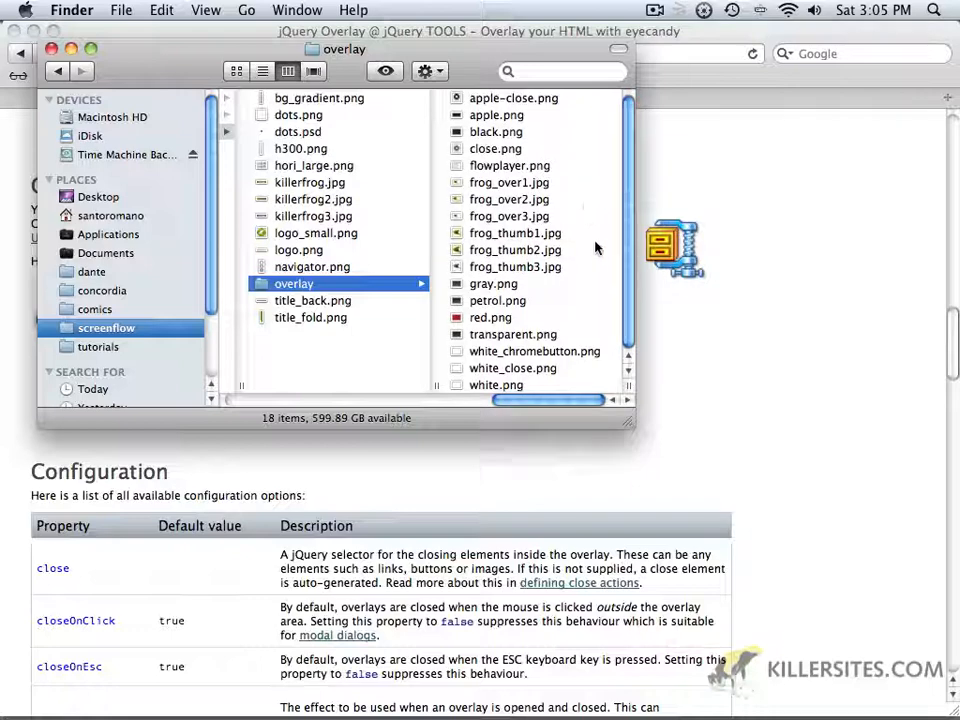
{"action": "left_click", "coordinate": [298, 283]}
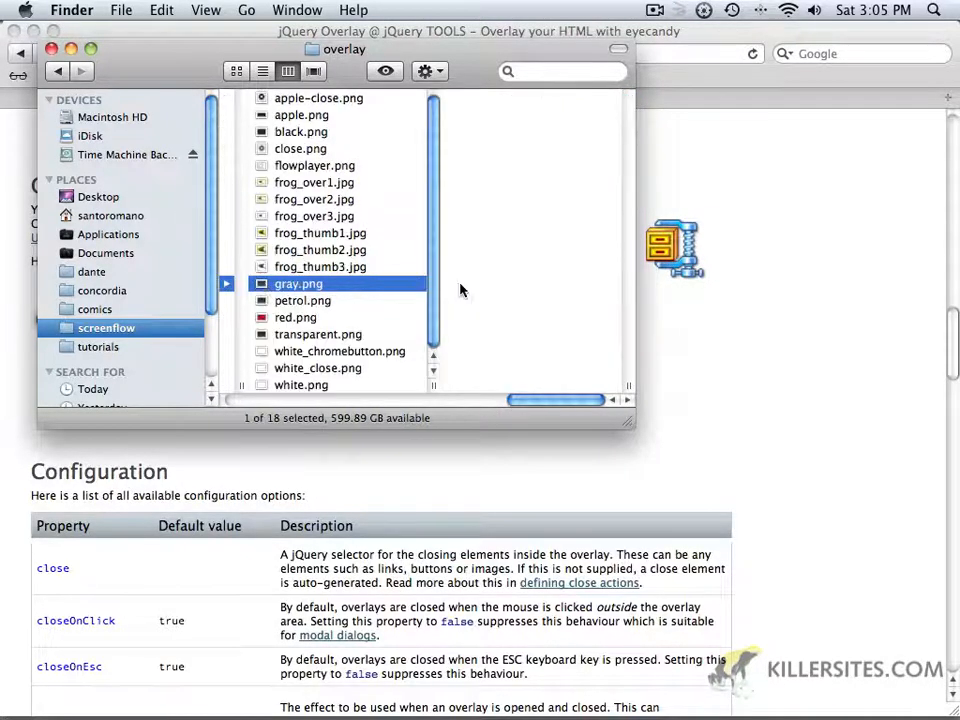
{"action": "left_click", "coordinate": [296, 317]}
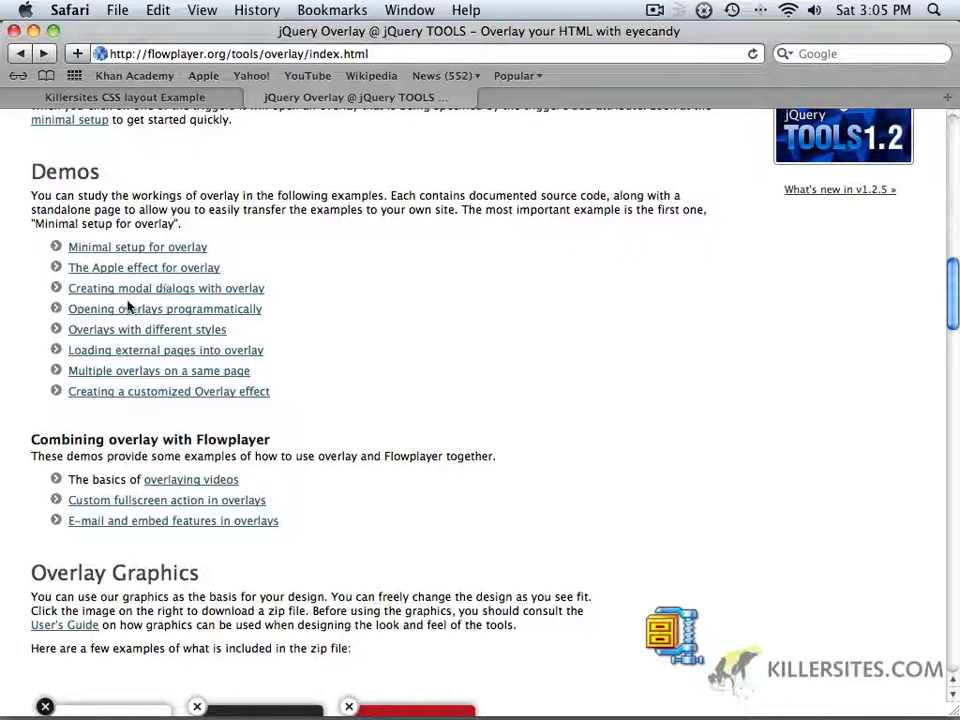
{"action": "mouse_move", "coordinate": [89, 364]}
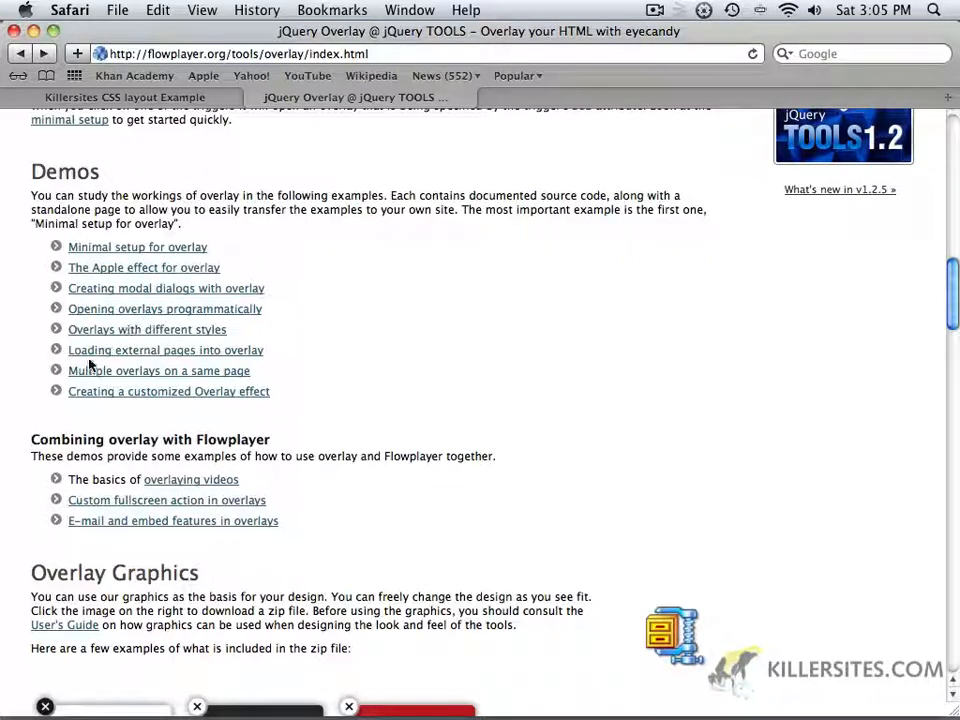
{"action": "mouse_move", "coordinate": [83, 388]}
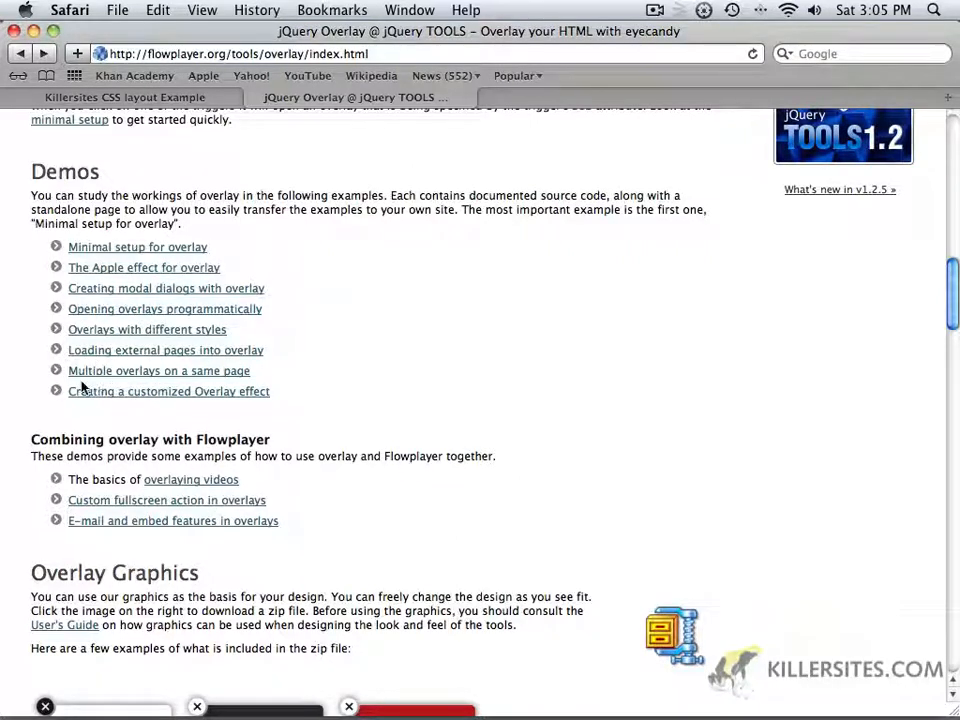
{"action": "mouse_move", "coordinate": [323, 348]}
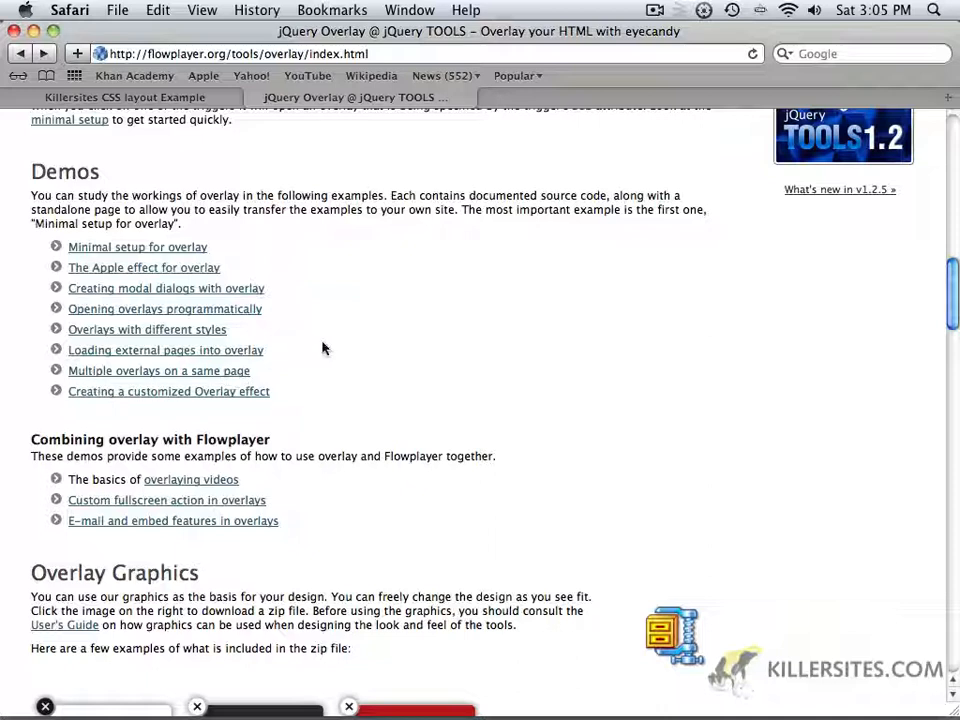
{"action": "mouse_move", "coordinate": [248, 293]}
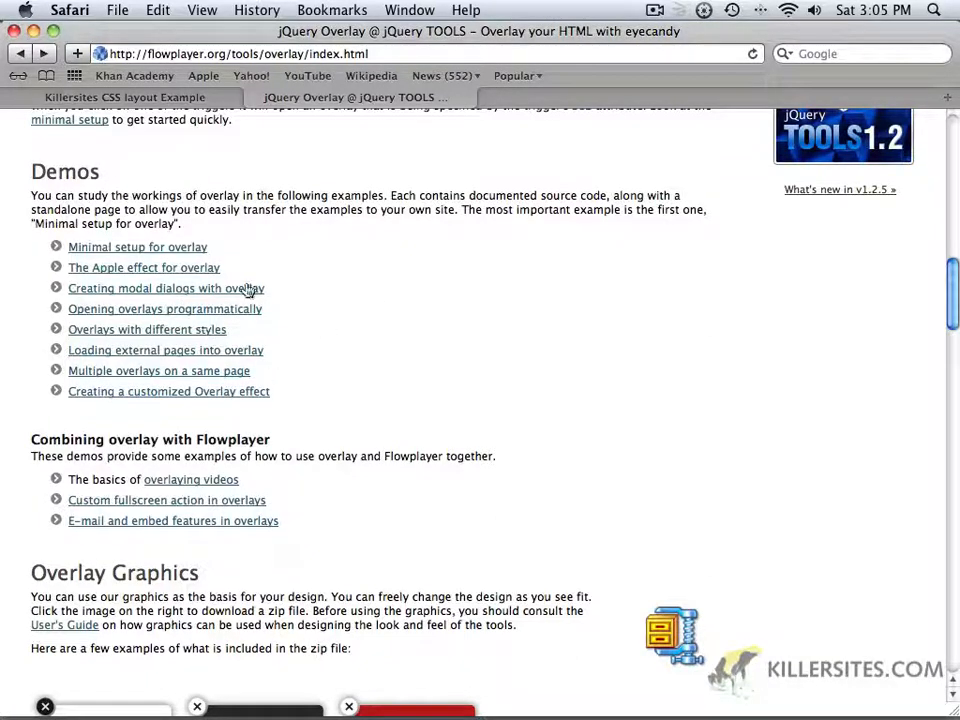
{"action": "mouse_move", "coordinate": [150, 258]}
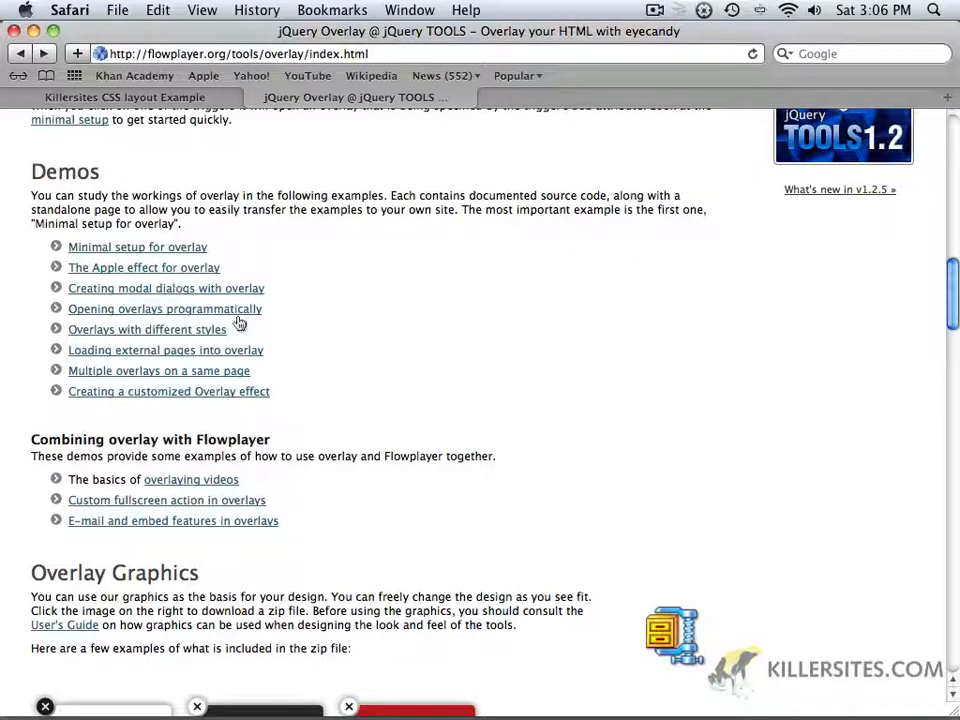
{"action": "mouse_move", "coordinate": [227, 359]}
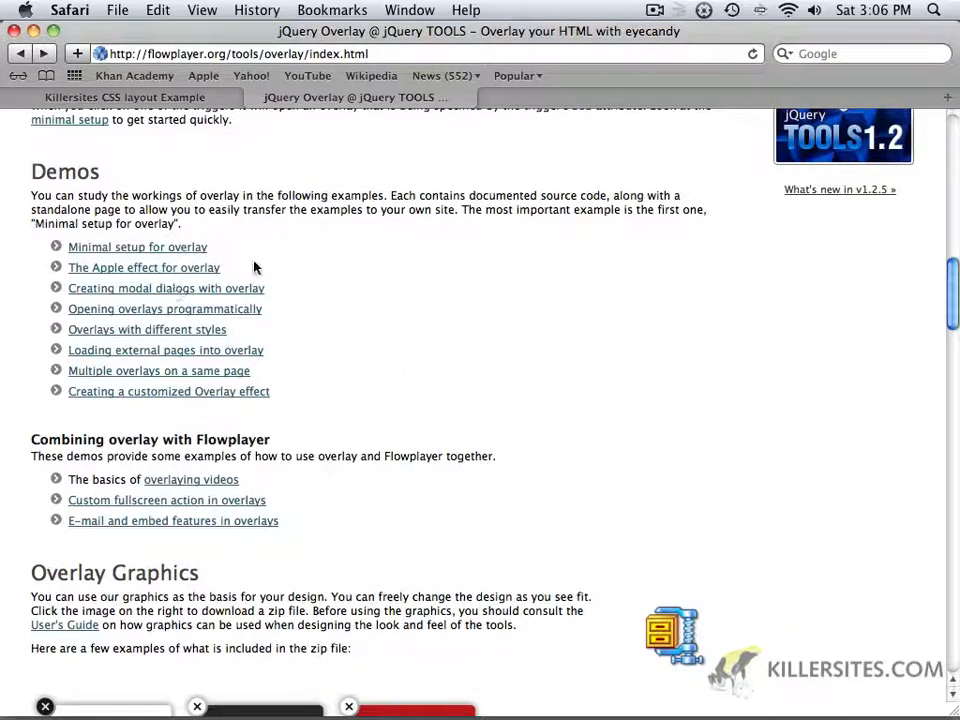
Step: Switch from the jQuery Demos list over to Finder with Cmd+Tab
{"action": "key", "text": "cmd+tab"}
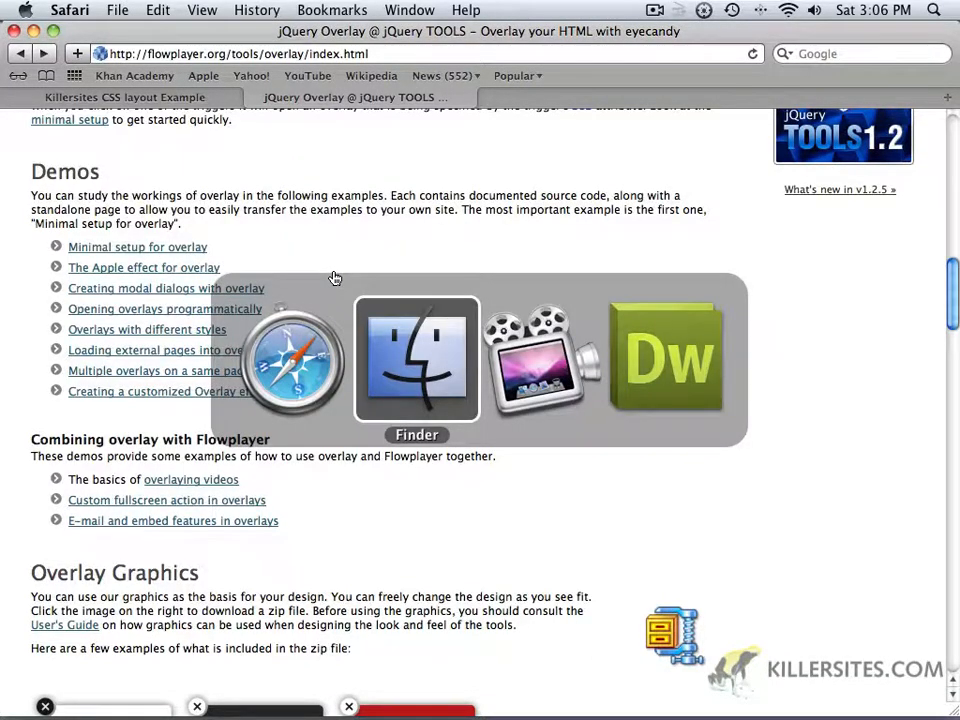
Step: Preview red.png and the 36×36 close.png button in Finder
{"action": "left_click", "coordinate": [417, 360]}
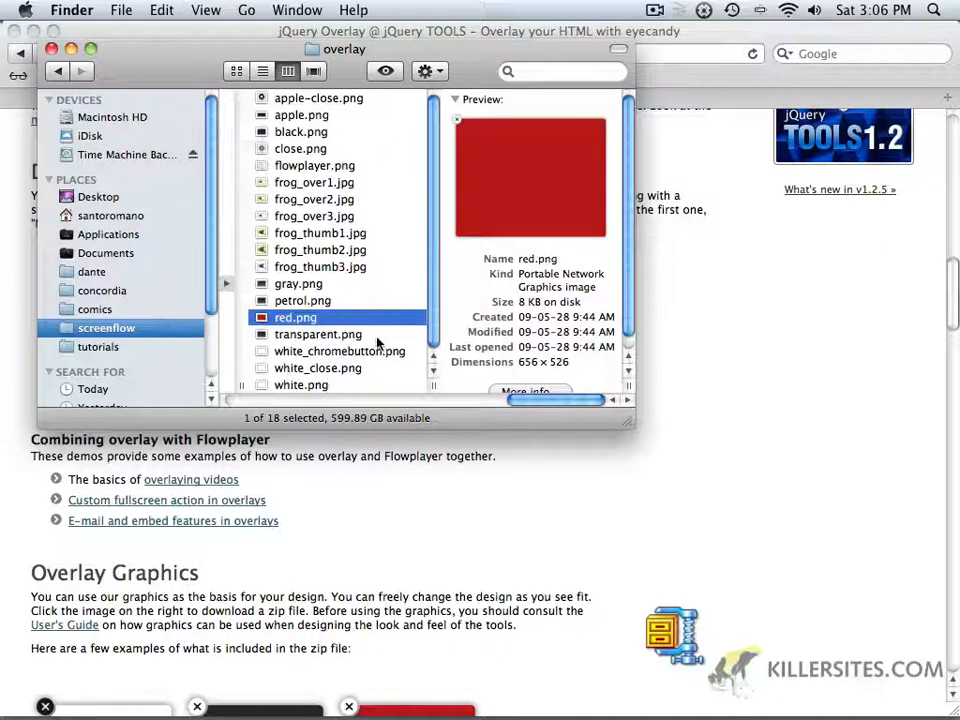
{"action": "left_click", "coordinate": [300, 148]}
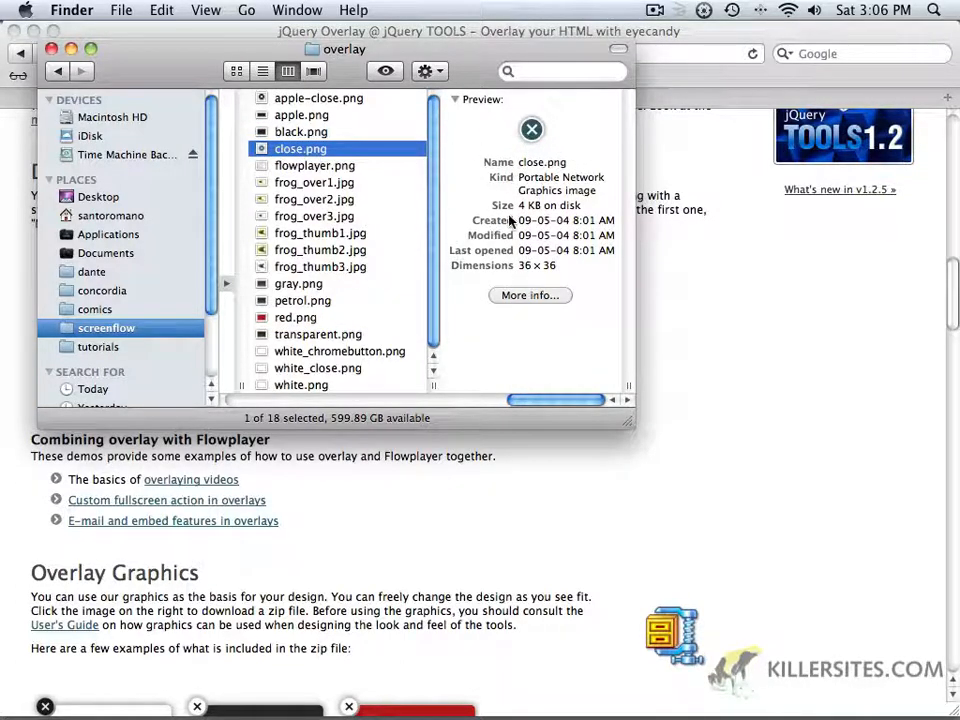
{"action": "mouse_move", "coordinate": [508, 278]}
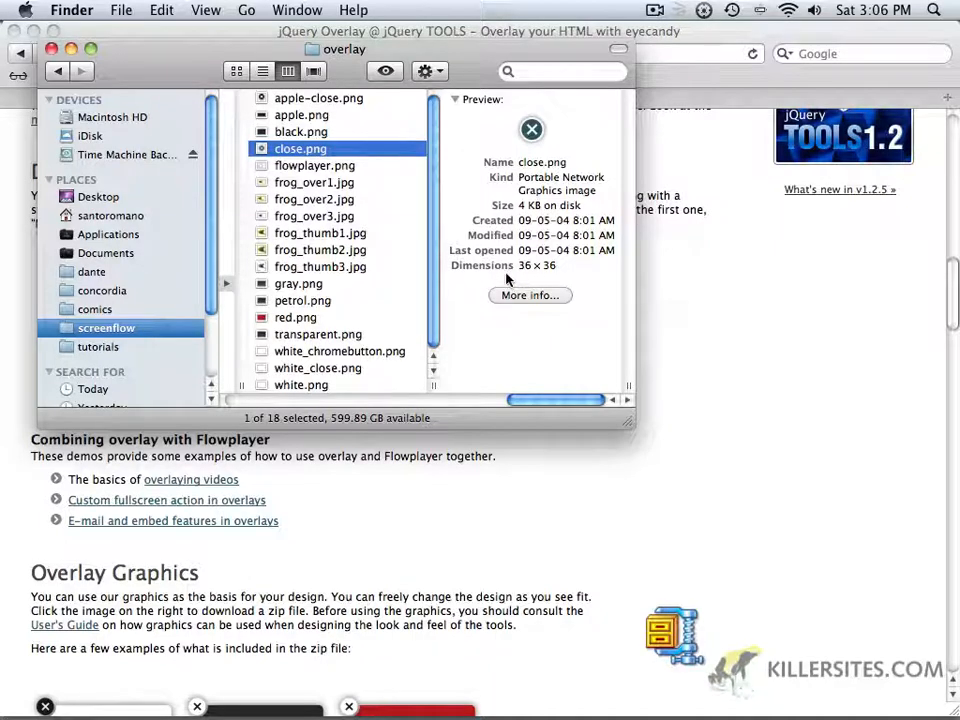
{"action": "mouse_move", "coordinate": [550, 278]}
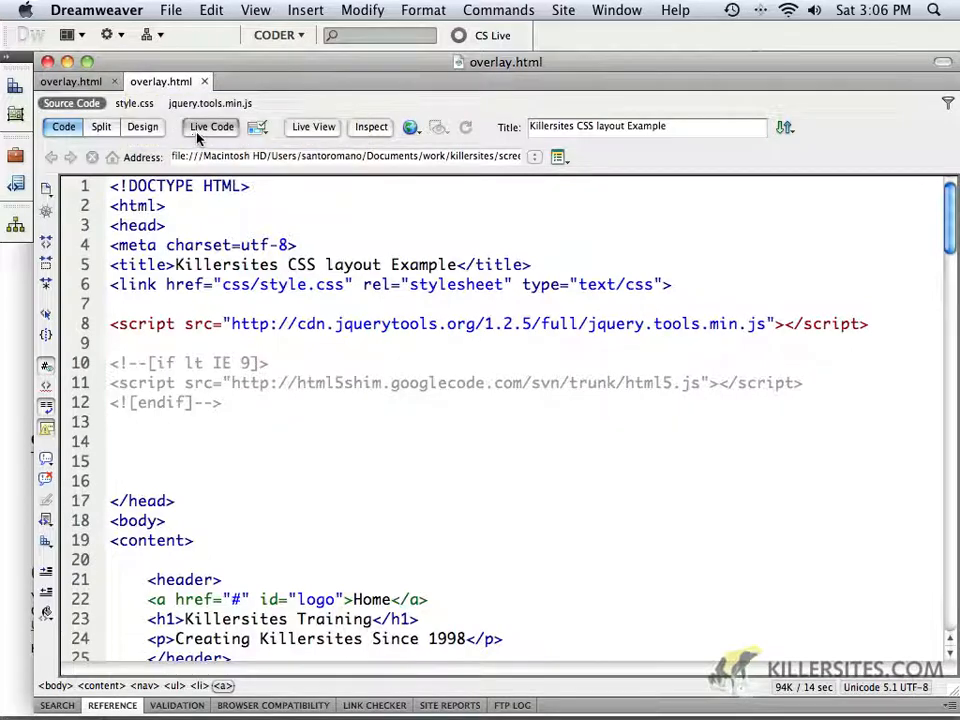
Step: Switch overlay.html to Design view and open the progress site folder in Finder
{"action": "left_click", "coordinate": [142, 127]}
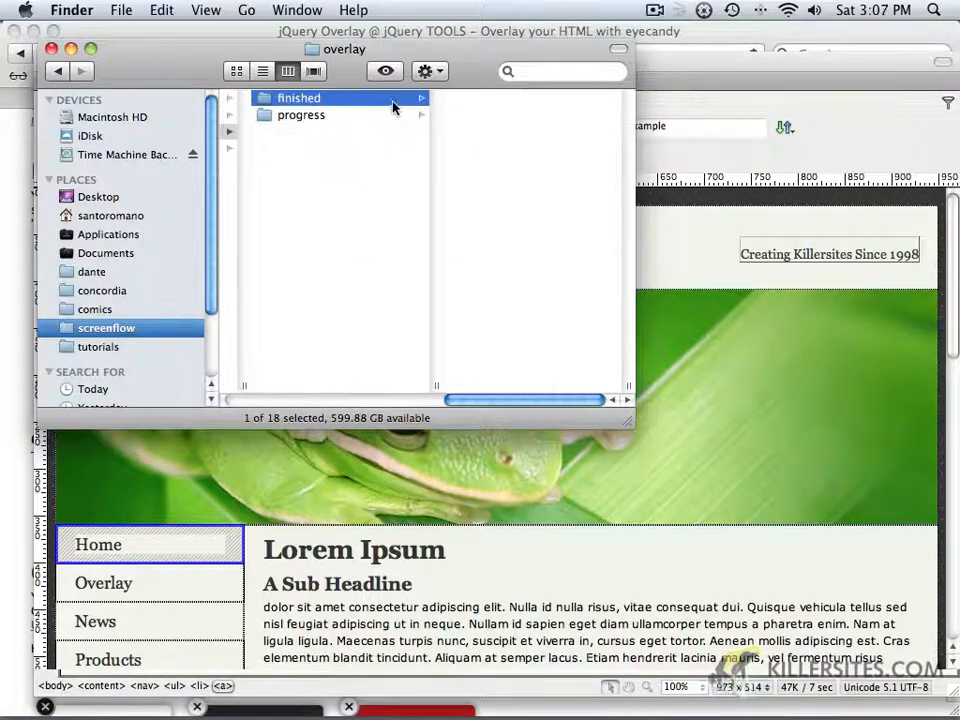
{"action": "left_click", "coordinate": [301, 114]}
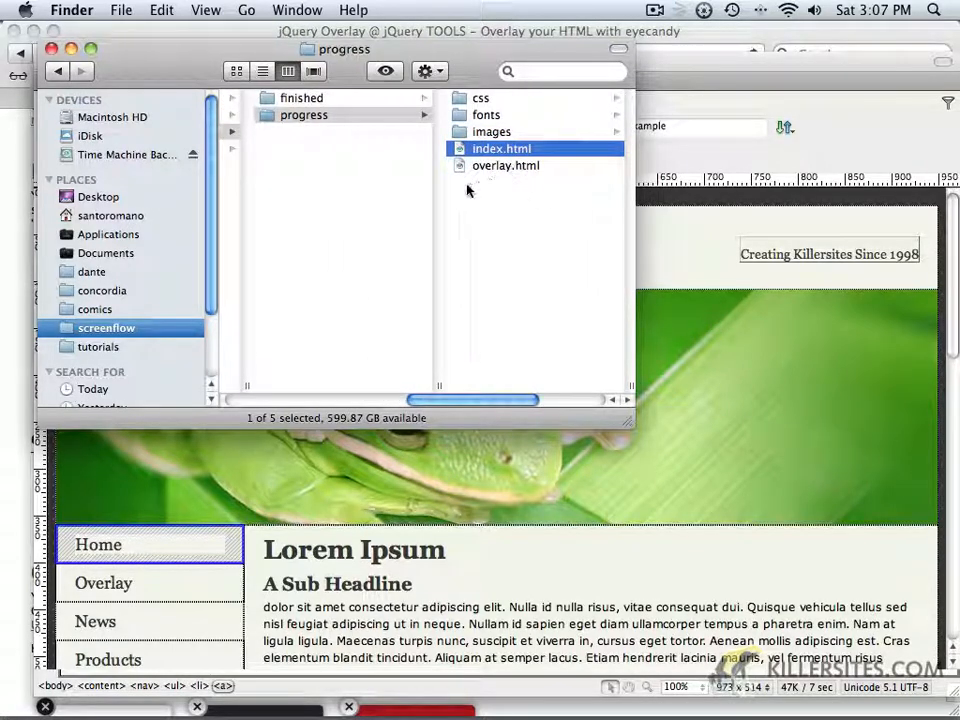
{"action": "mouse_move", "coordinate": [493, 178]}
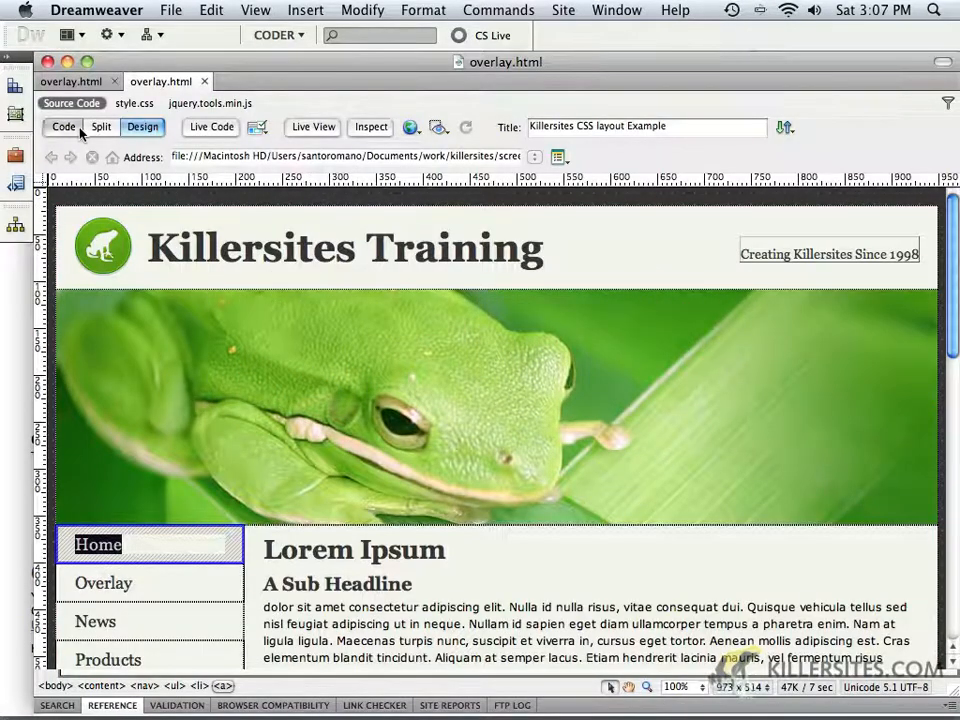
Step: Review overlay.html's header and nav code, then bring up the Killersites preview tab
{"action": "left_click", "coordinate": [63, 127]}
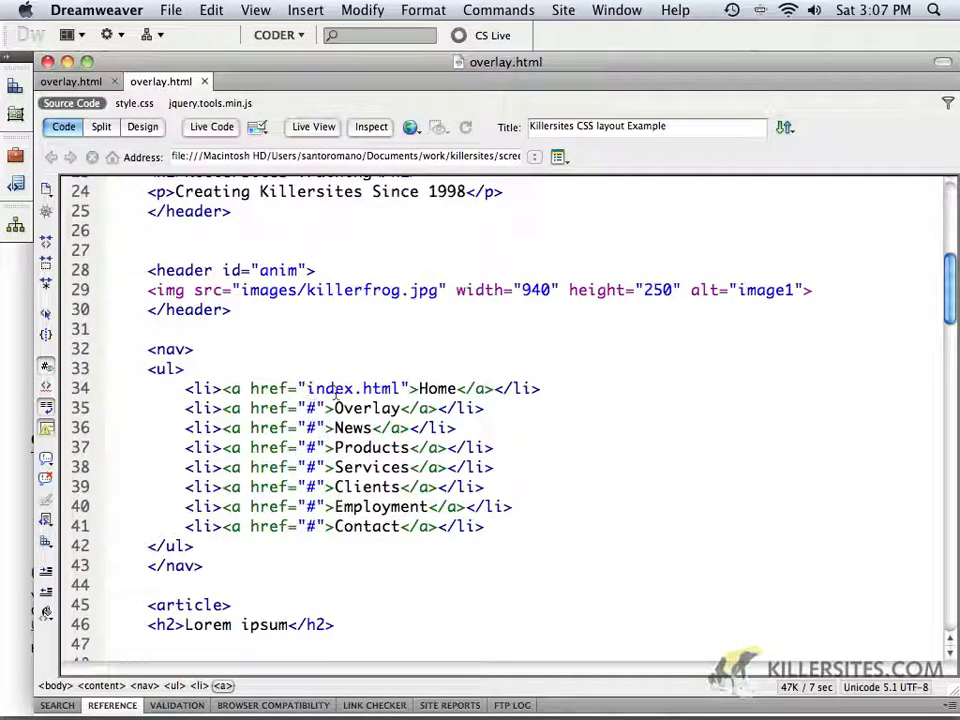
{"action": "left_click", "coordinate": [409, 388]}
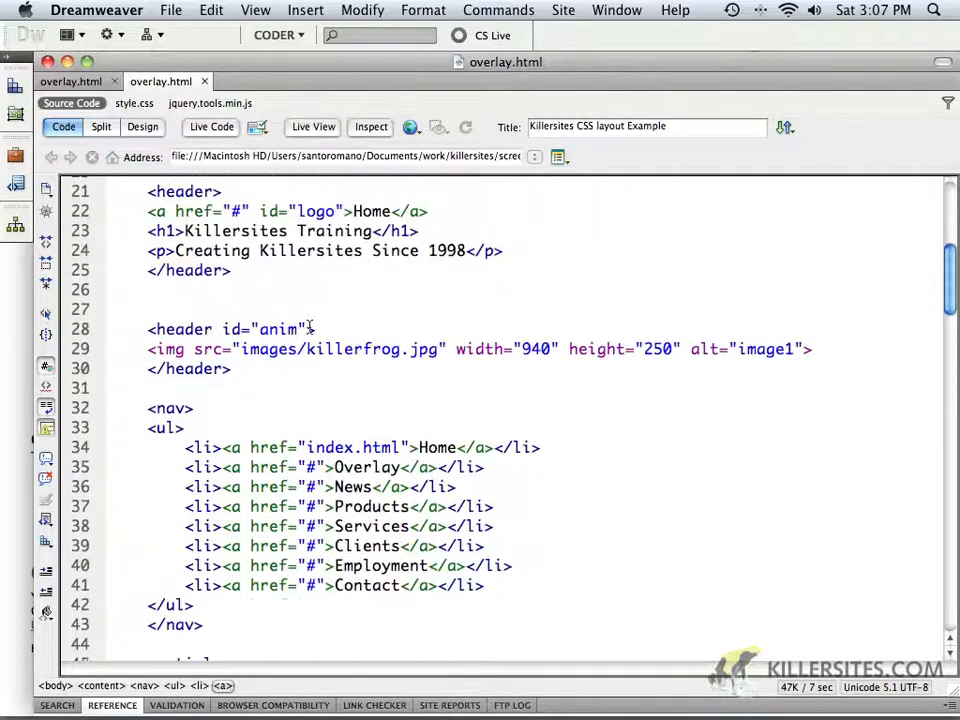
{"action": "scroll", "scroll_direction": "up", "scroll_amount": 3}
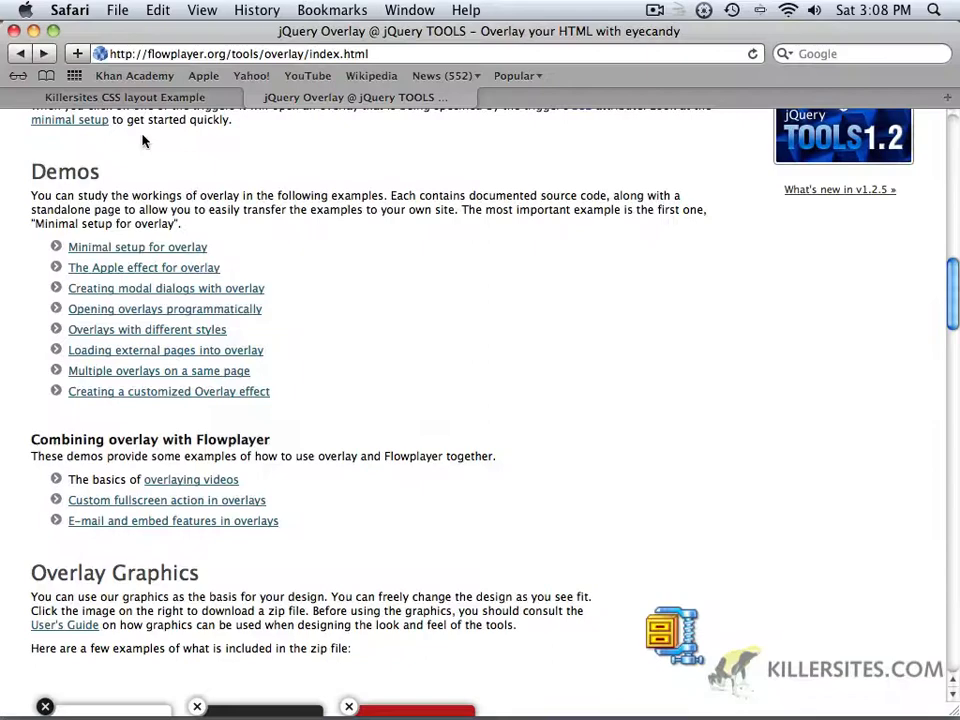
{"action": "left_click", "coordinate": [124, 97]}
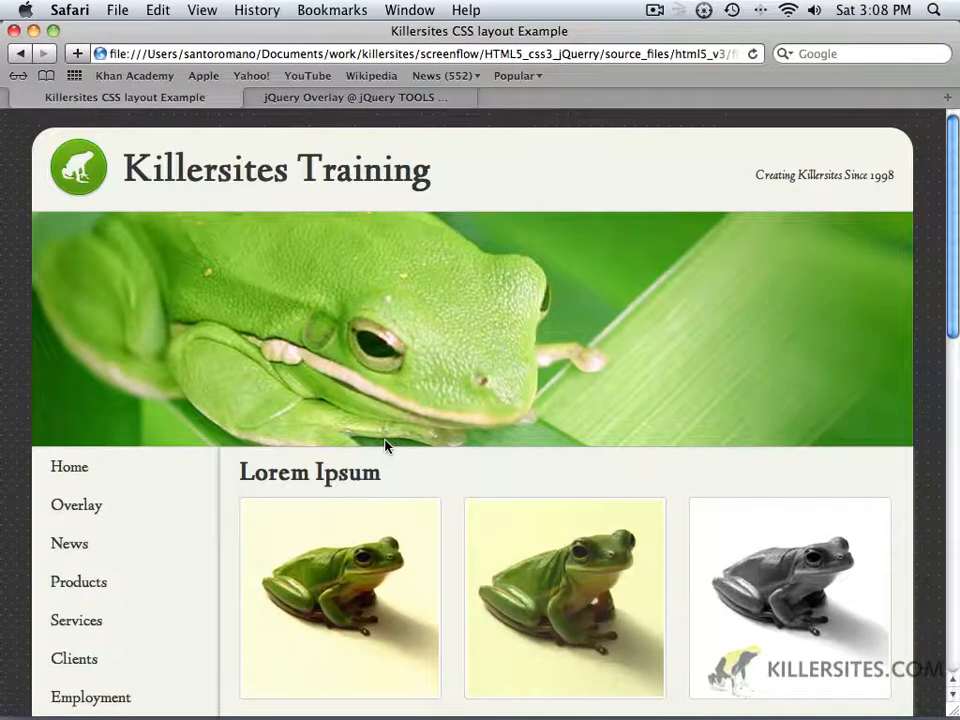
Step: Scroll through the Safari page preview showing the three frog photos
{"action": "scroll", "scroll_direction": "down", "scroll_amount": 3}
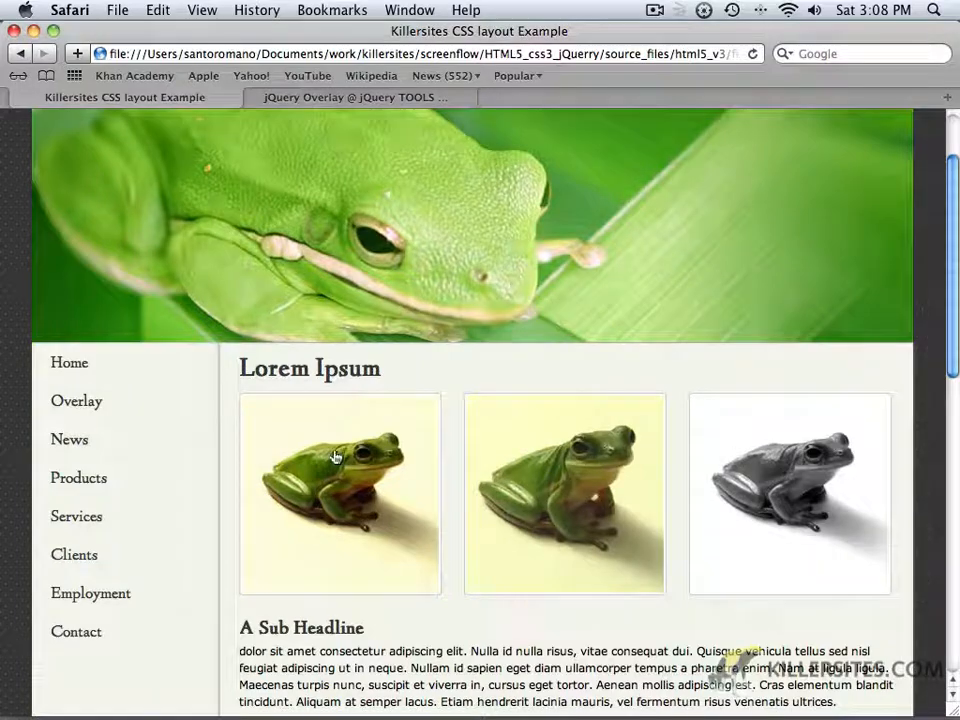
{"action": "scroll", "scroll_direction": "down", "scroll_amount": 3}
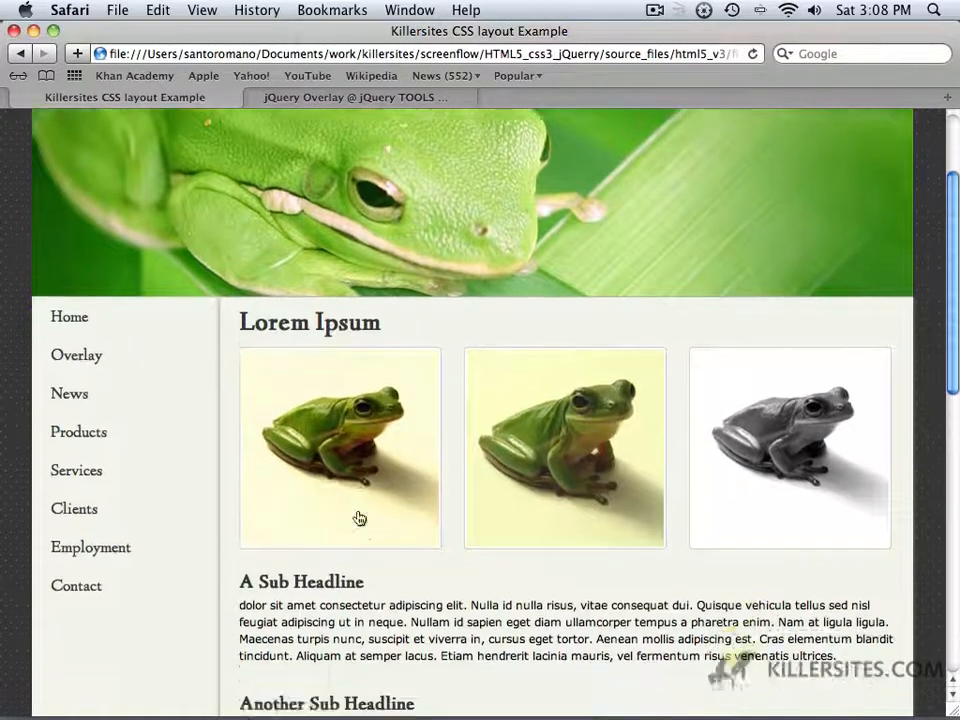
{"action": "scroll", "scroll_direction": "down", "scroll_amount": 3}
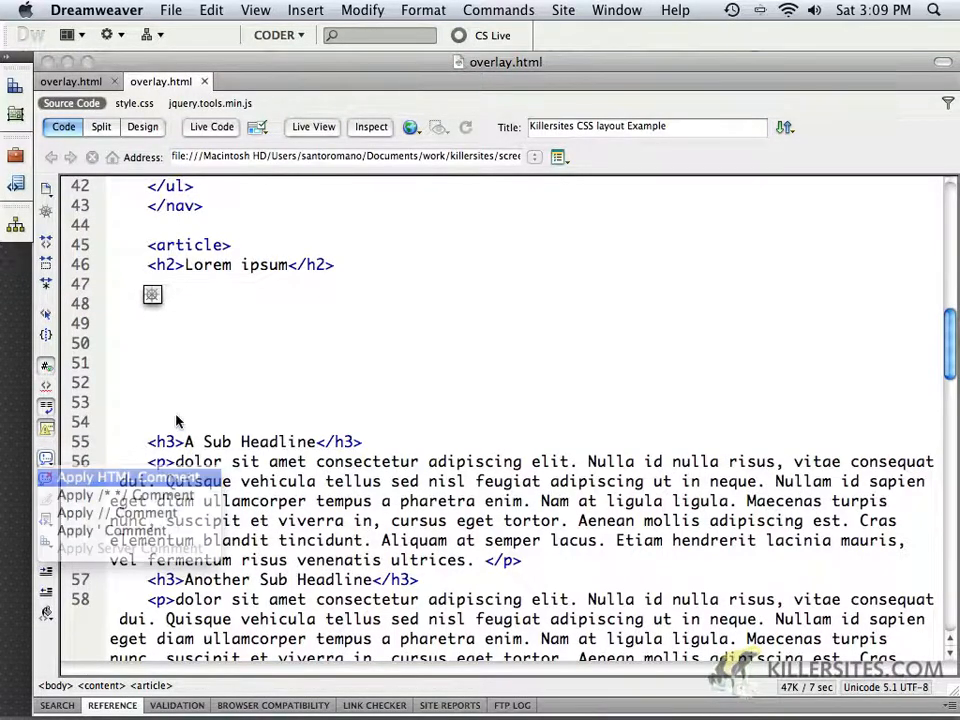
Step: Add a 'trigger elements' comment and a <div id="triggers"></div> on line 48
{"action": "left_click", "coordinate": [120, 477]}
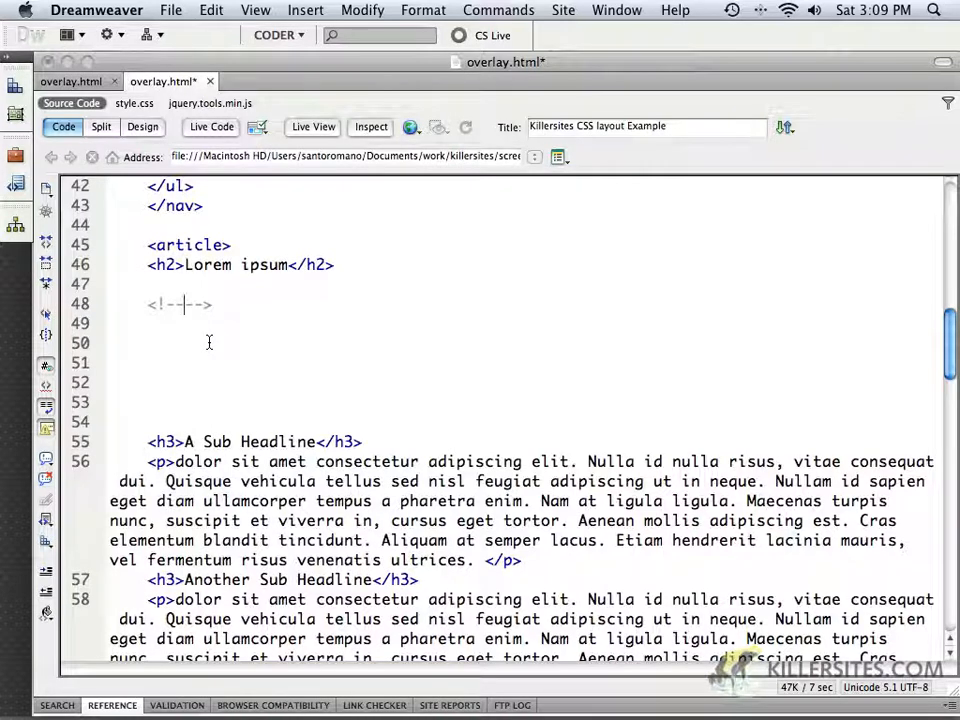
{"action": "type", "text": "trigger ele"}
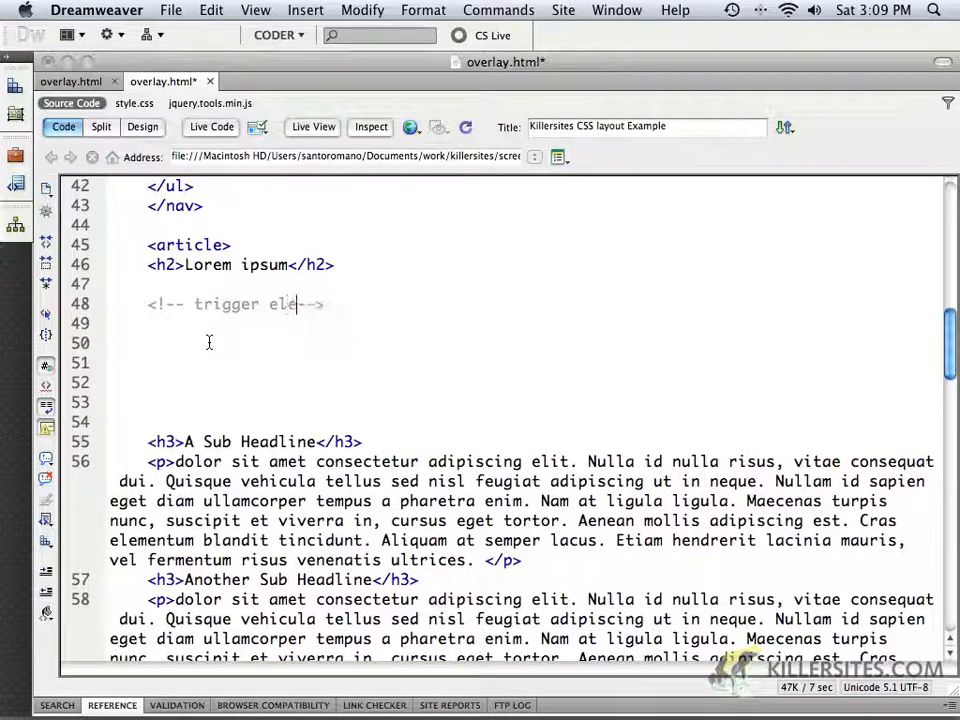
{"action": "type", "text": "ments"}
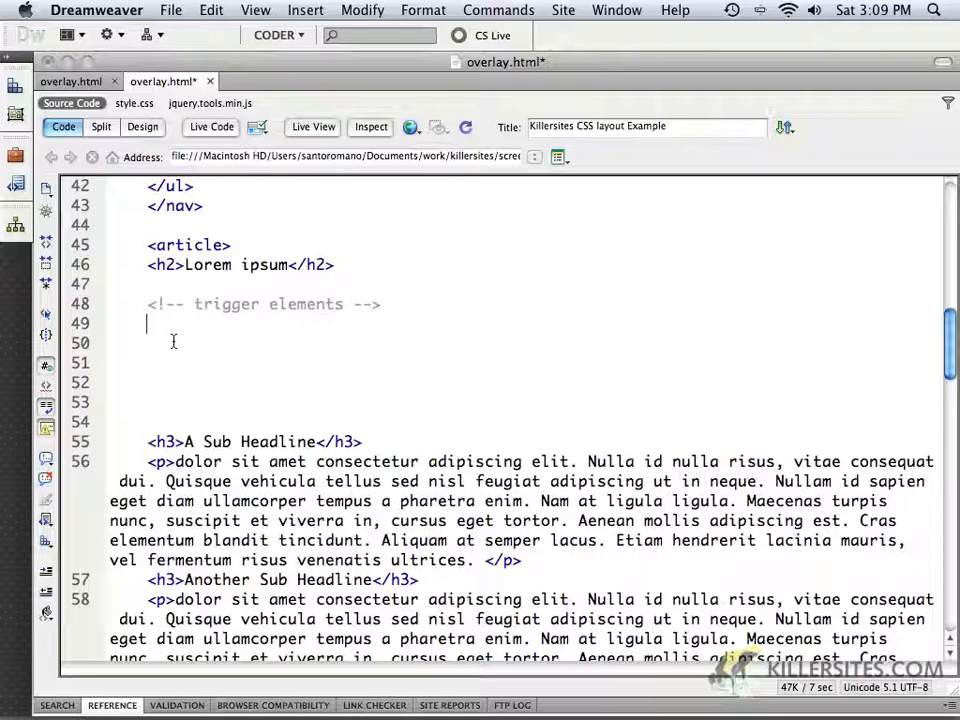
{"action": "type", "text": "<d"}
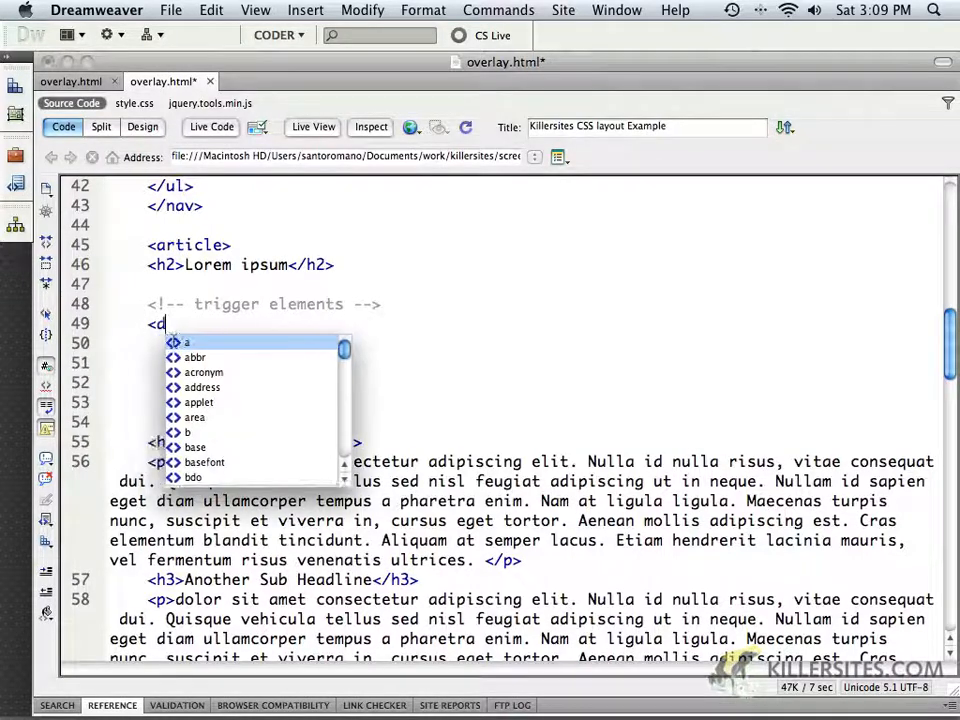
{"action": "type", "text": "iv"}
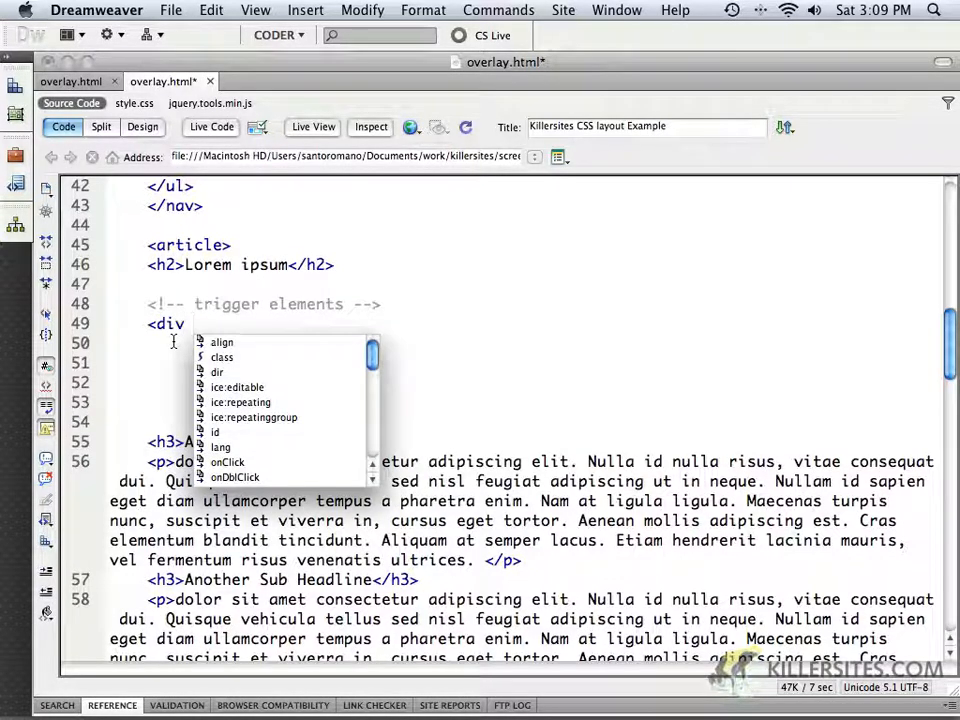
{"action": "type", "text": "id"}
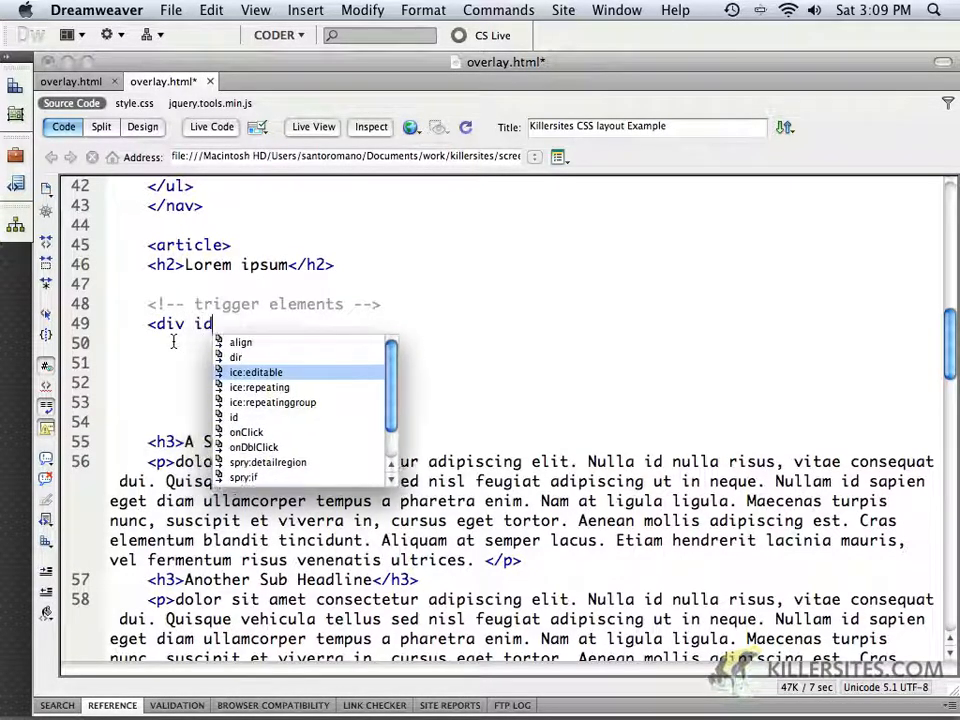
{"action": "type", "text": "=\""}
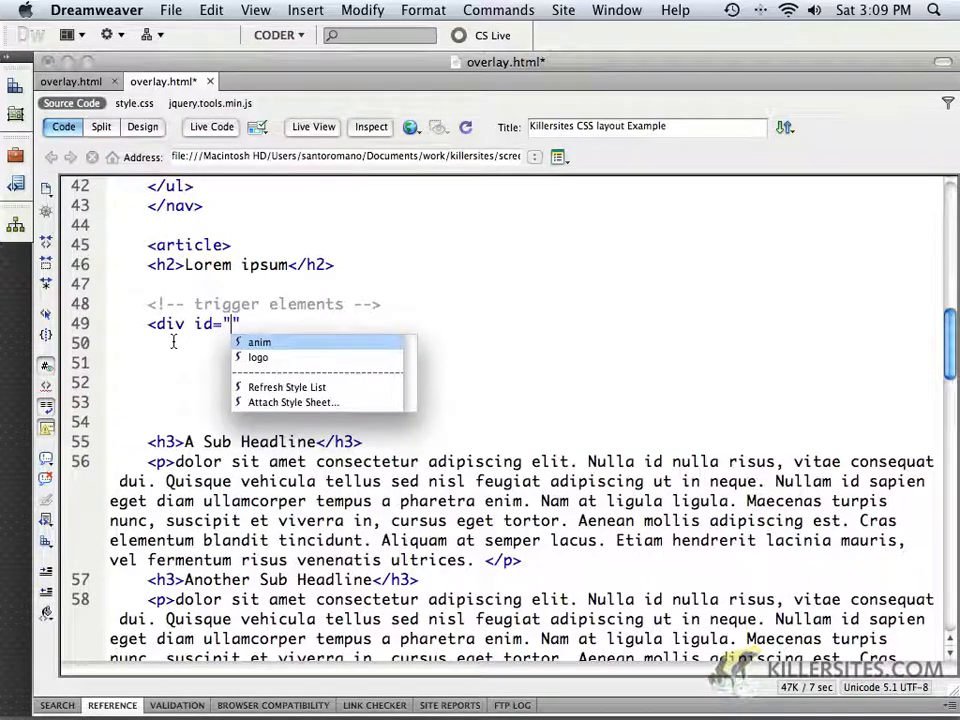
{"action": "type", "text": "t"}
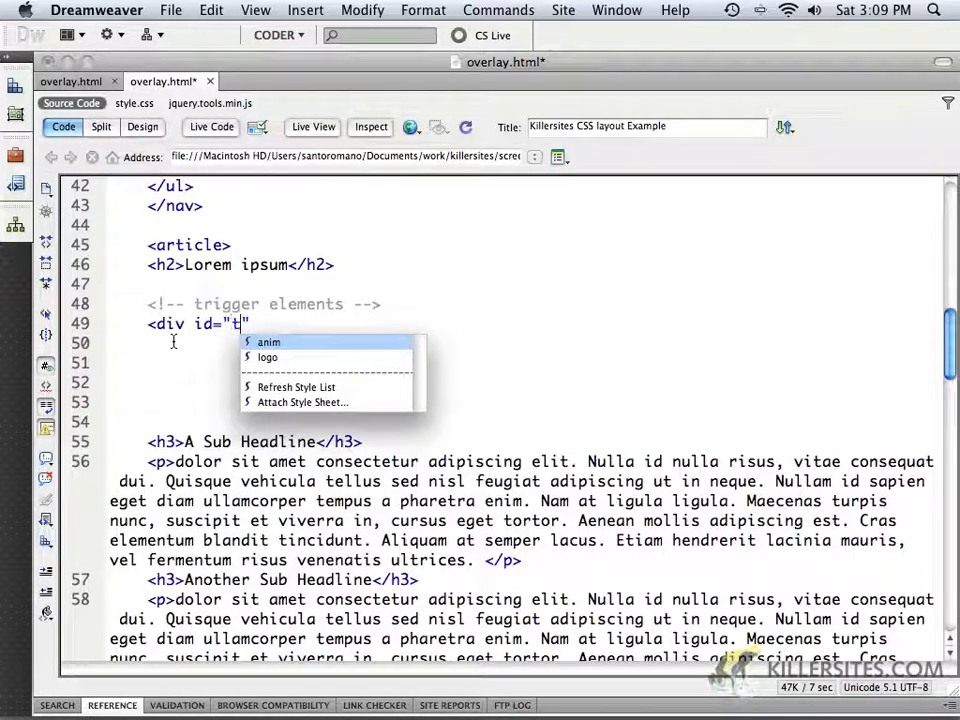
{"action": "type", "text": "riggers"}
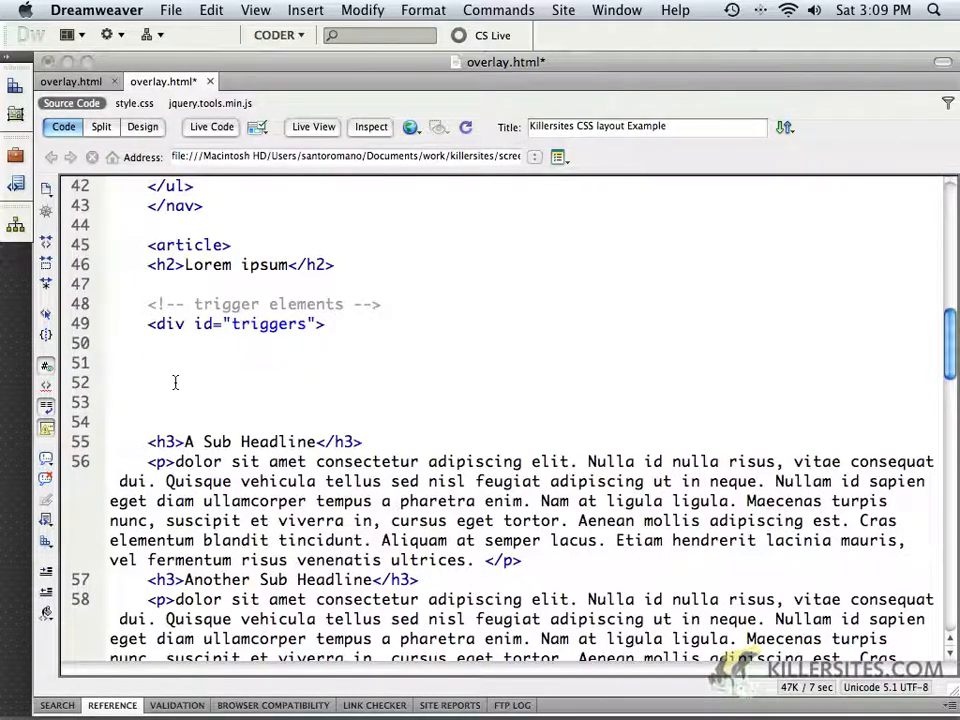
{"action": "type", "text": "</div>"}
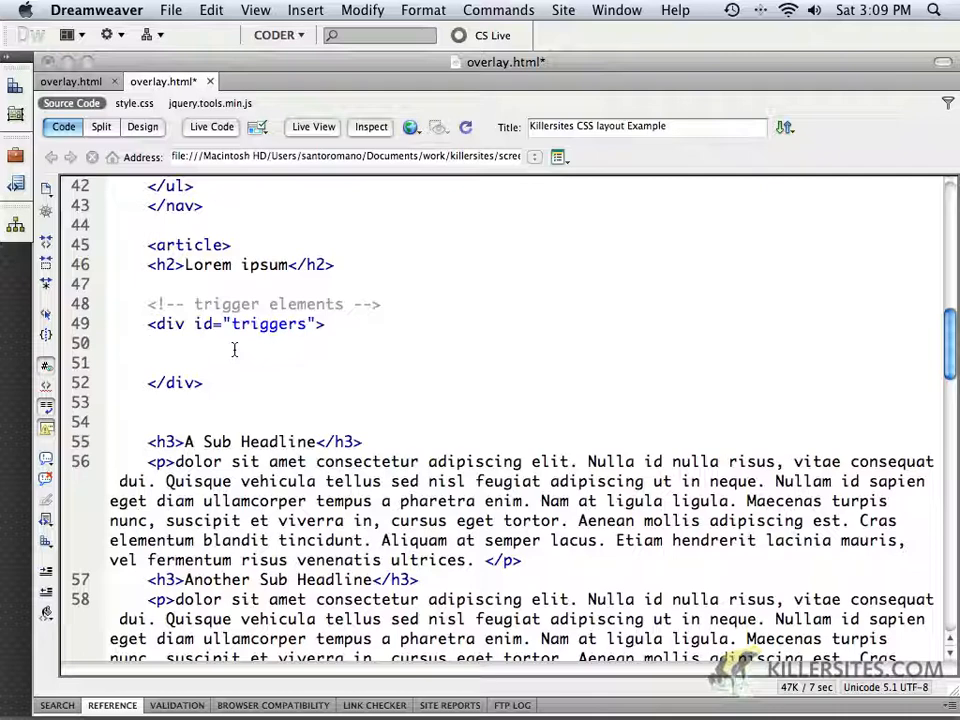
Step: Inside the triggers div, type an img tag with src="images/overlay/frog_thumb1.jpg"
{"action": "left_click", "coordinate": [148, 343]}
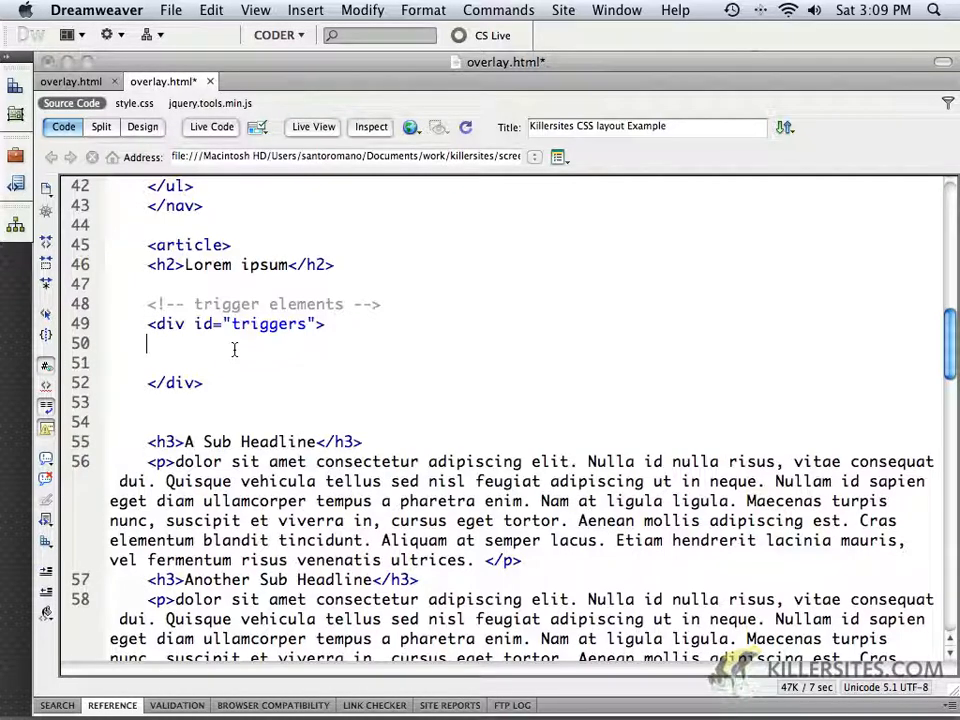
{"action": "type", "text": "<"}
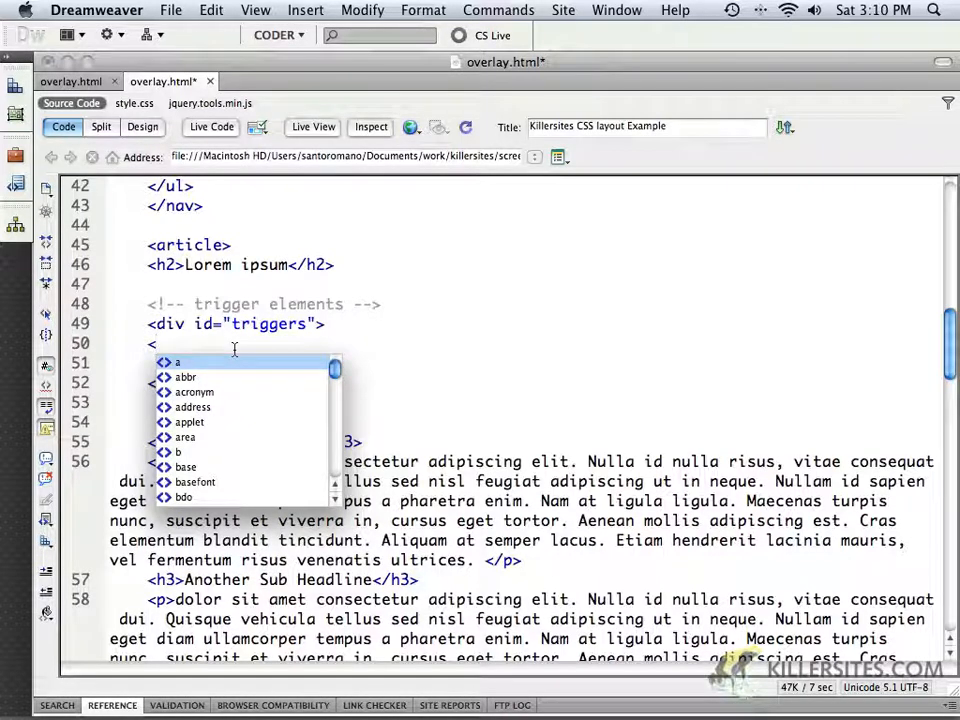
{"action": "type", "text": "img"}
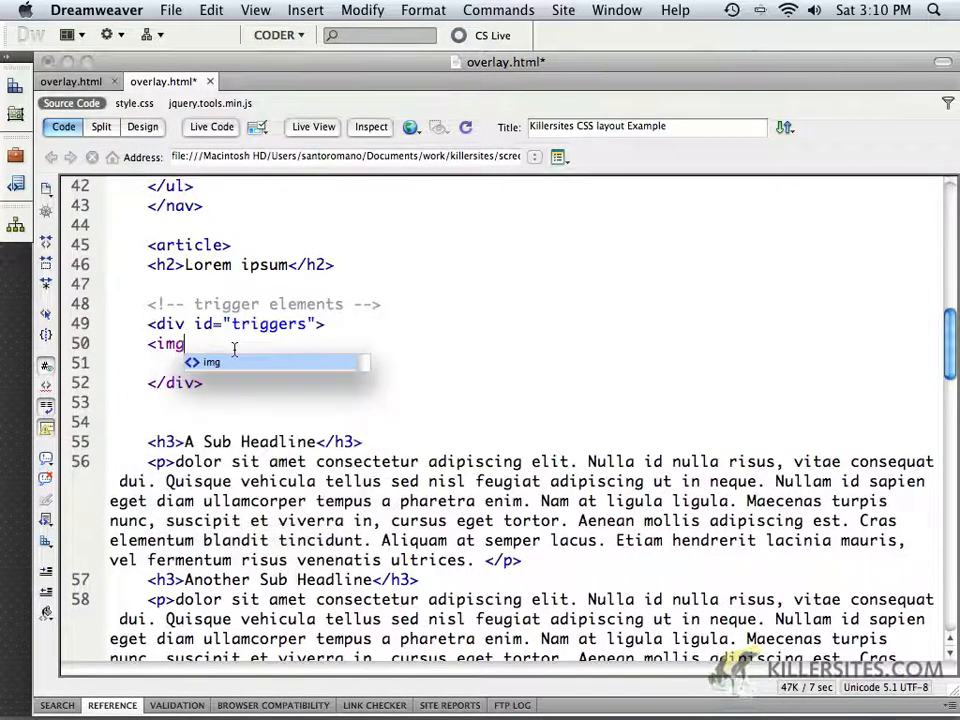
{"action": "type", "text": "sr"}
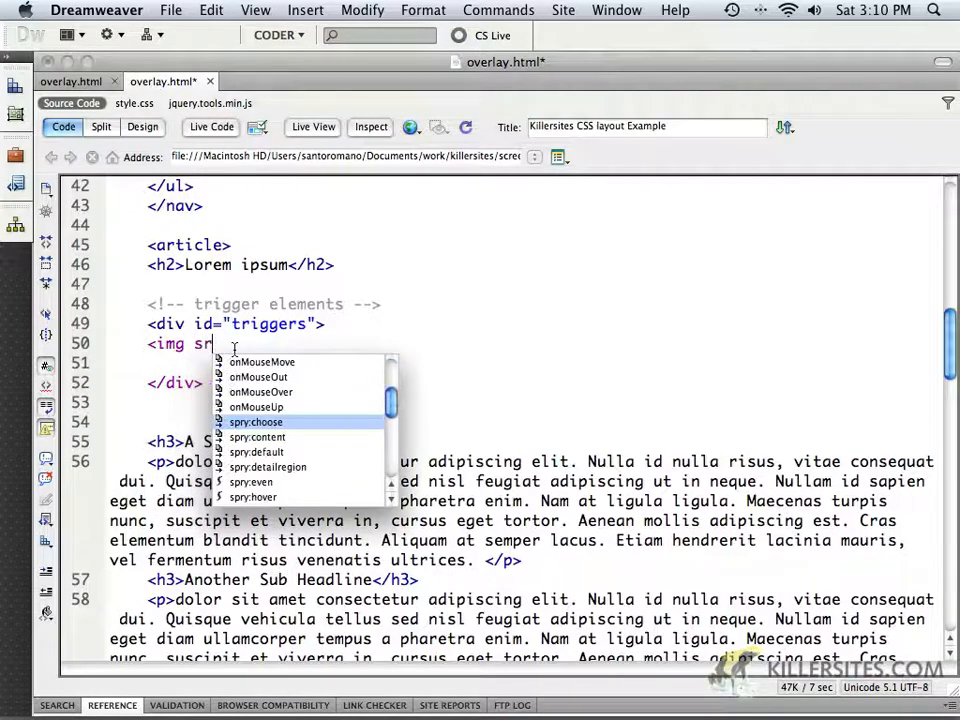
{"action": "type", "text": "src=\""}
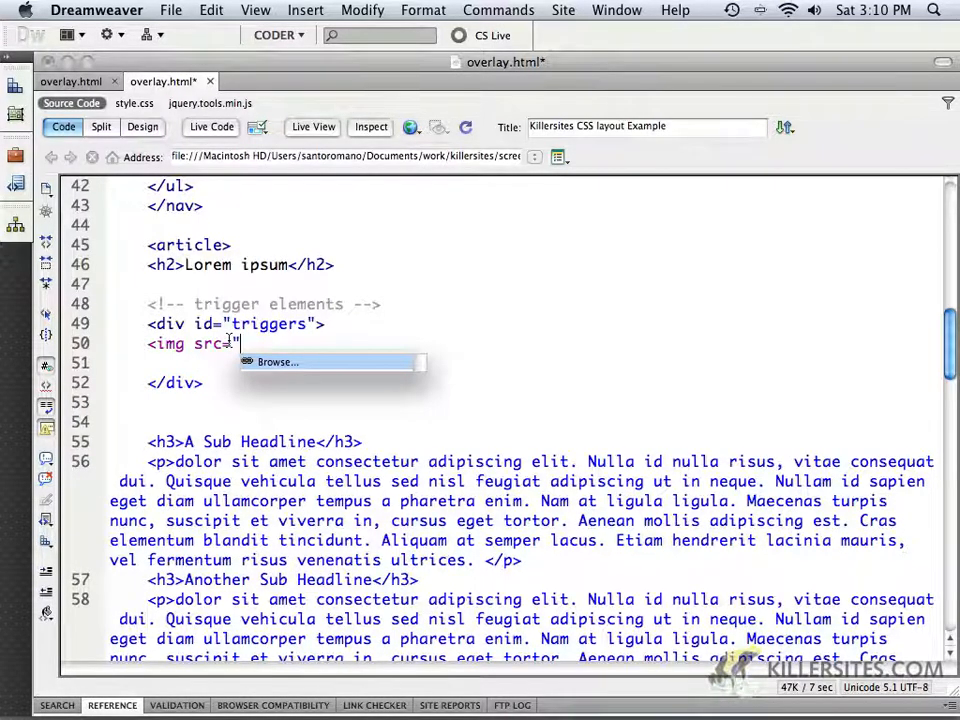
{"action": "left_click", "coordinate": [277, 361]}
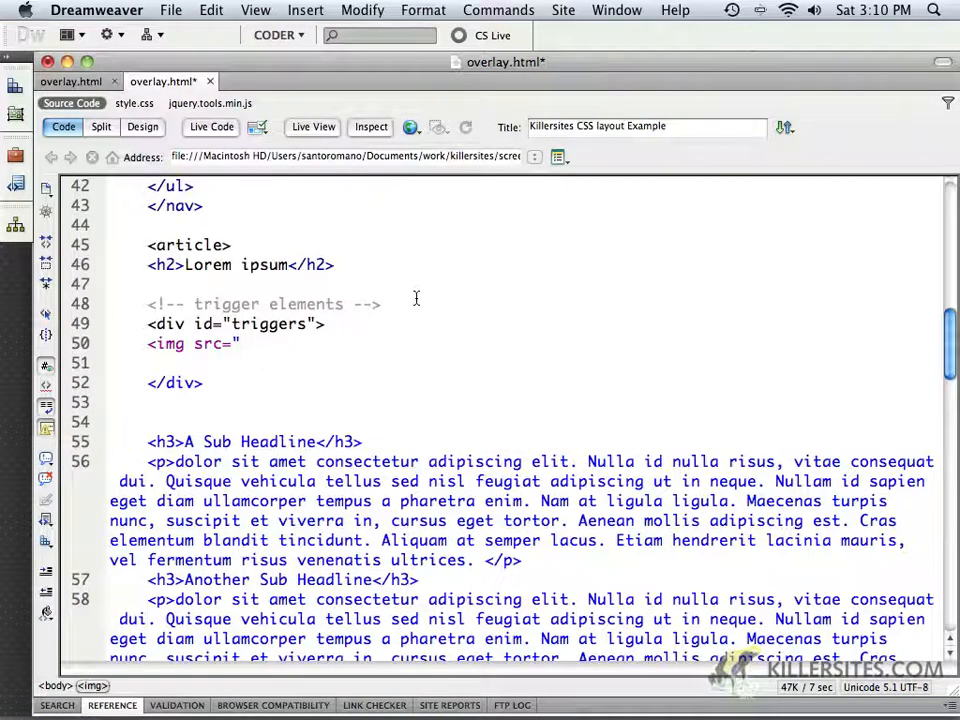
{"action": "type", "text": "images"}
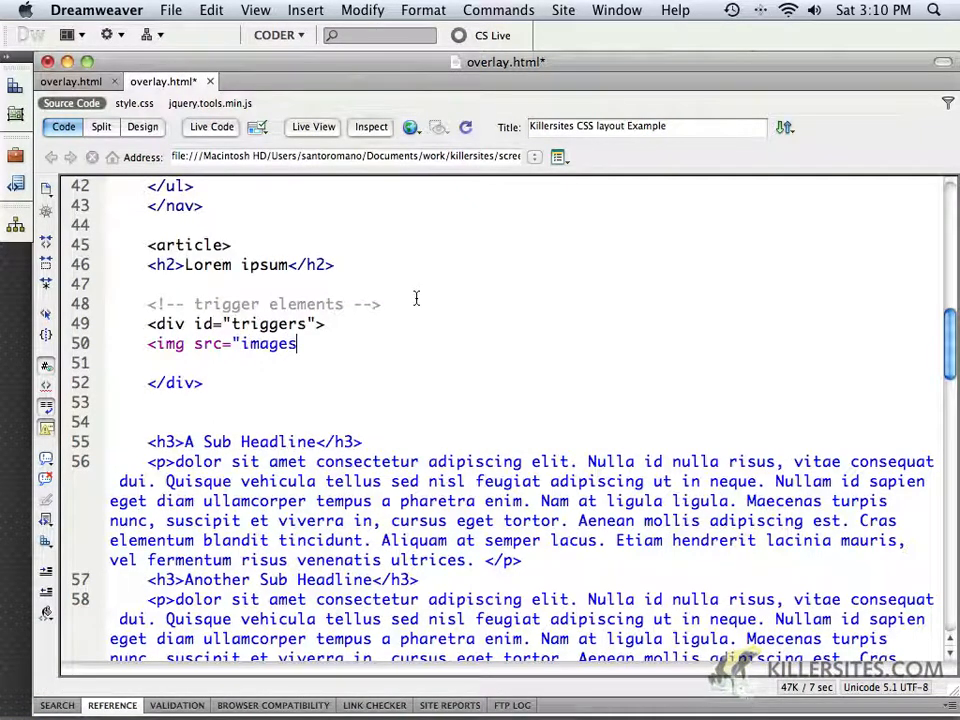
{"action": "type", "text": "/"}
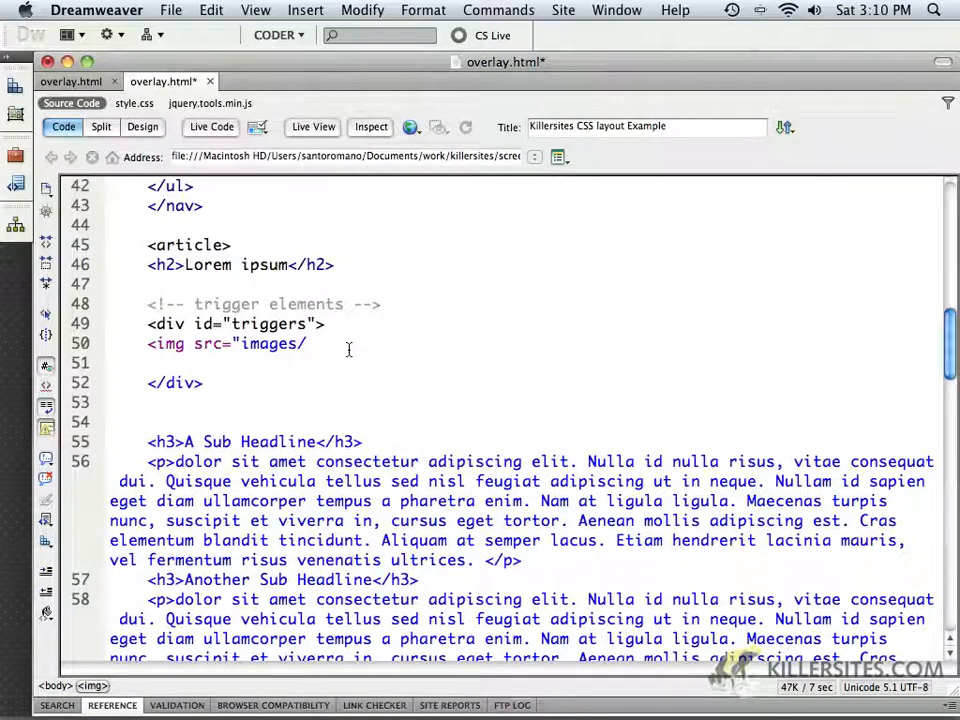
{"action": "type", "text": "overlay"}
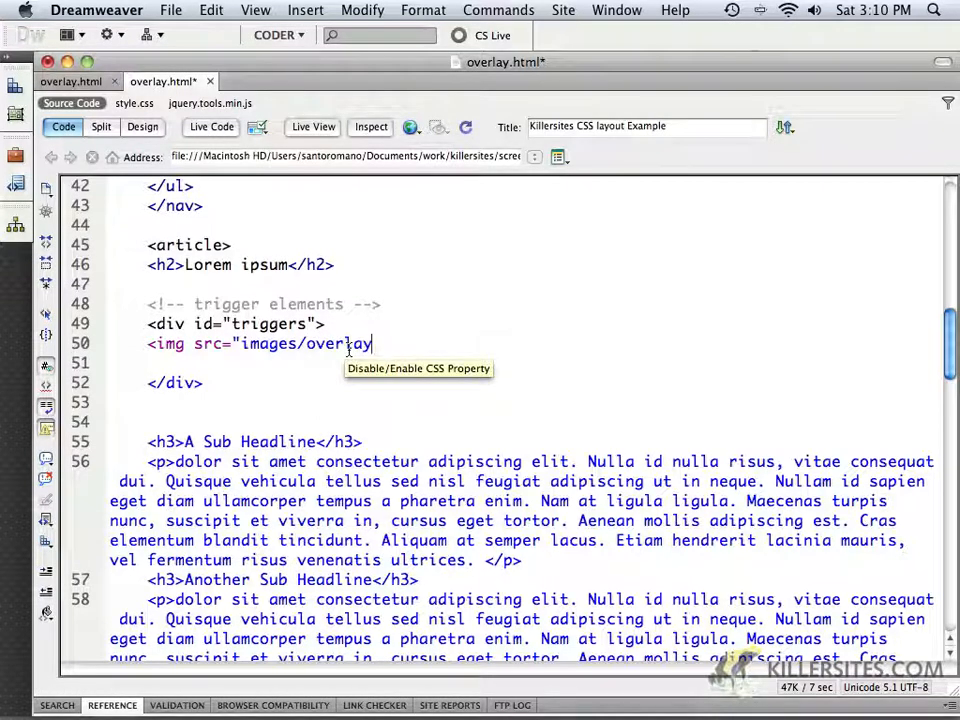
{"action": "type", "text": "/fr"}
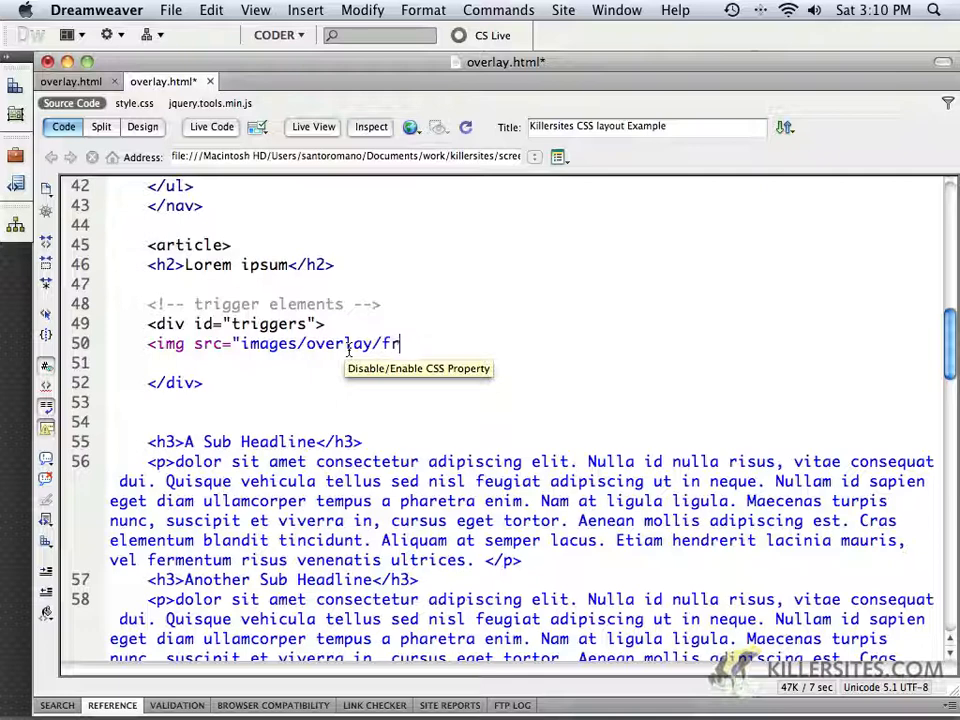
{"action": "type", "text": "og_"}
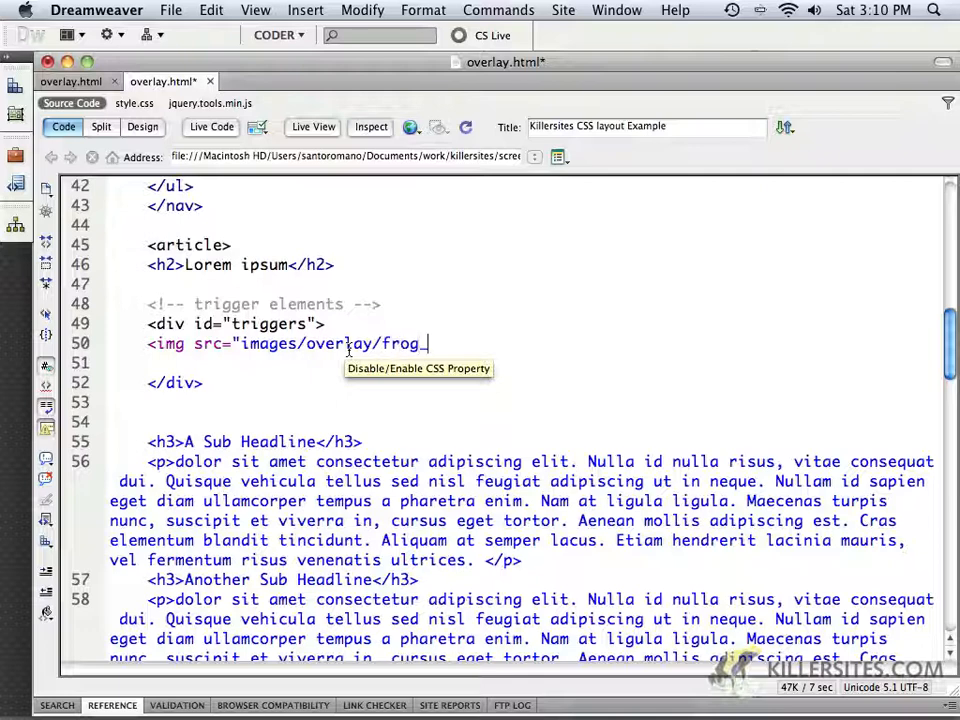
{"action": "type", "text": "thu"}
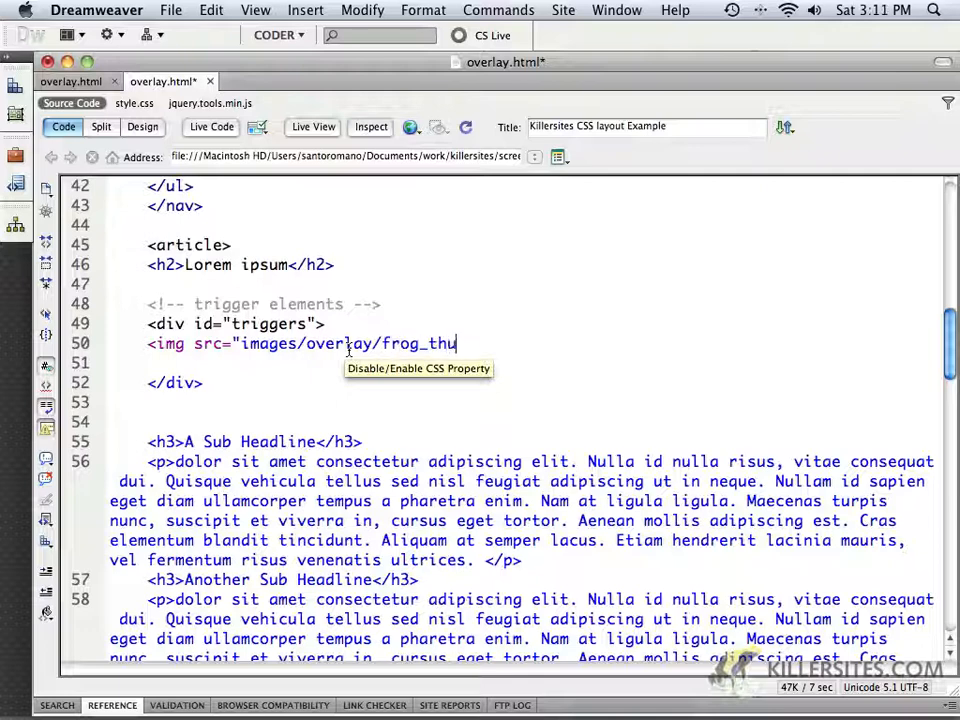
{"action": "type", "text": "mb"}
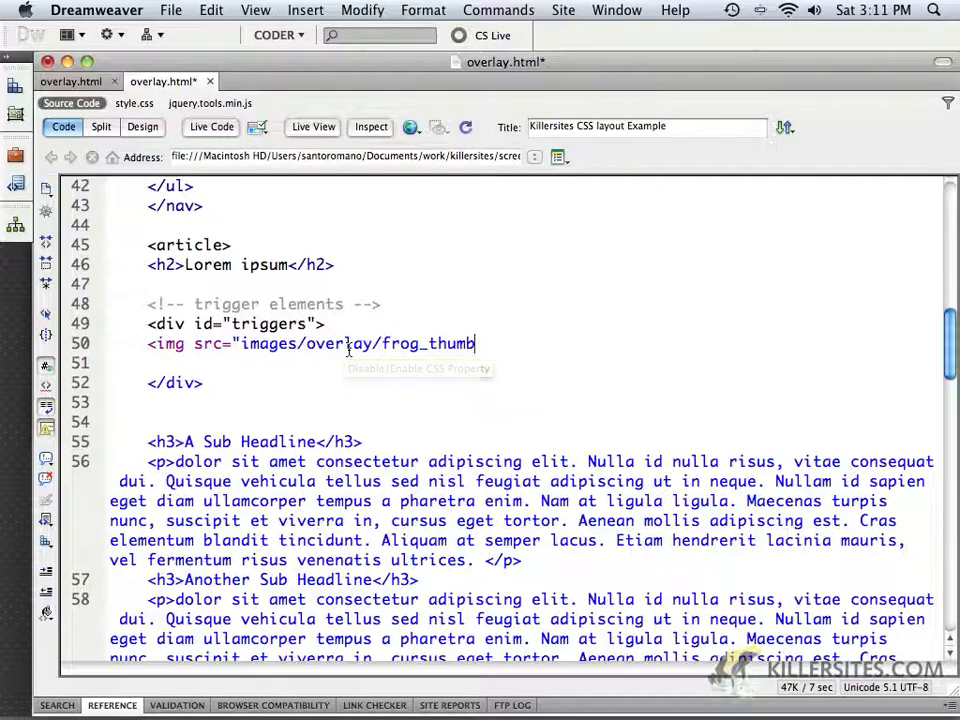
{"action": "type", "text": "1.j"}
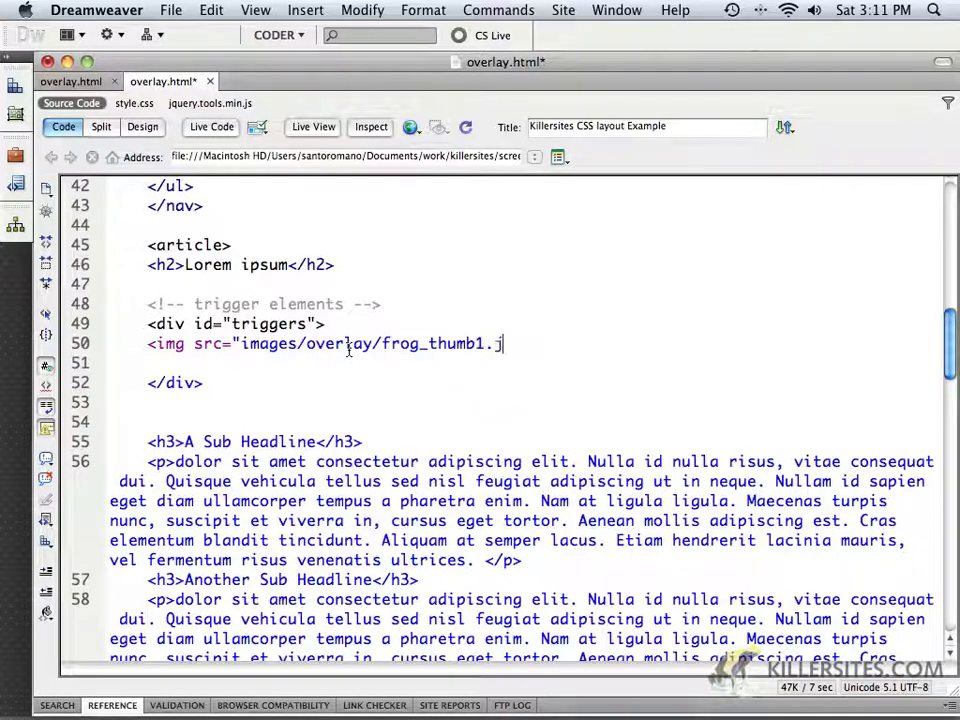
{"action": "type", "text": "pg"}
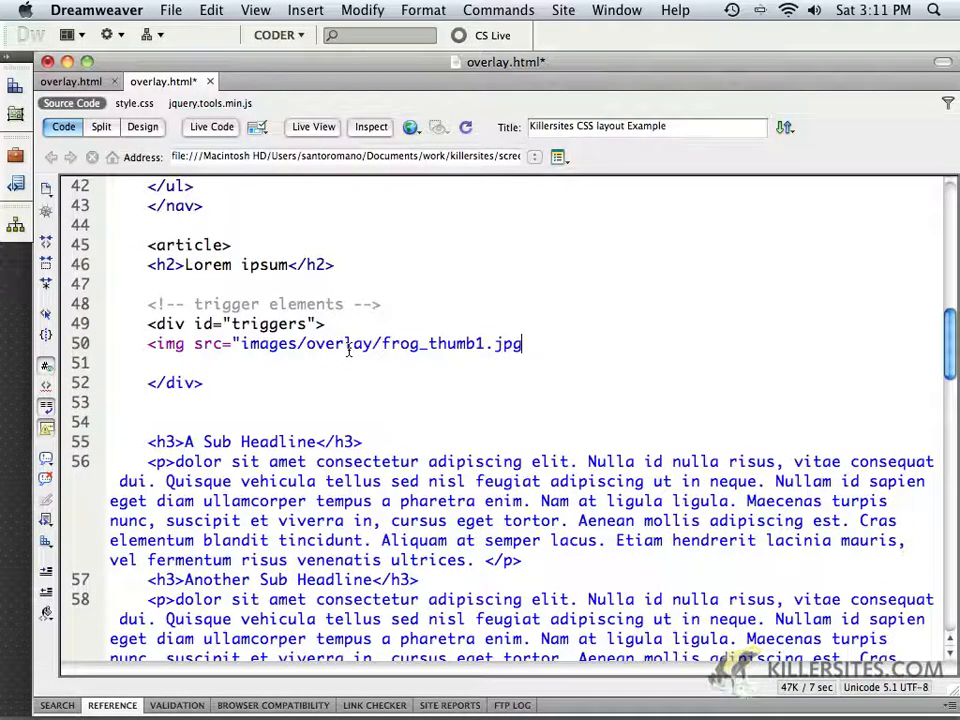
{"action": "type", "text": "\""}
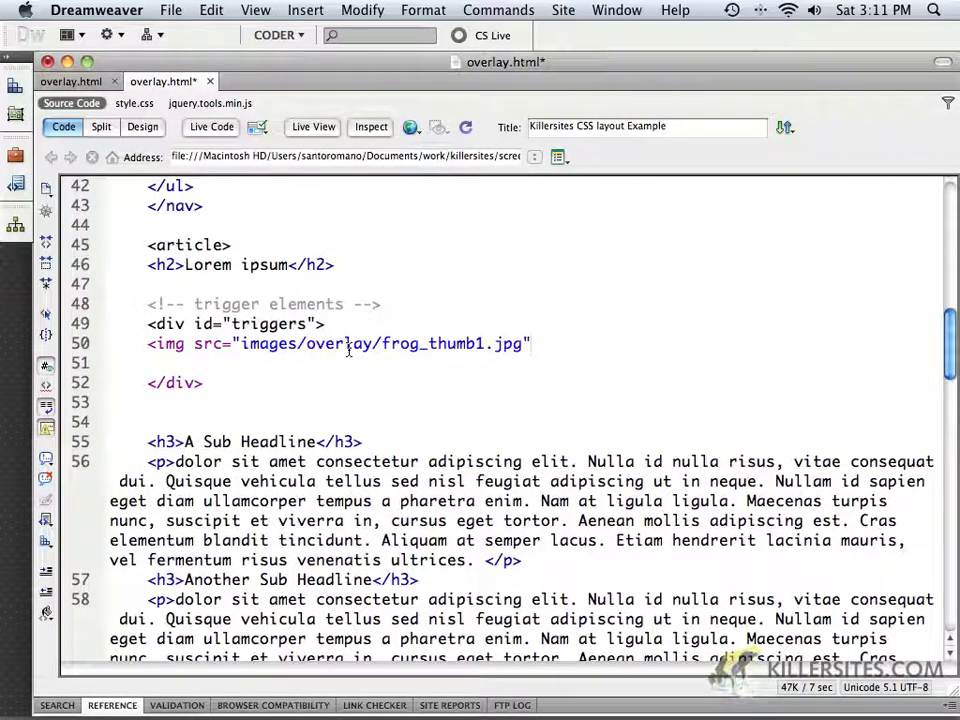
{"action": "left_click", "coordinate": [531, 343]}
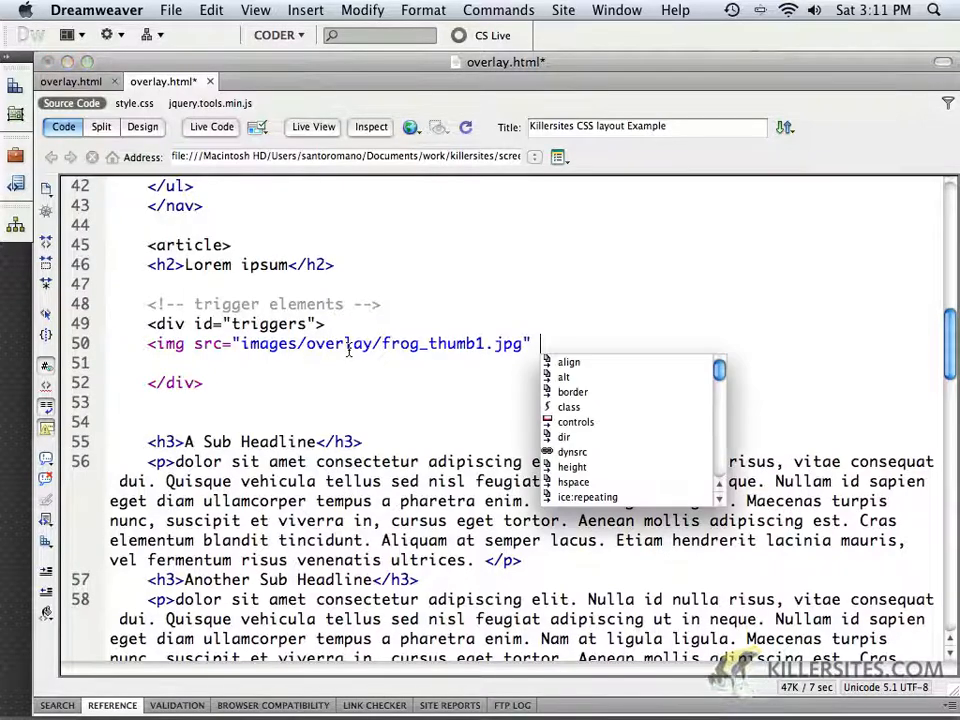
{"action": "type", "text": "w"}
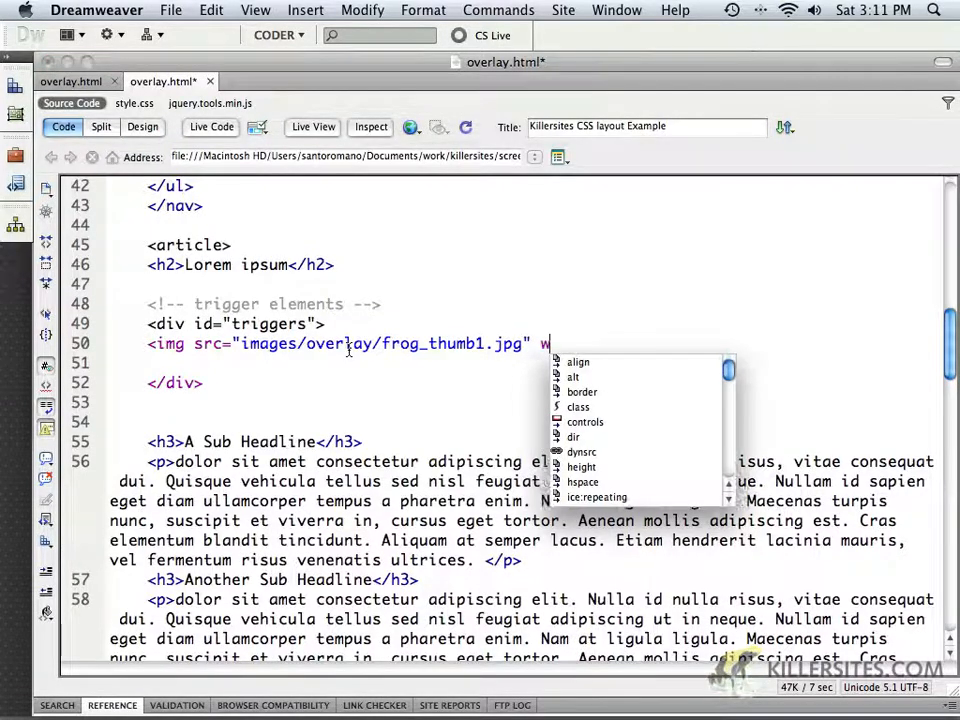
{"action": "type", "text": "idth=\"\""}
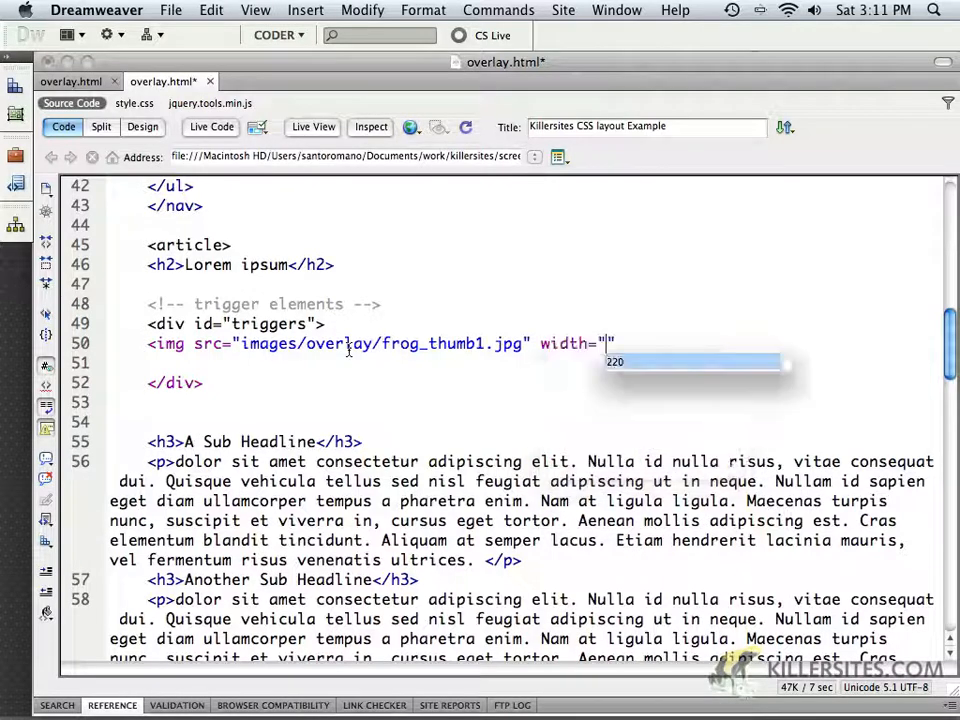
{"action": "type", "text": "2"}
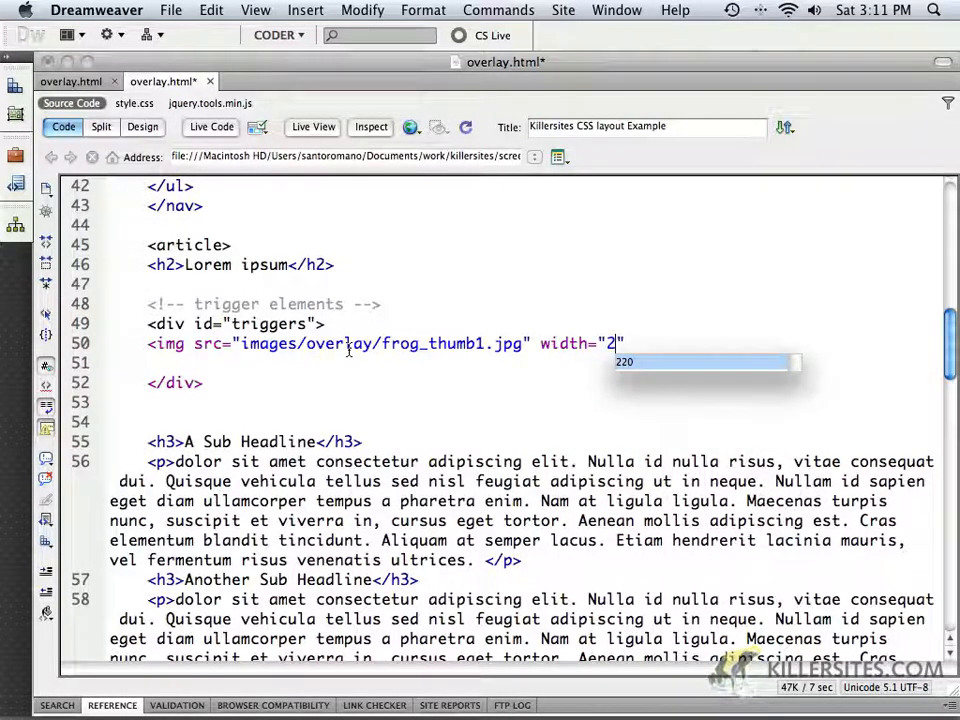
{"action": "type", "text": "20"}
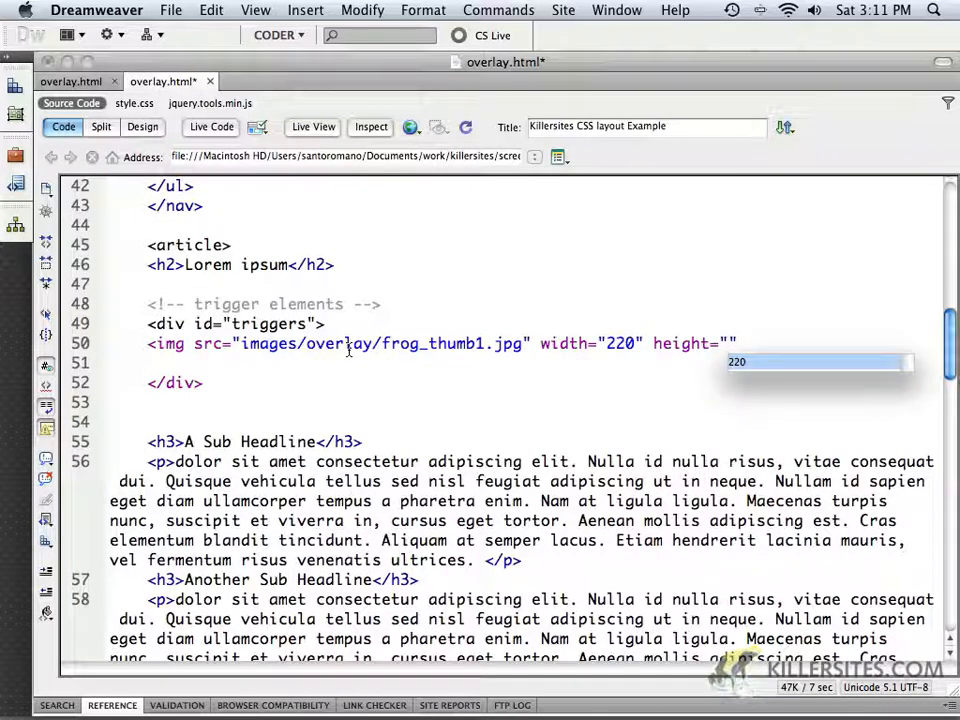
{"action": "type", "text": "20"}
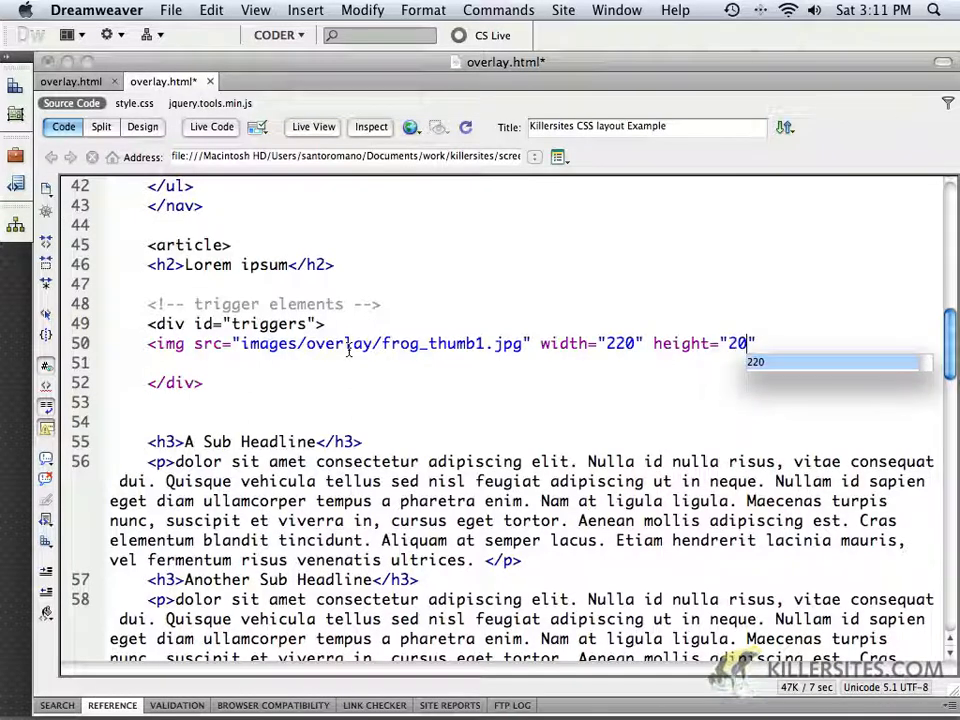
{"action": "key", "text": "backspace"}
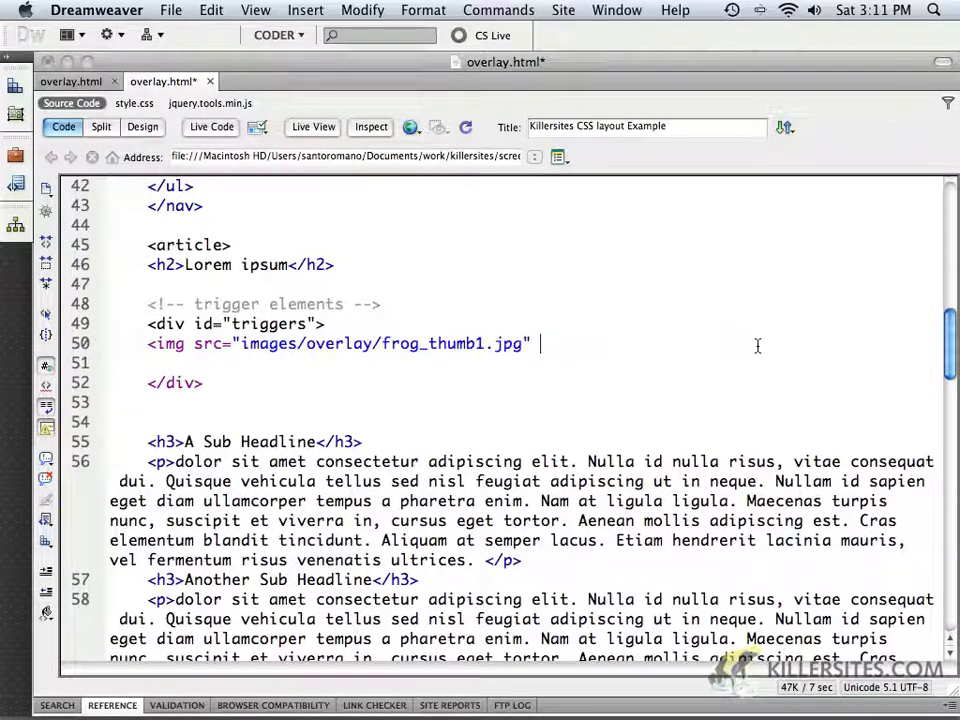
{"action": "mouse_move", "coordinate": [750, 348]}
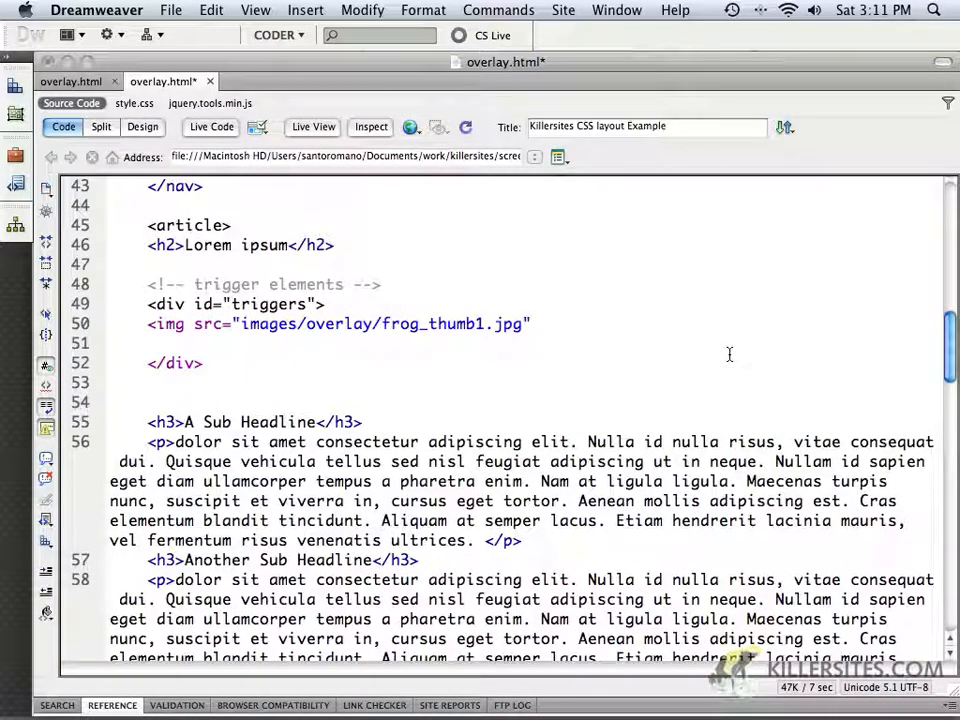
Step: Add rel="#frog1" to the frog_thumb1 img, close it with />, and preview in Safari
{"action": "type", "text": "rel"}
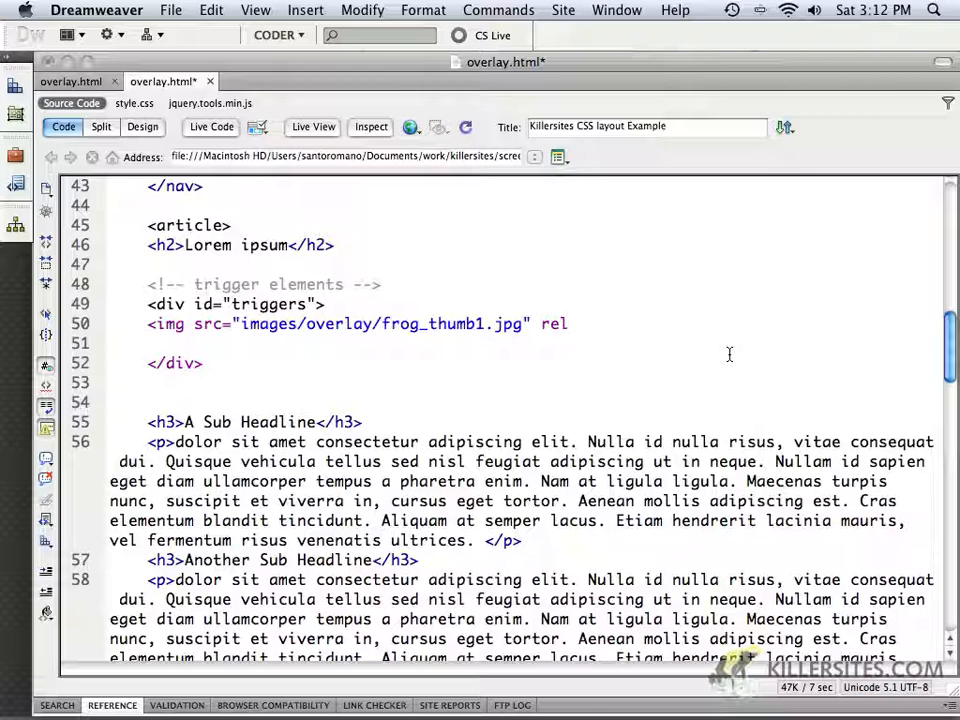
{"action": "type", "text": "="}
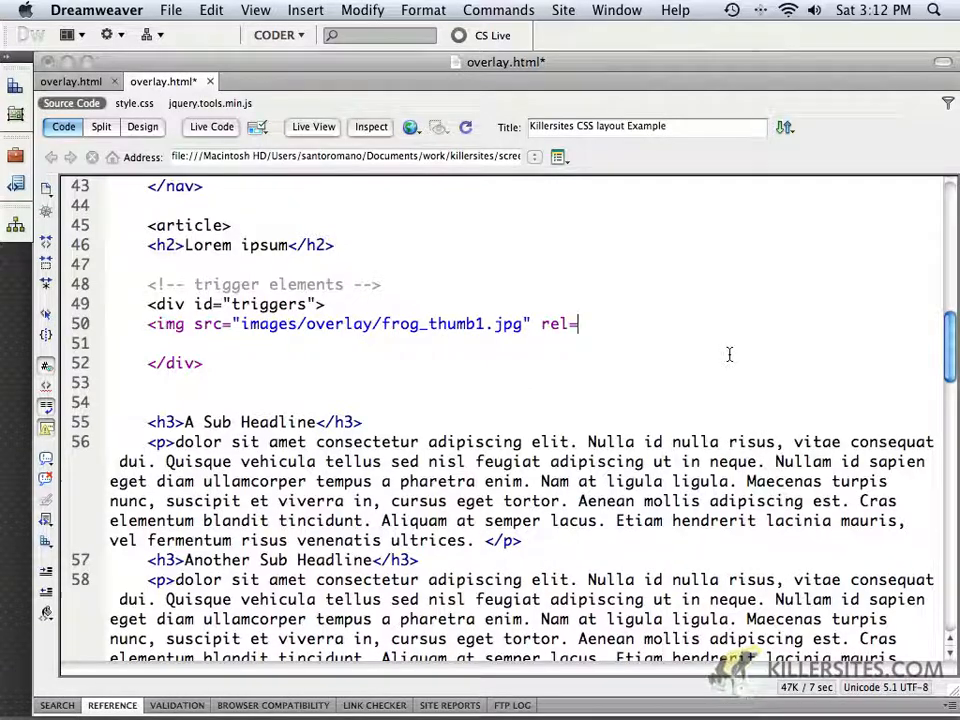
{"action": "type", "text": "\""}
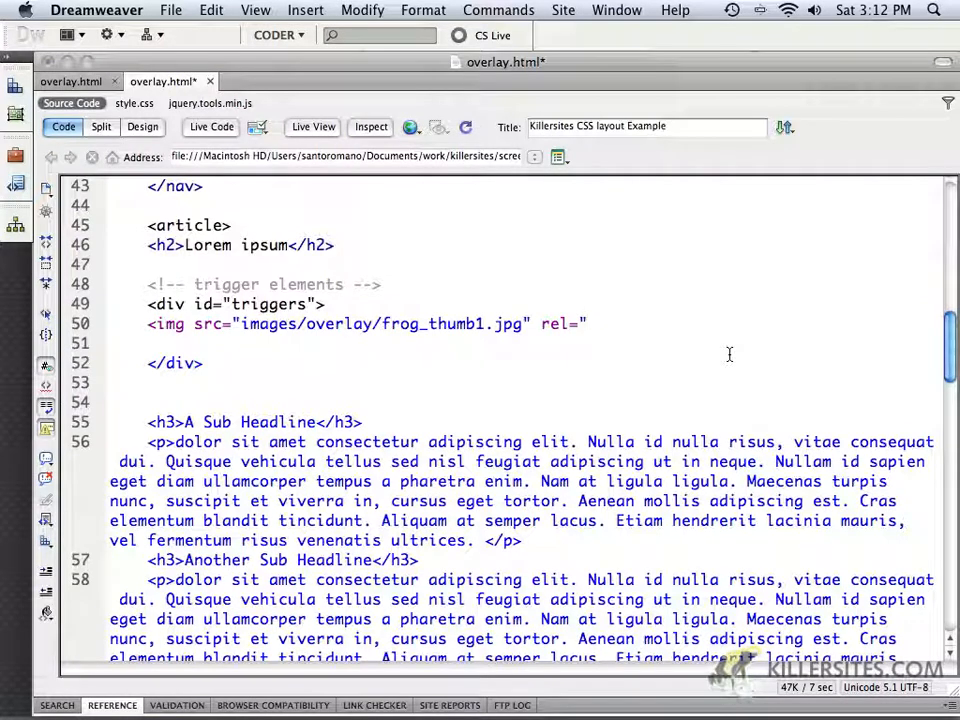
{"action": "type", "text": "#"}
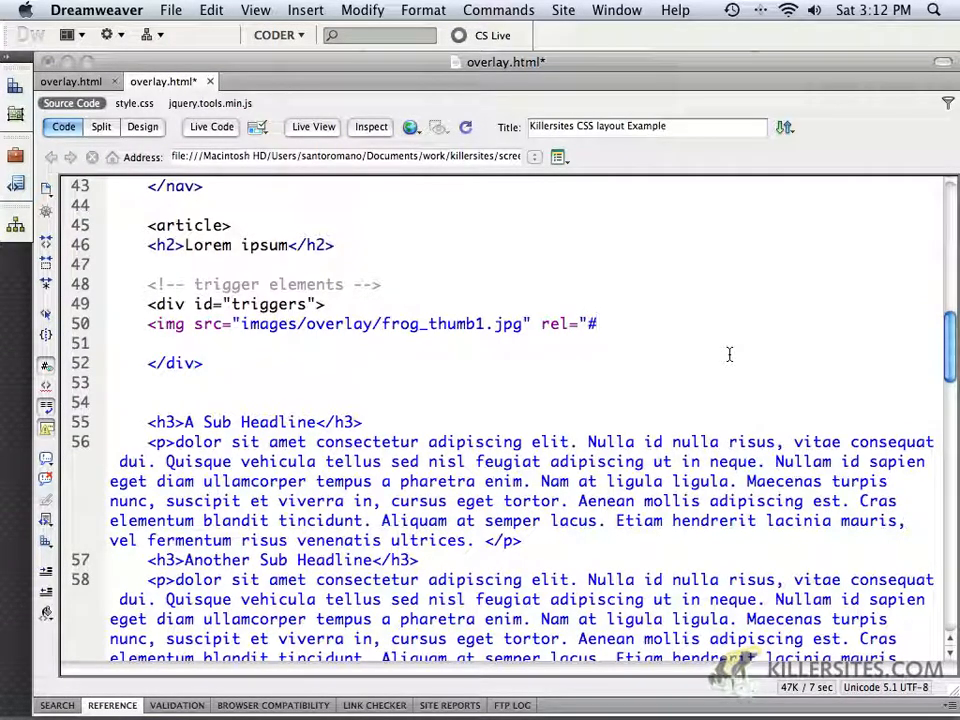
{"action": "type", "text": "f"}
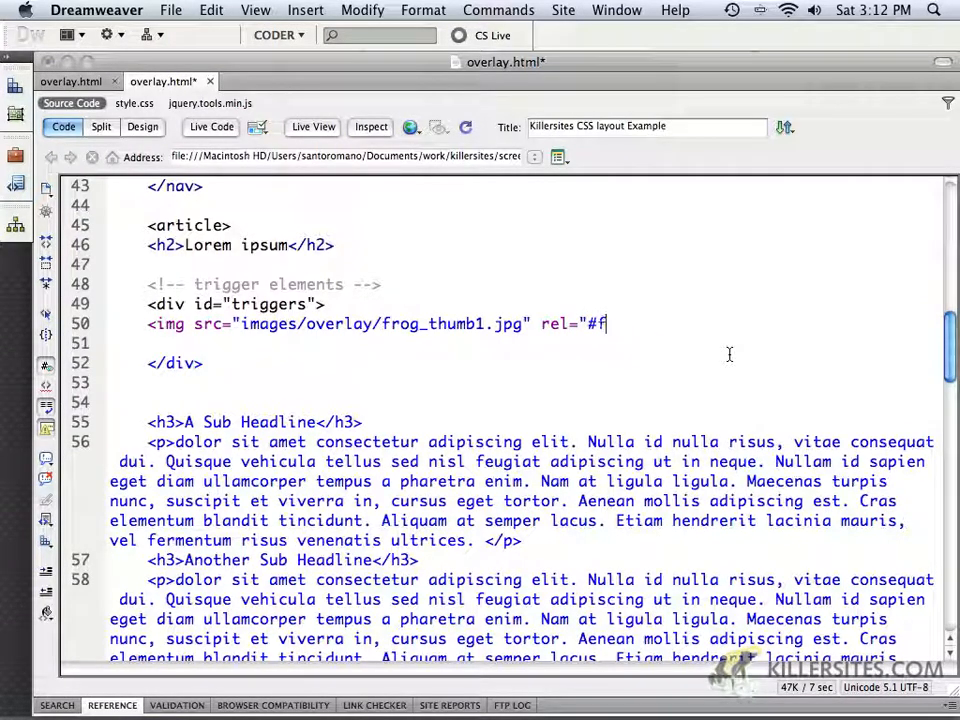
{"action": "type", "text": "rog1"}
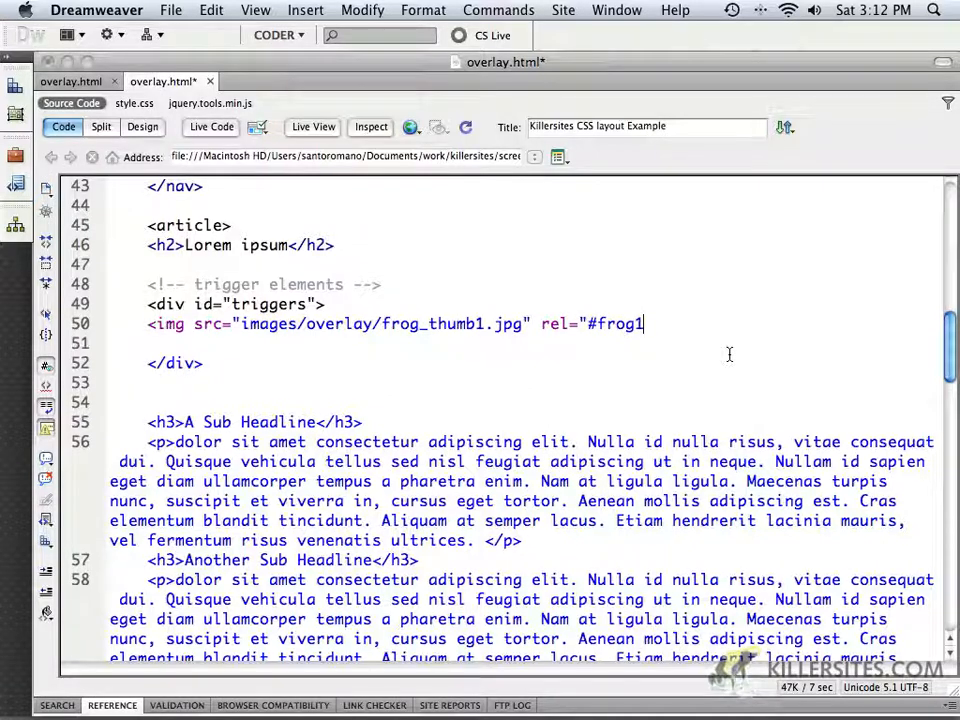
{"action": "type", "text": "\""}
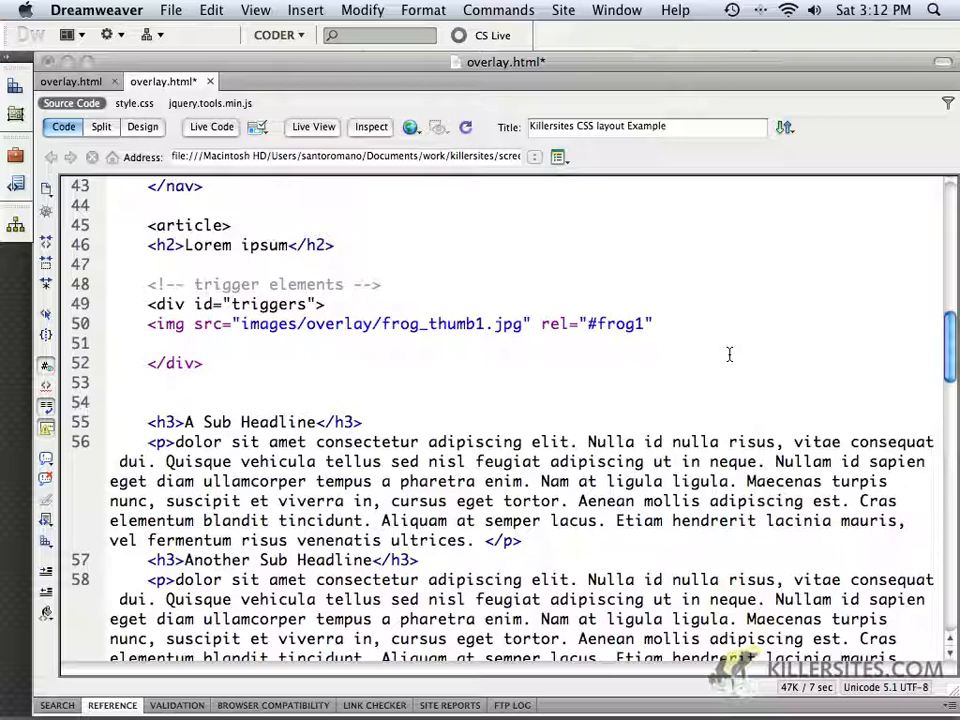
{"action": "type", "text": "/>"}
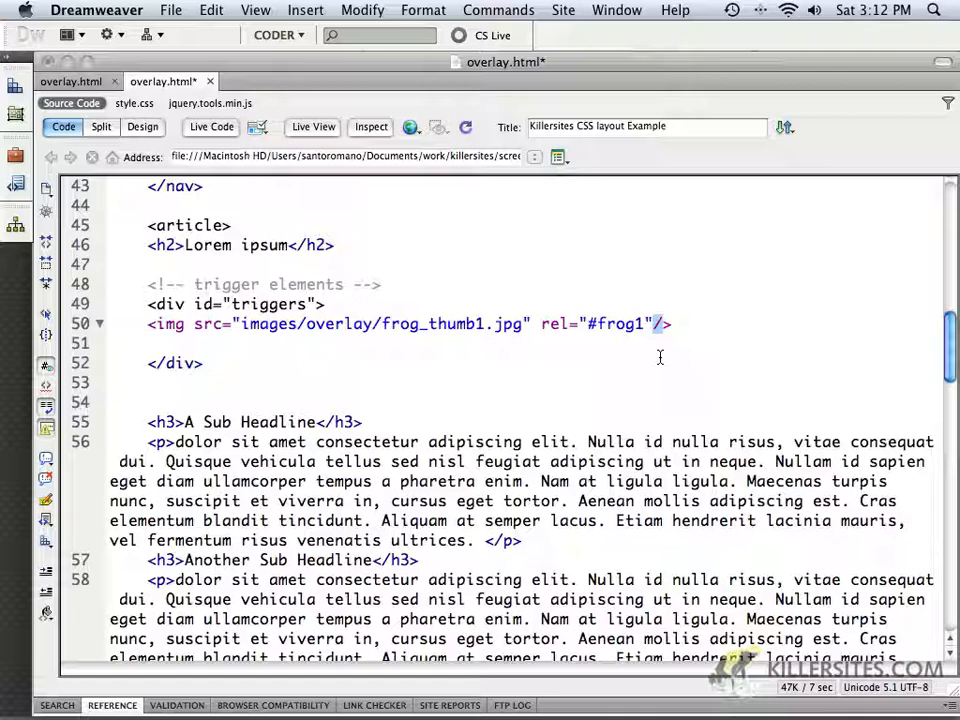
{"action": "key", "text": "Backspace"}
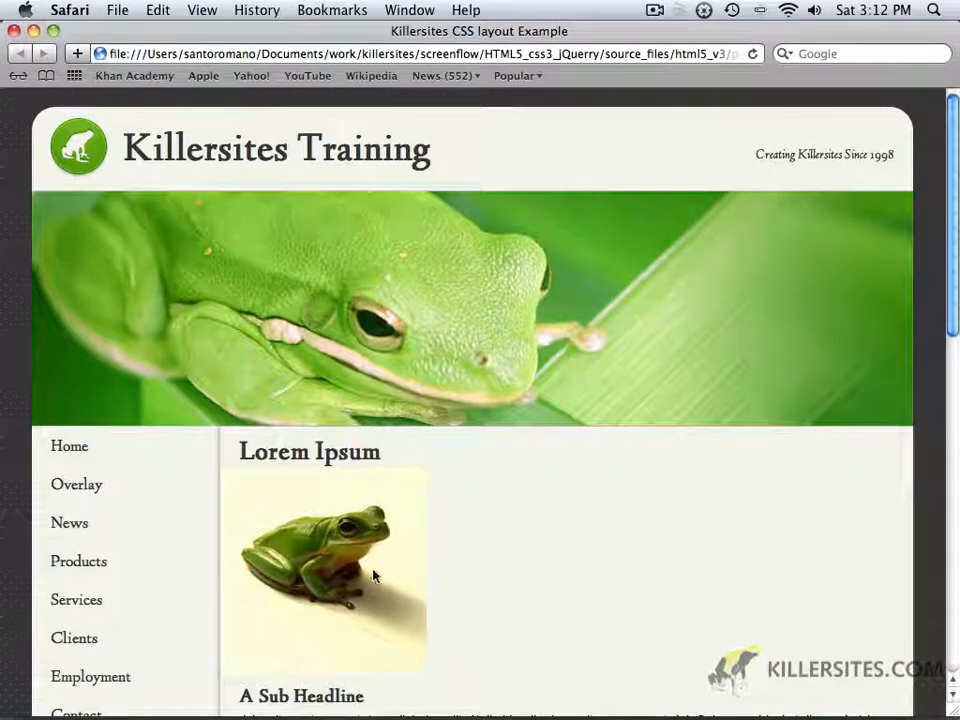
{"action": "mouse_move", "coordinate": [434, 508]}
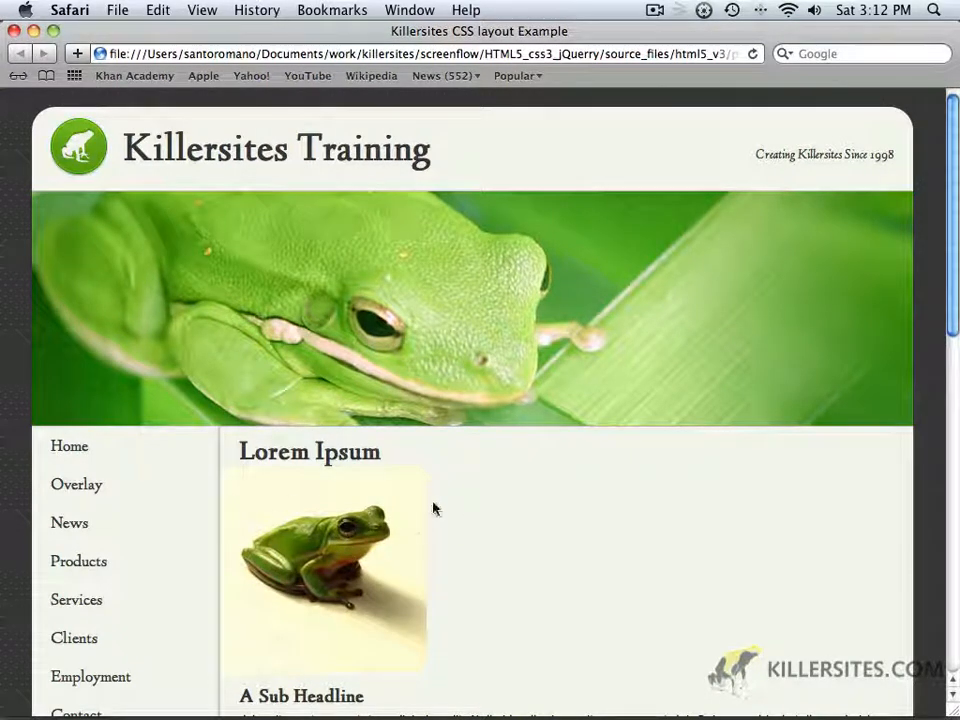
{"action": "mouse_move", "coordinate": [463, 525]}
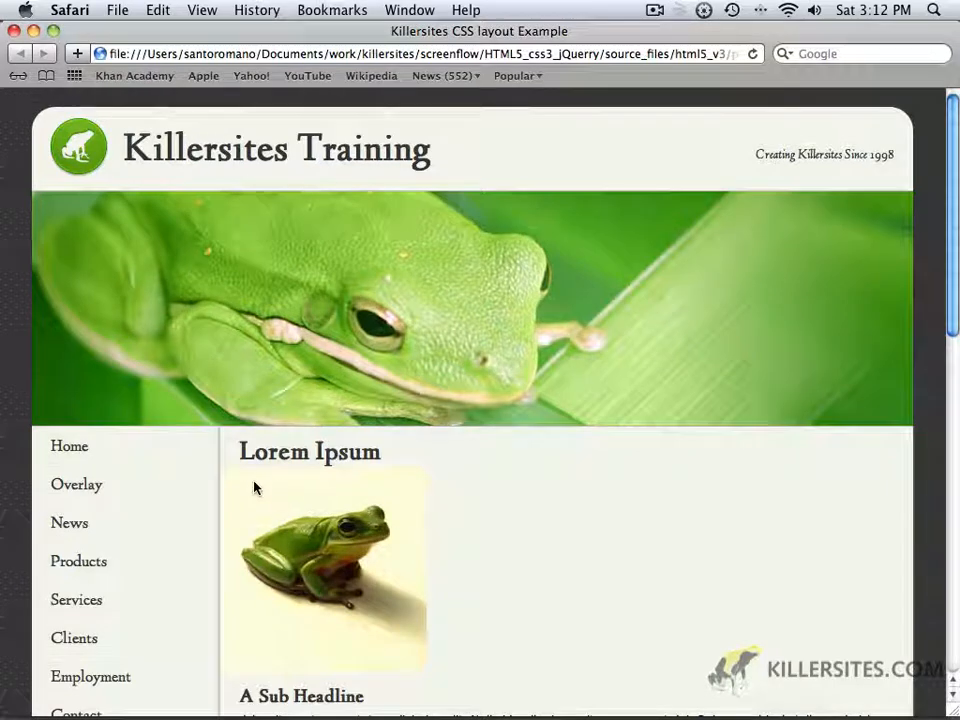
{"action": "mouse_move", "coordinate": [385, 530]}
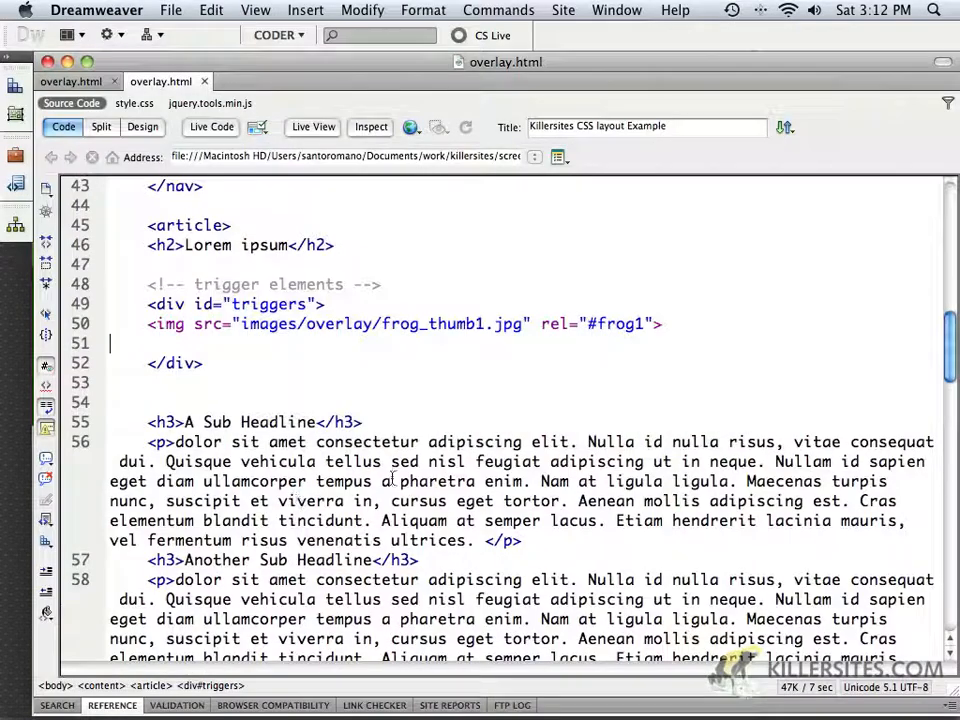
Step: Back in Dreamweaver, select the frog_thumb1 img tag on line 50
{"action": "left_click", "coordinate": [167, 323]}
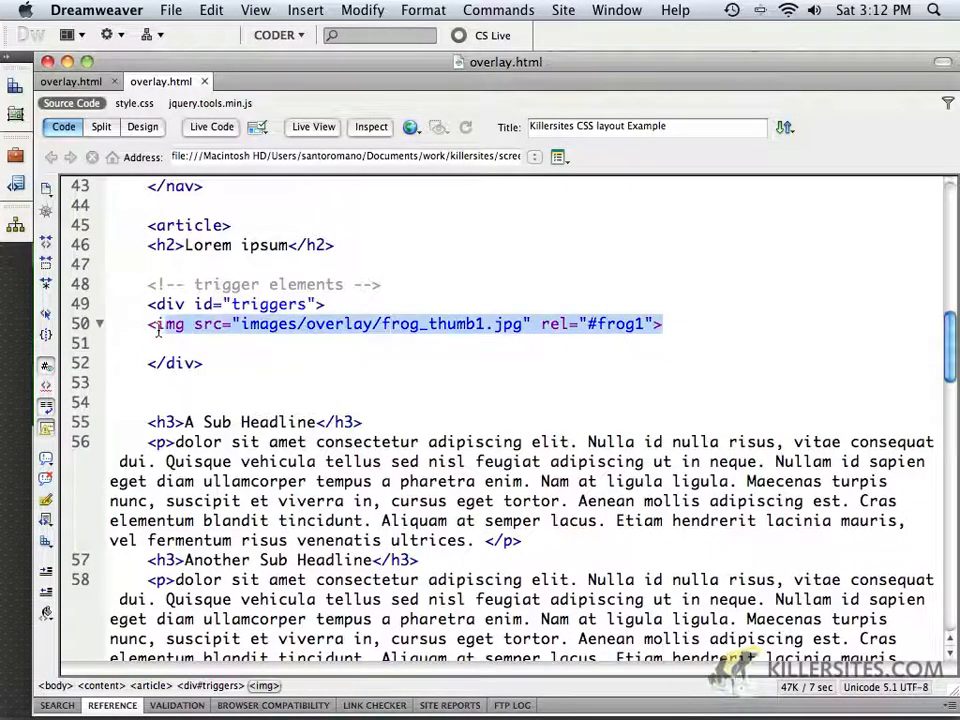